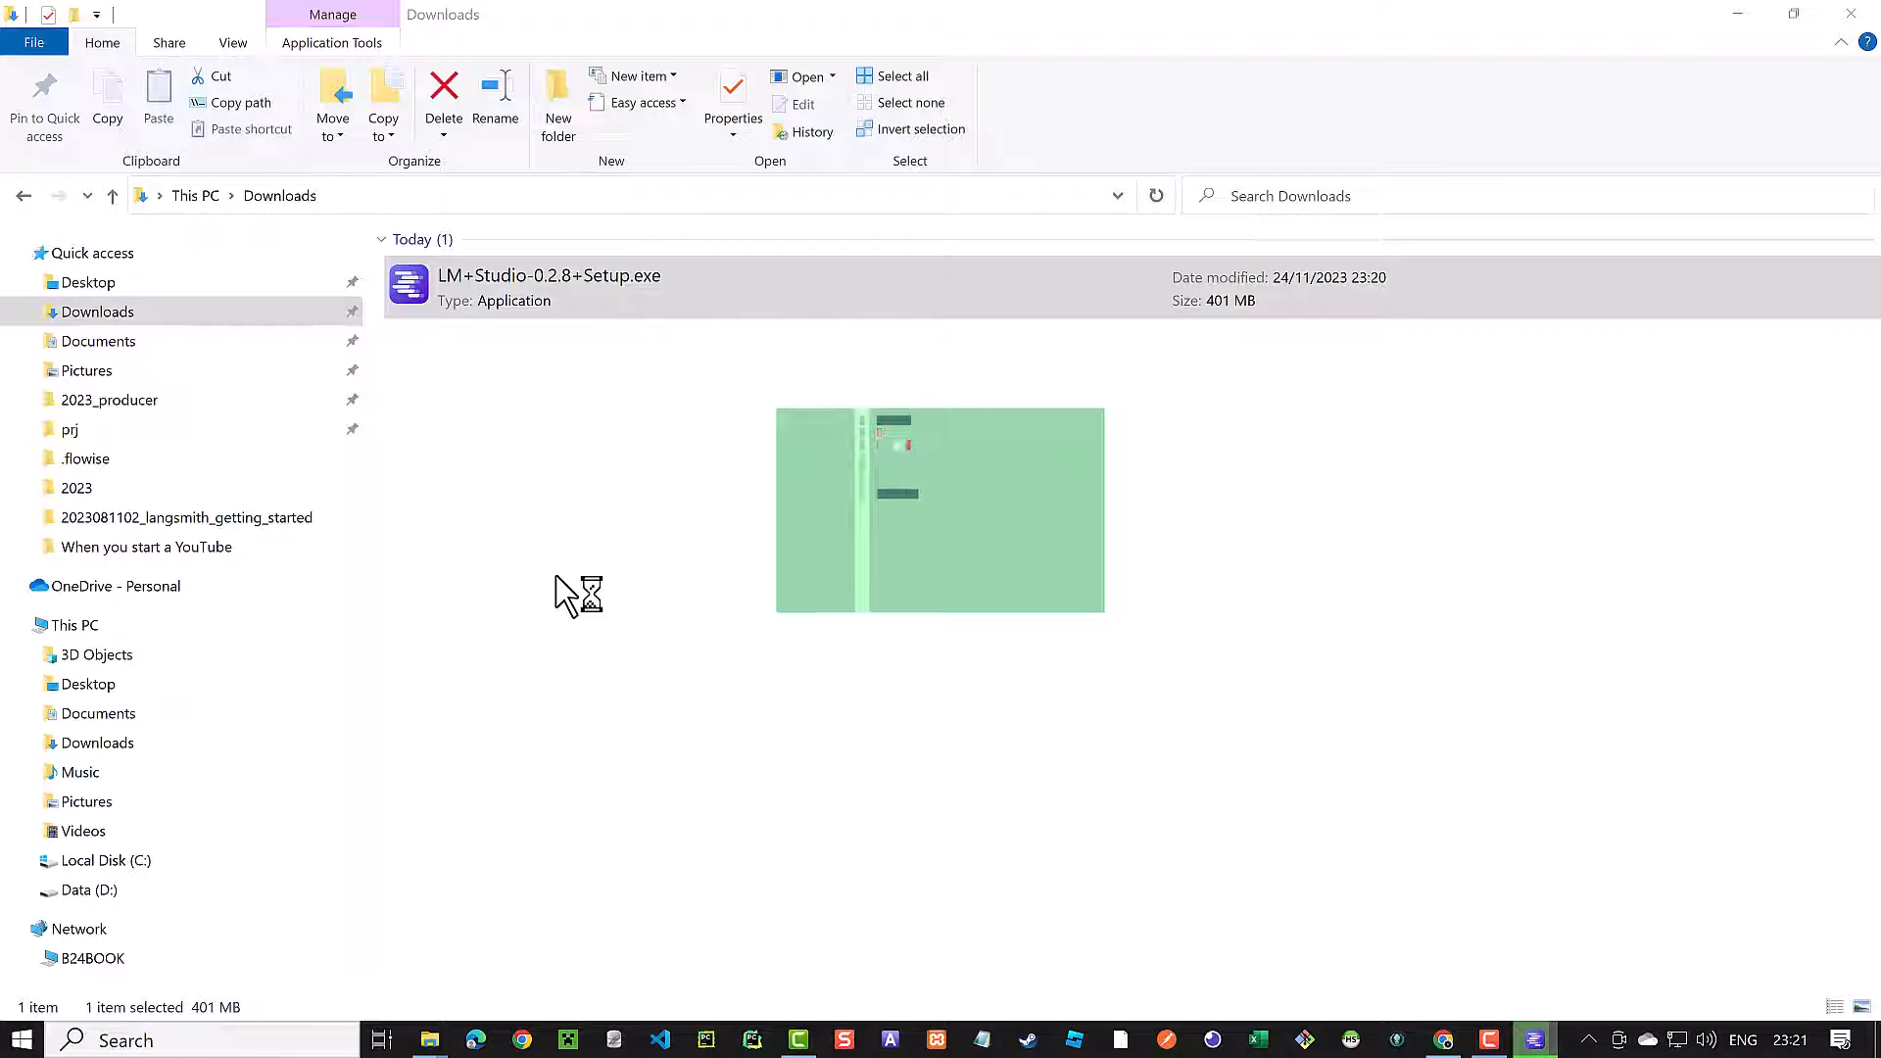
Step: Launch the freshly installed LM Studio v0.2.8 and dismiss its release notes
{"action": "double_click", "coordinate": [549, 274]}
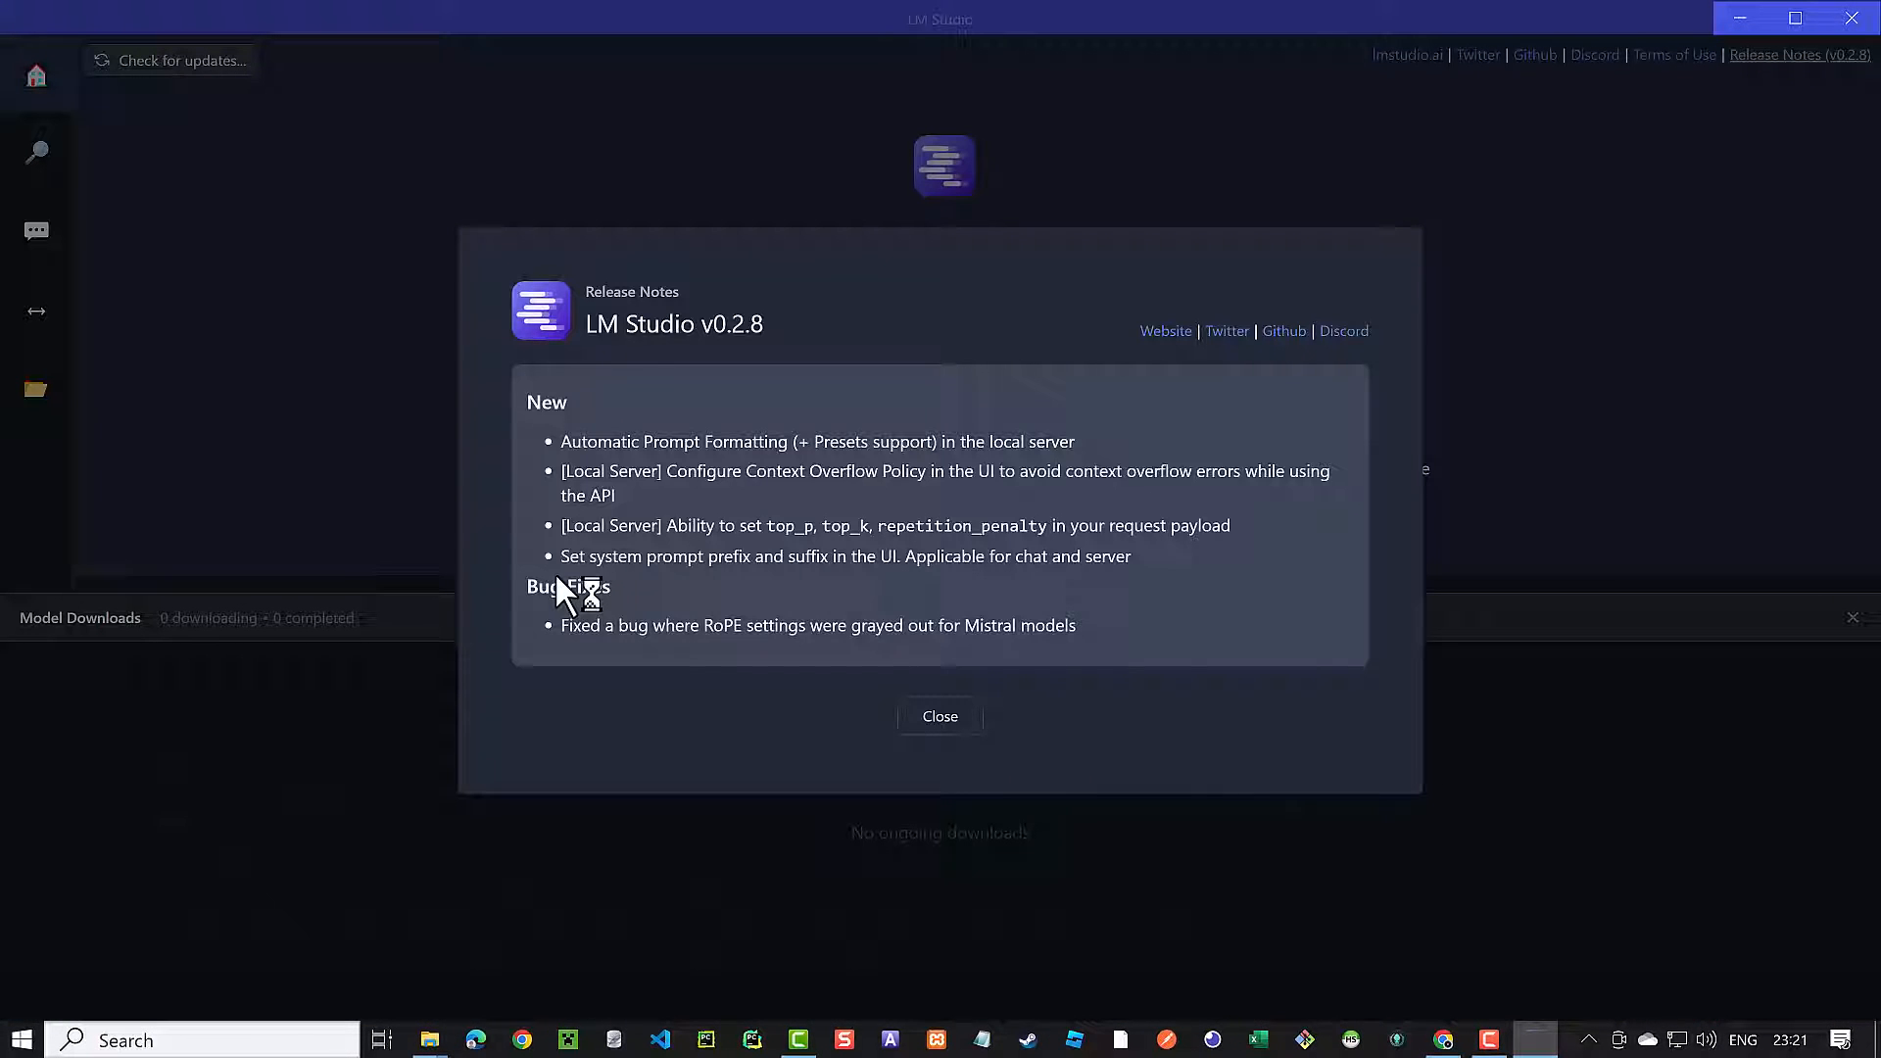
{"action": "left_click", "coordinate": [941, 717]}
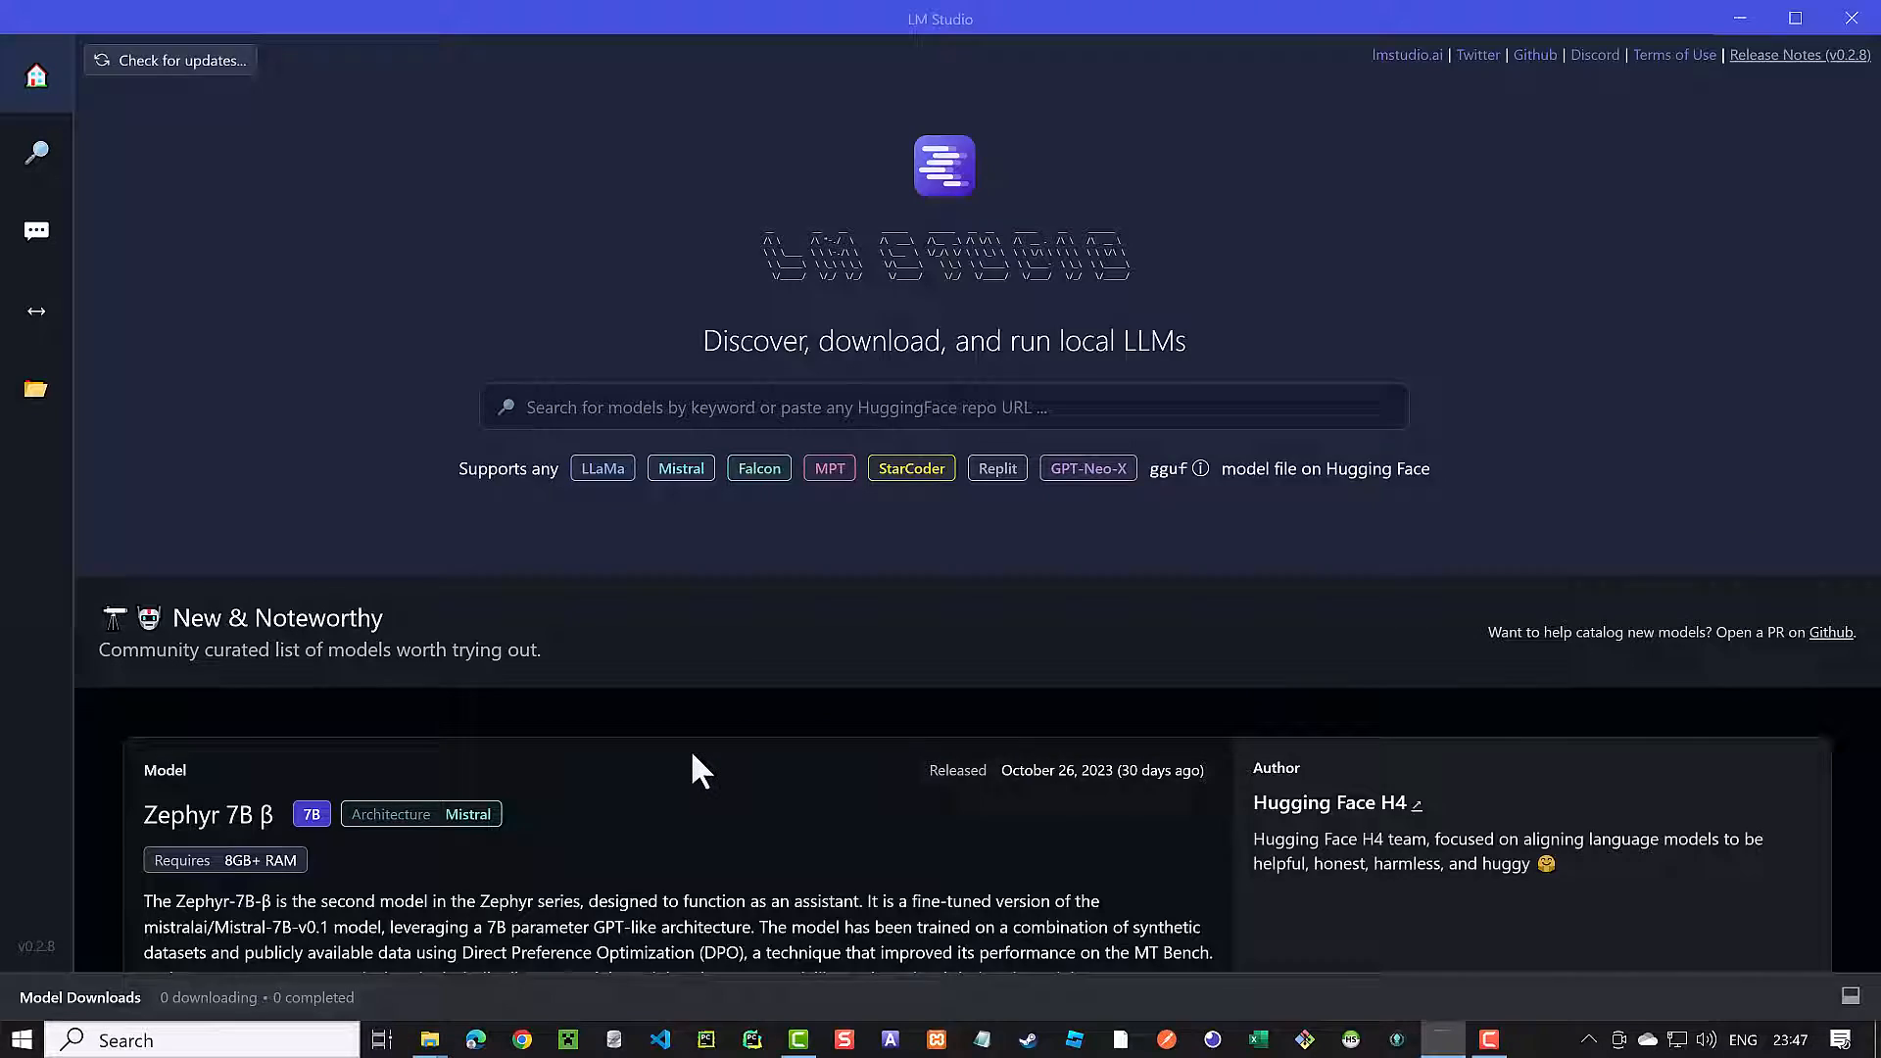
{"action": "scroll", "scroll_direction": "down", "scroll_amount": 3}
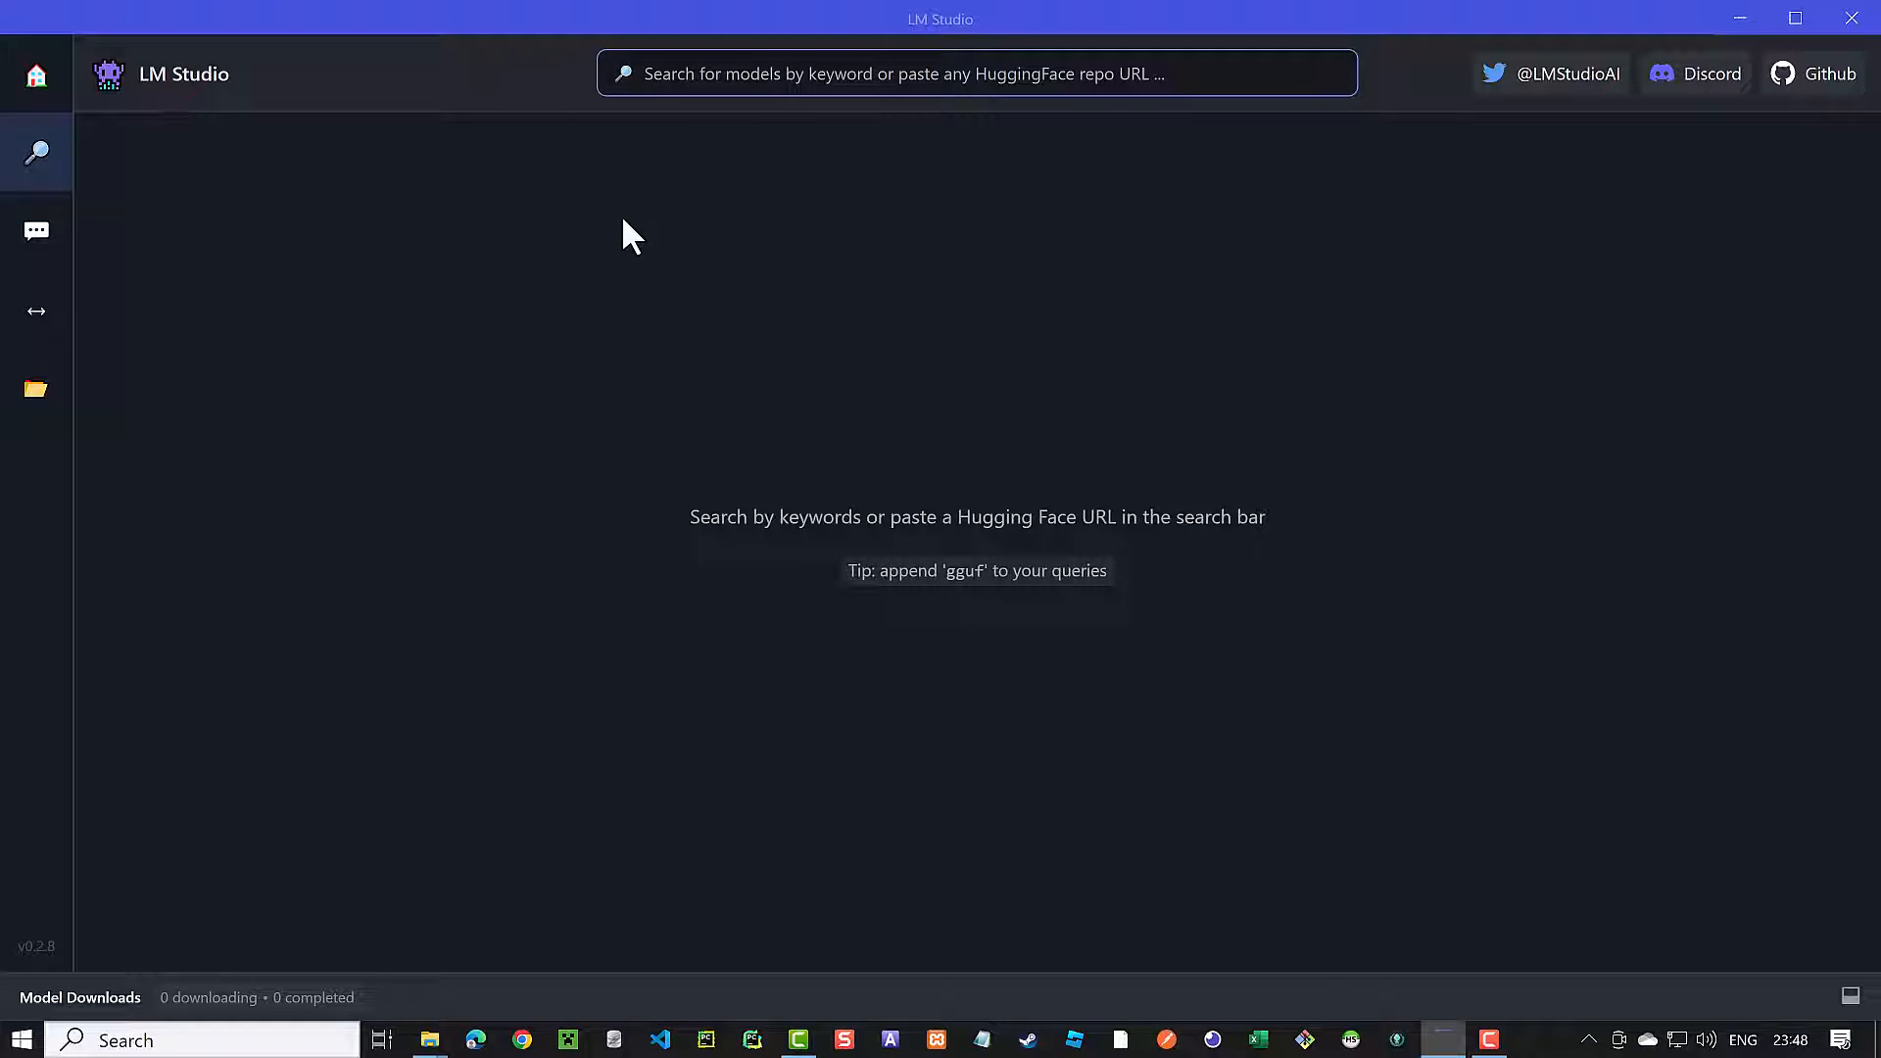
Step: Search the hub for unc, function and code models, then return to the home screen
{"action": "type", "text": "unc"}
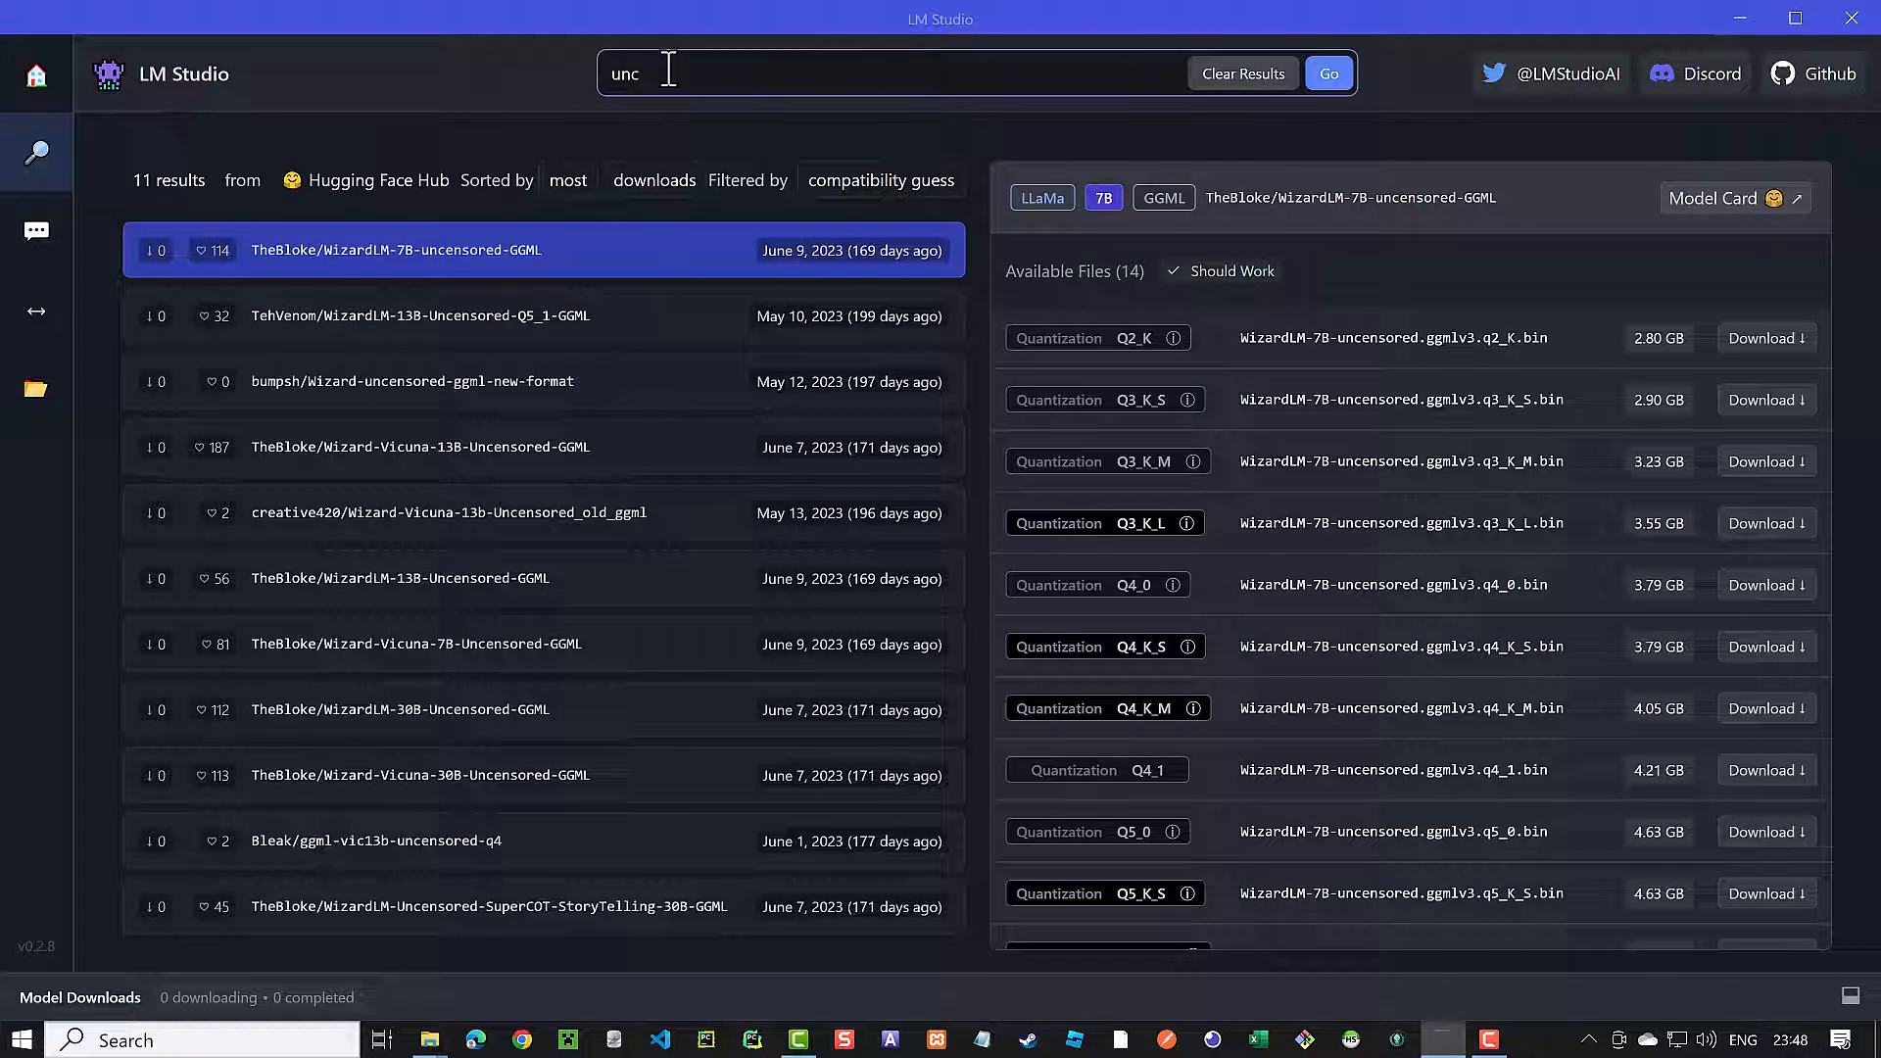
{"action": "left_click", "coordinate": [1329, 74]}
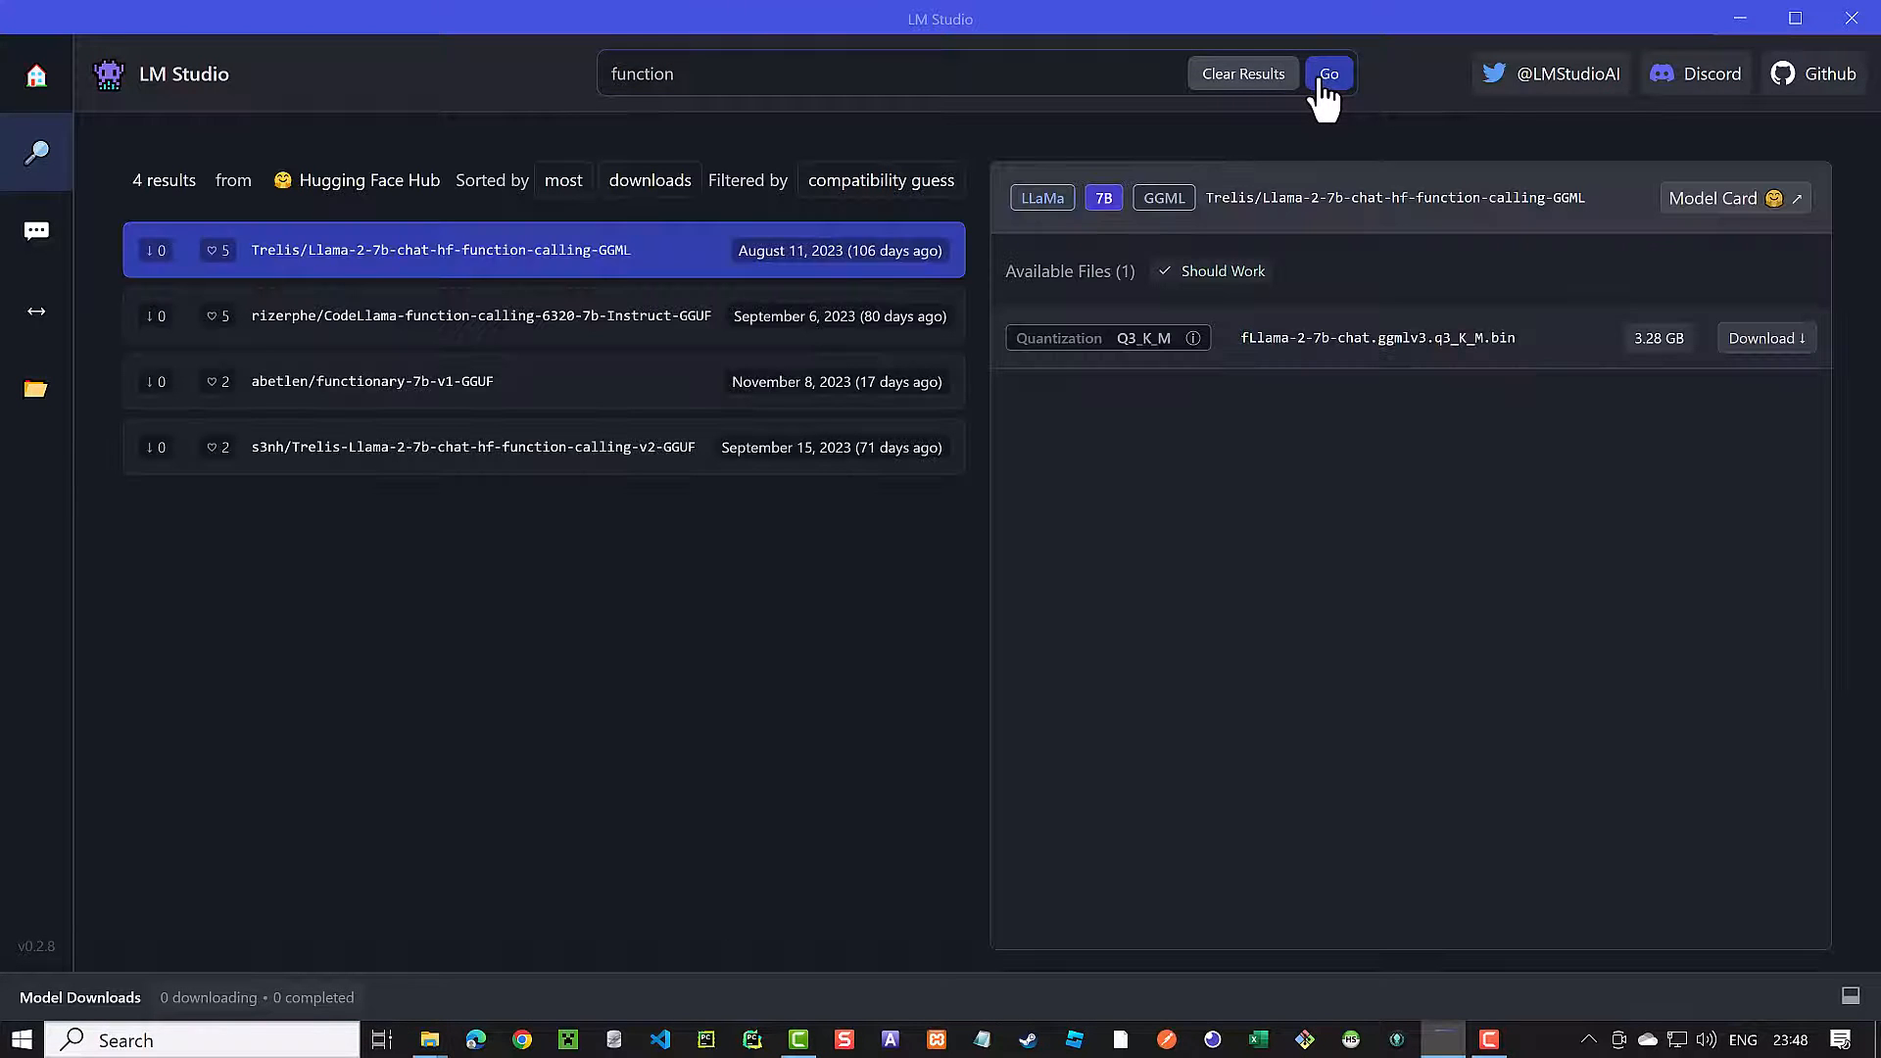
{"action": "type", "text": "code"}
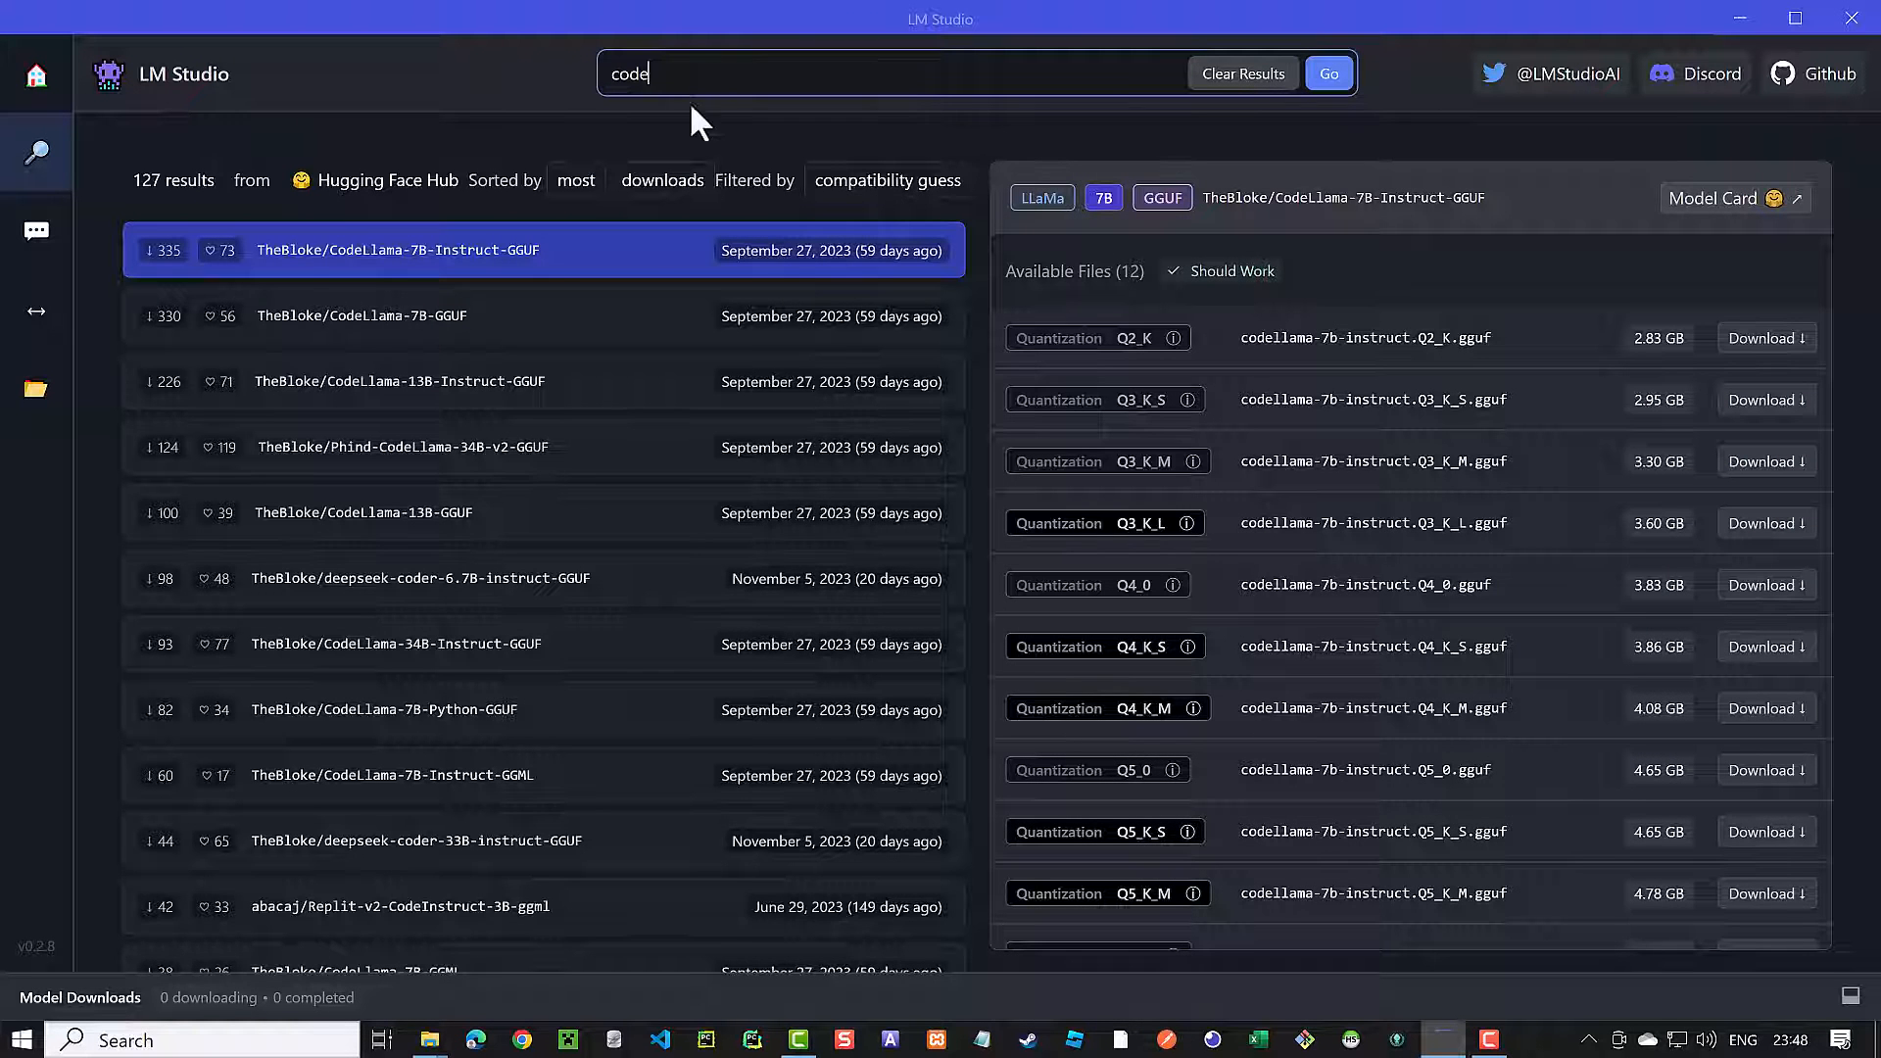
{"action": "left_click", "coordinate": [35, 74]}
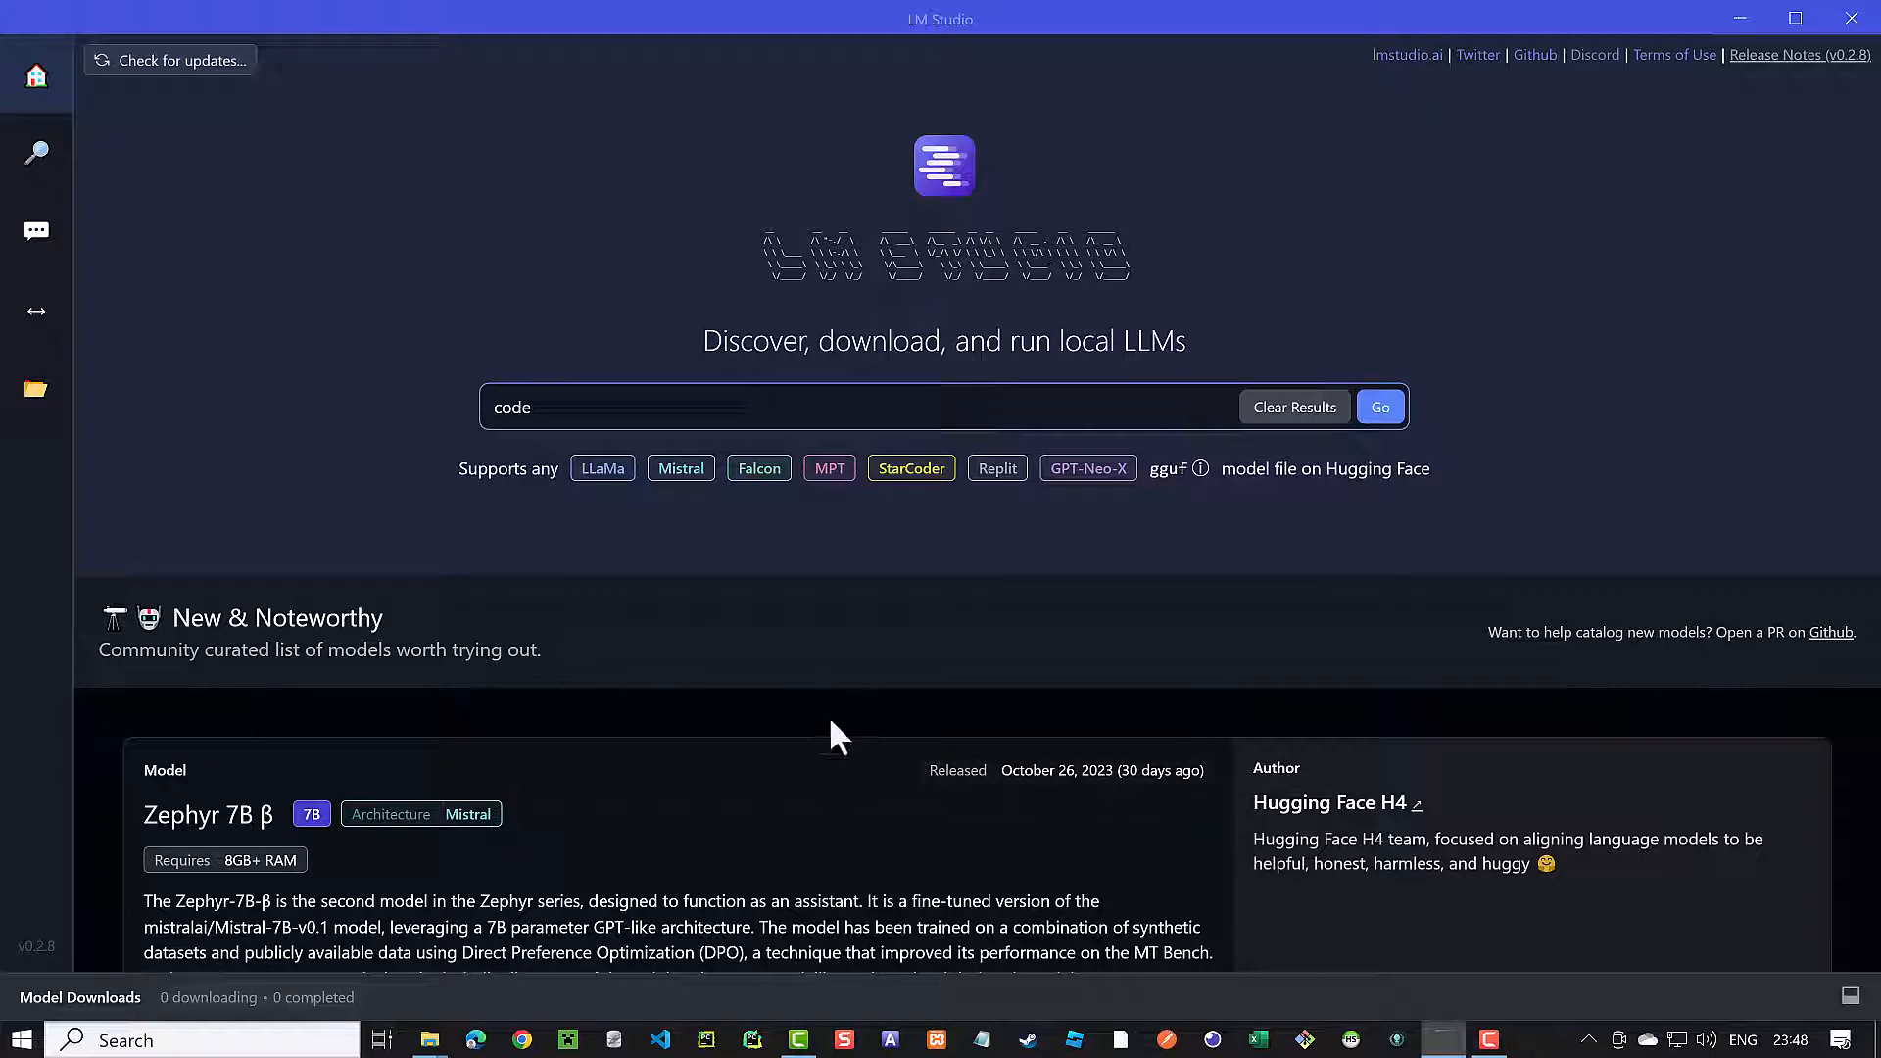
Step: Download the Q4_K_S file of Mistral 7B Instruct v0.1 from New & Noteworthy
{"action": "scroll", "scroll_direction": "down", "scroll_amount": 3}
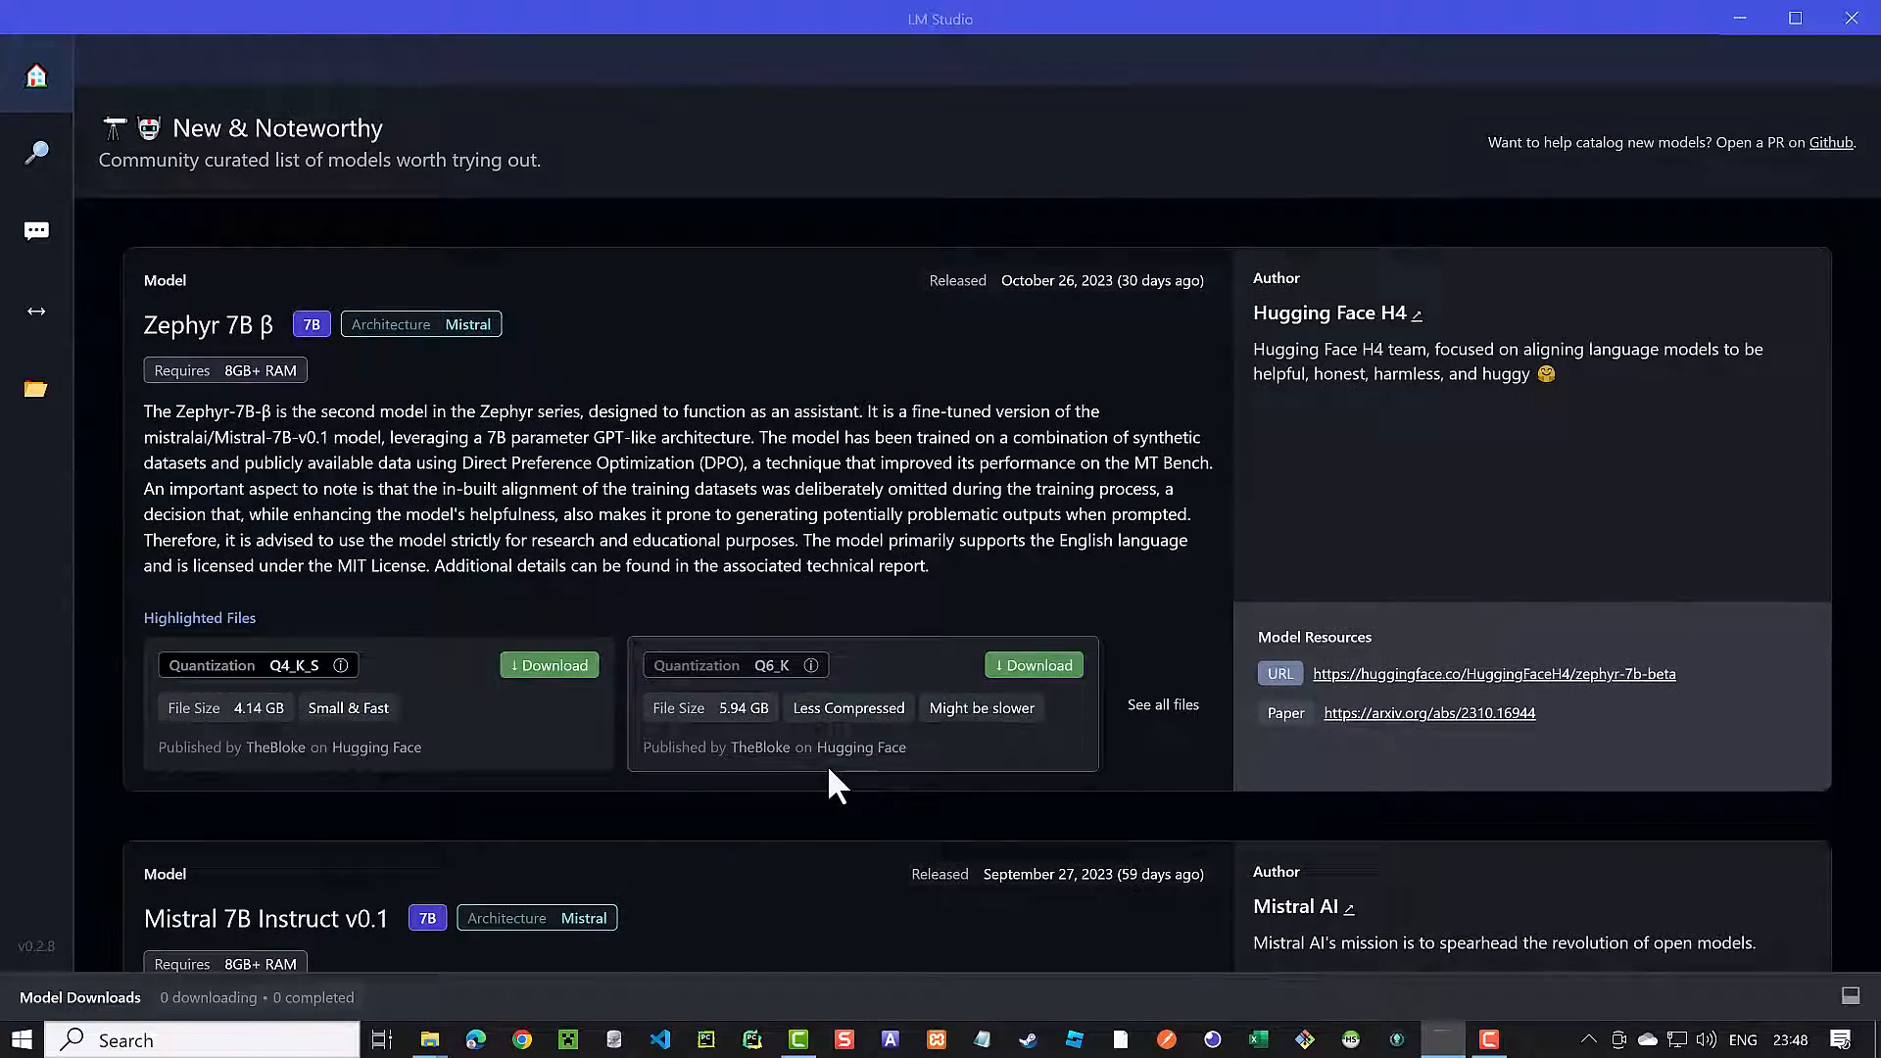
{"action": "scroll", "scroll_direction": "down", "scroll_amount": 3}
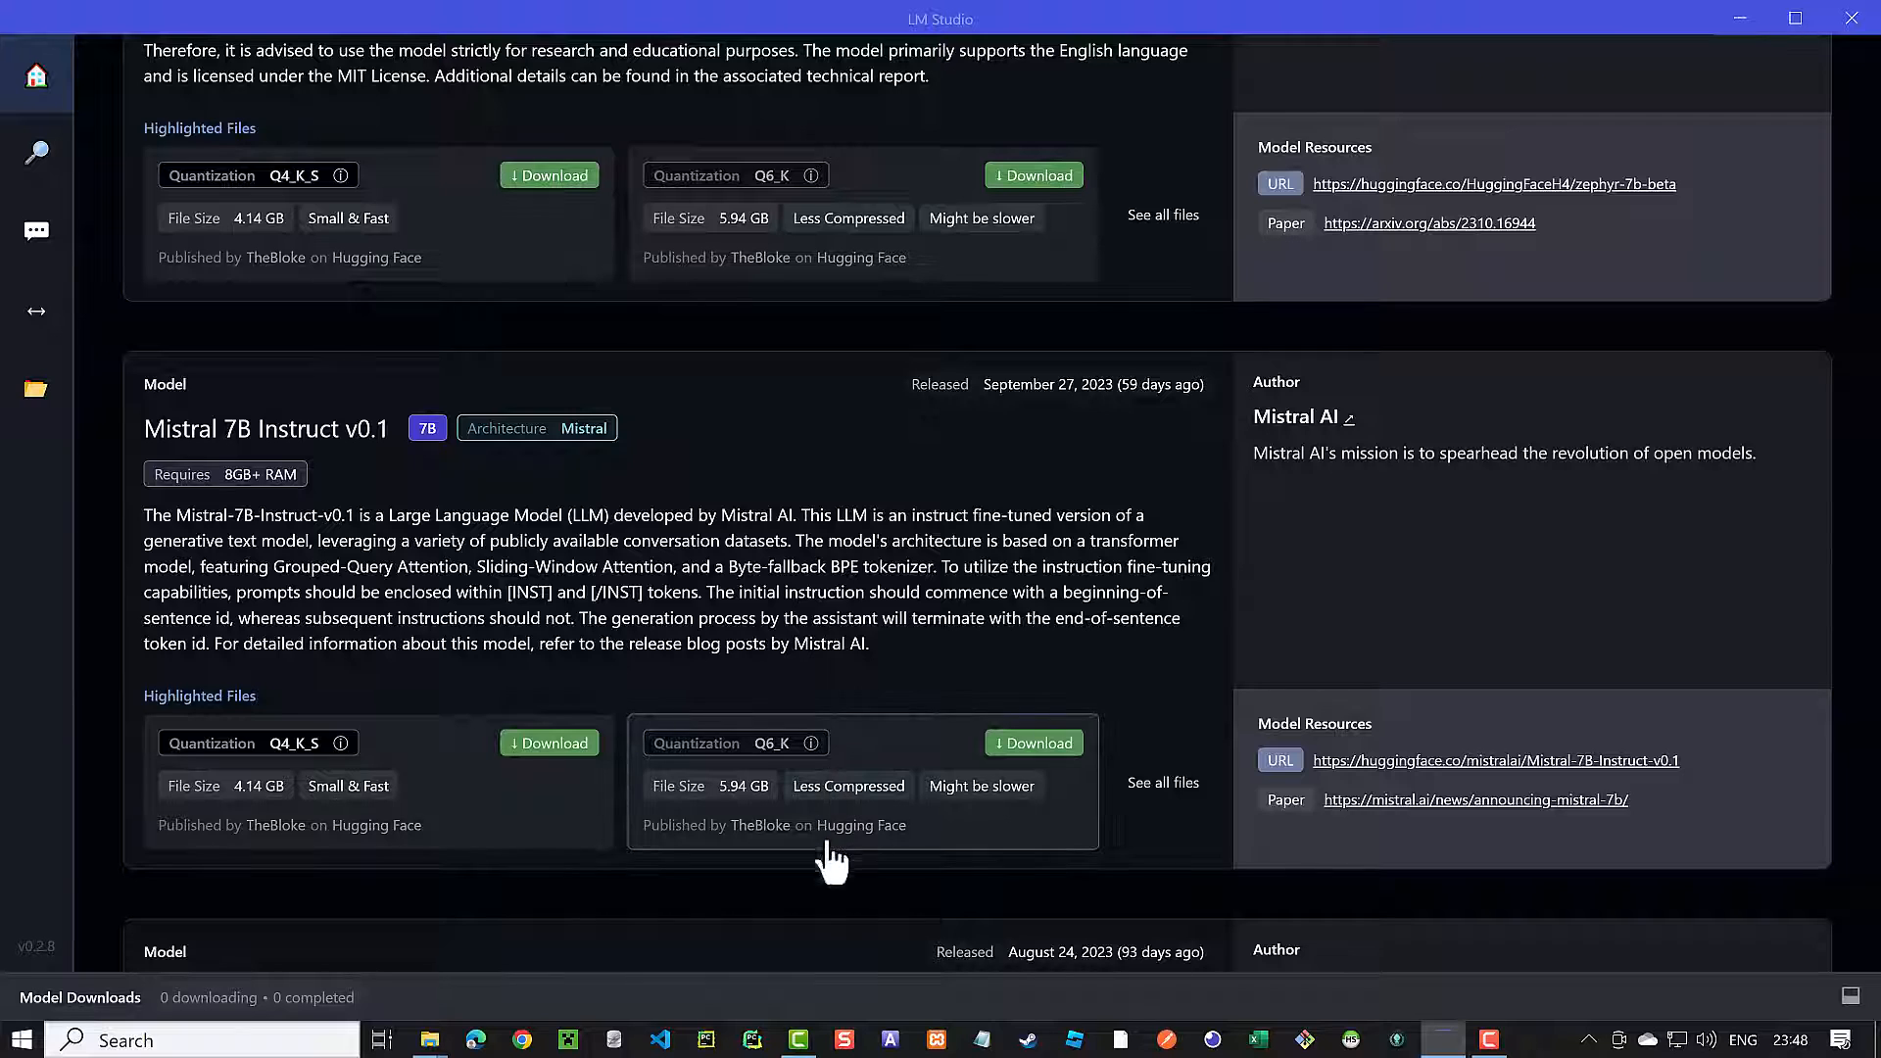
{"action": "mouse_move", "coordinate": [819, 929]}
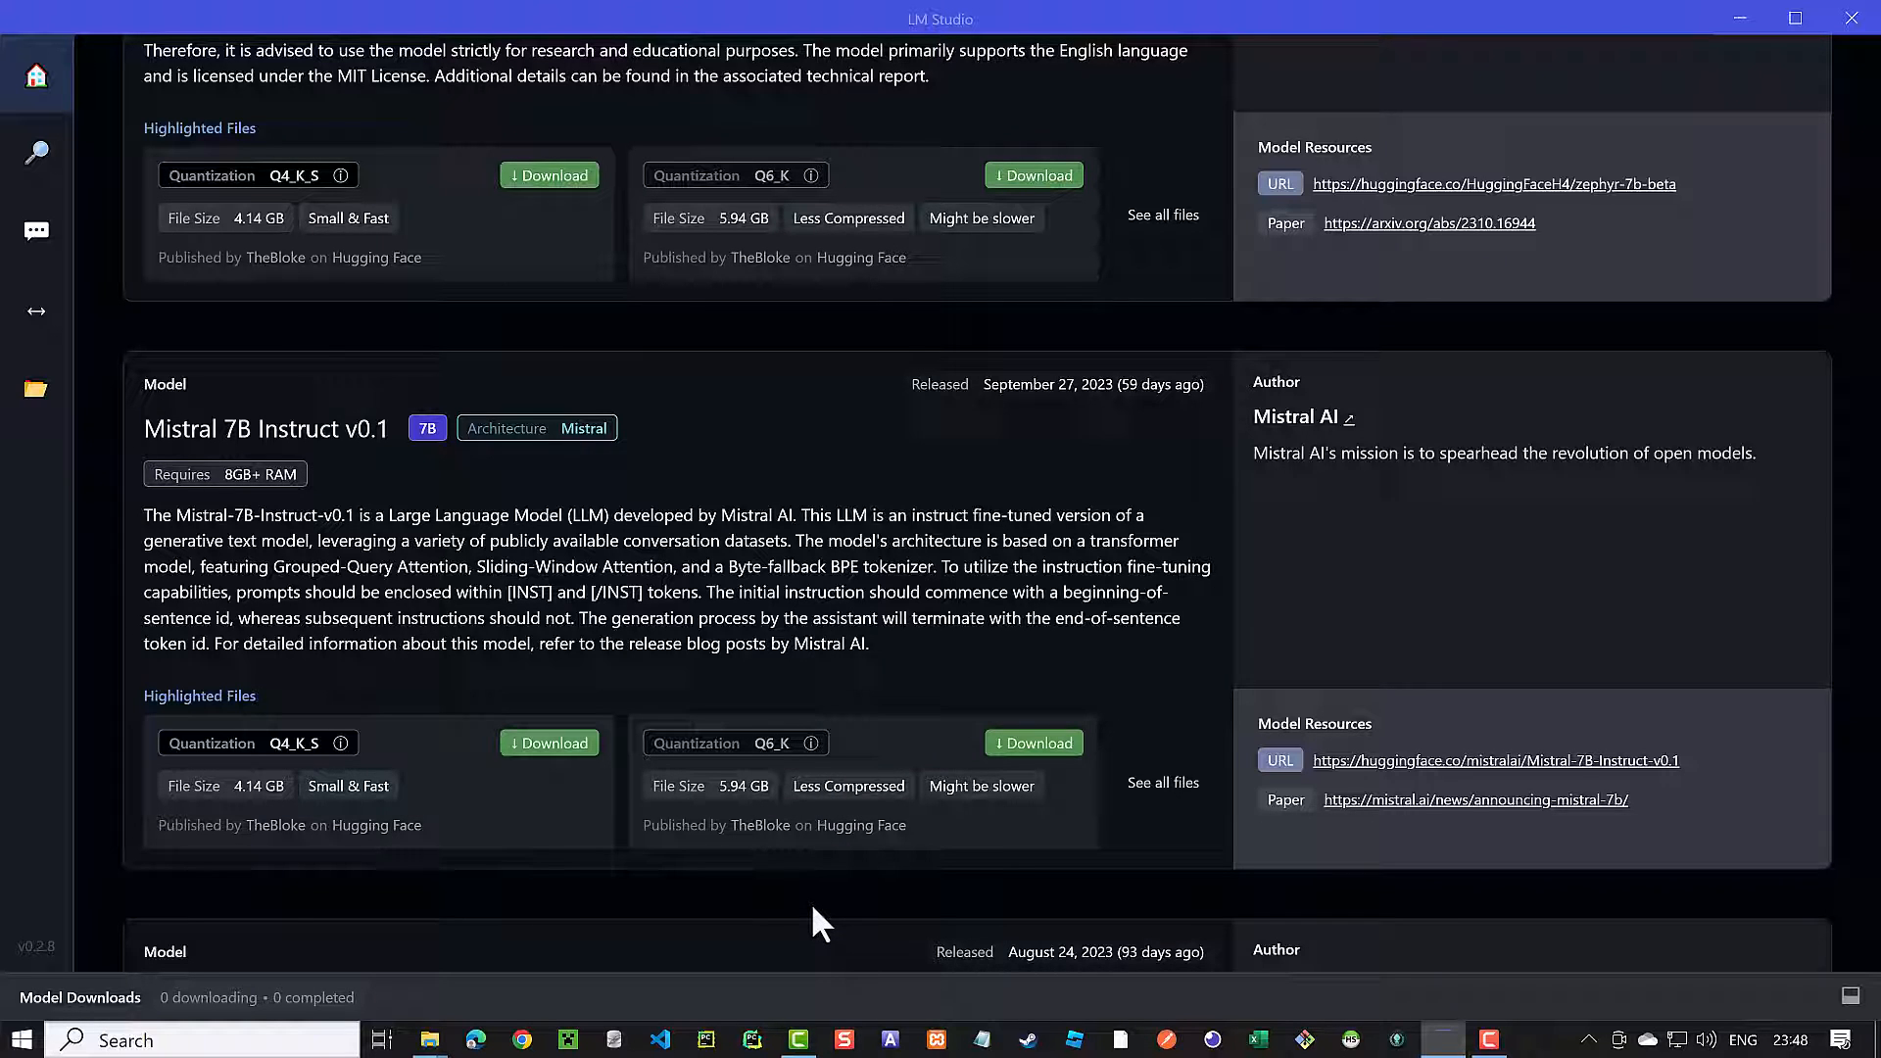
{"action": "mouse_move", "coordinate": [580, 821]}
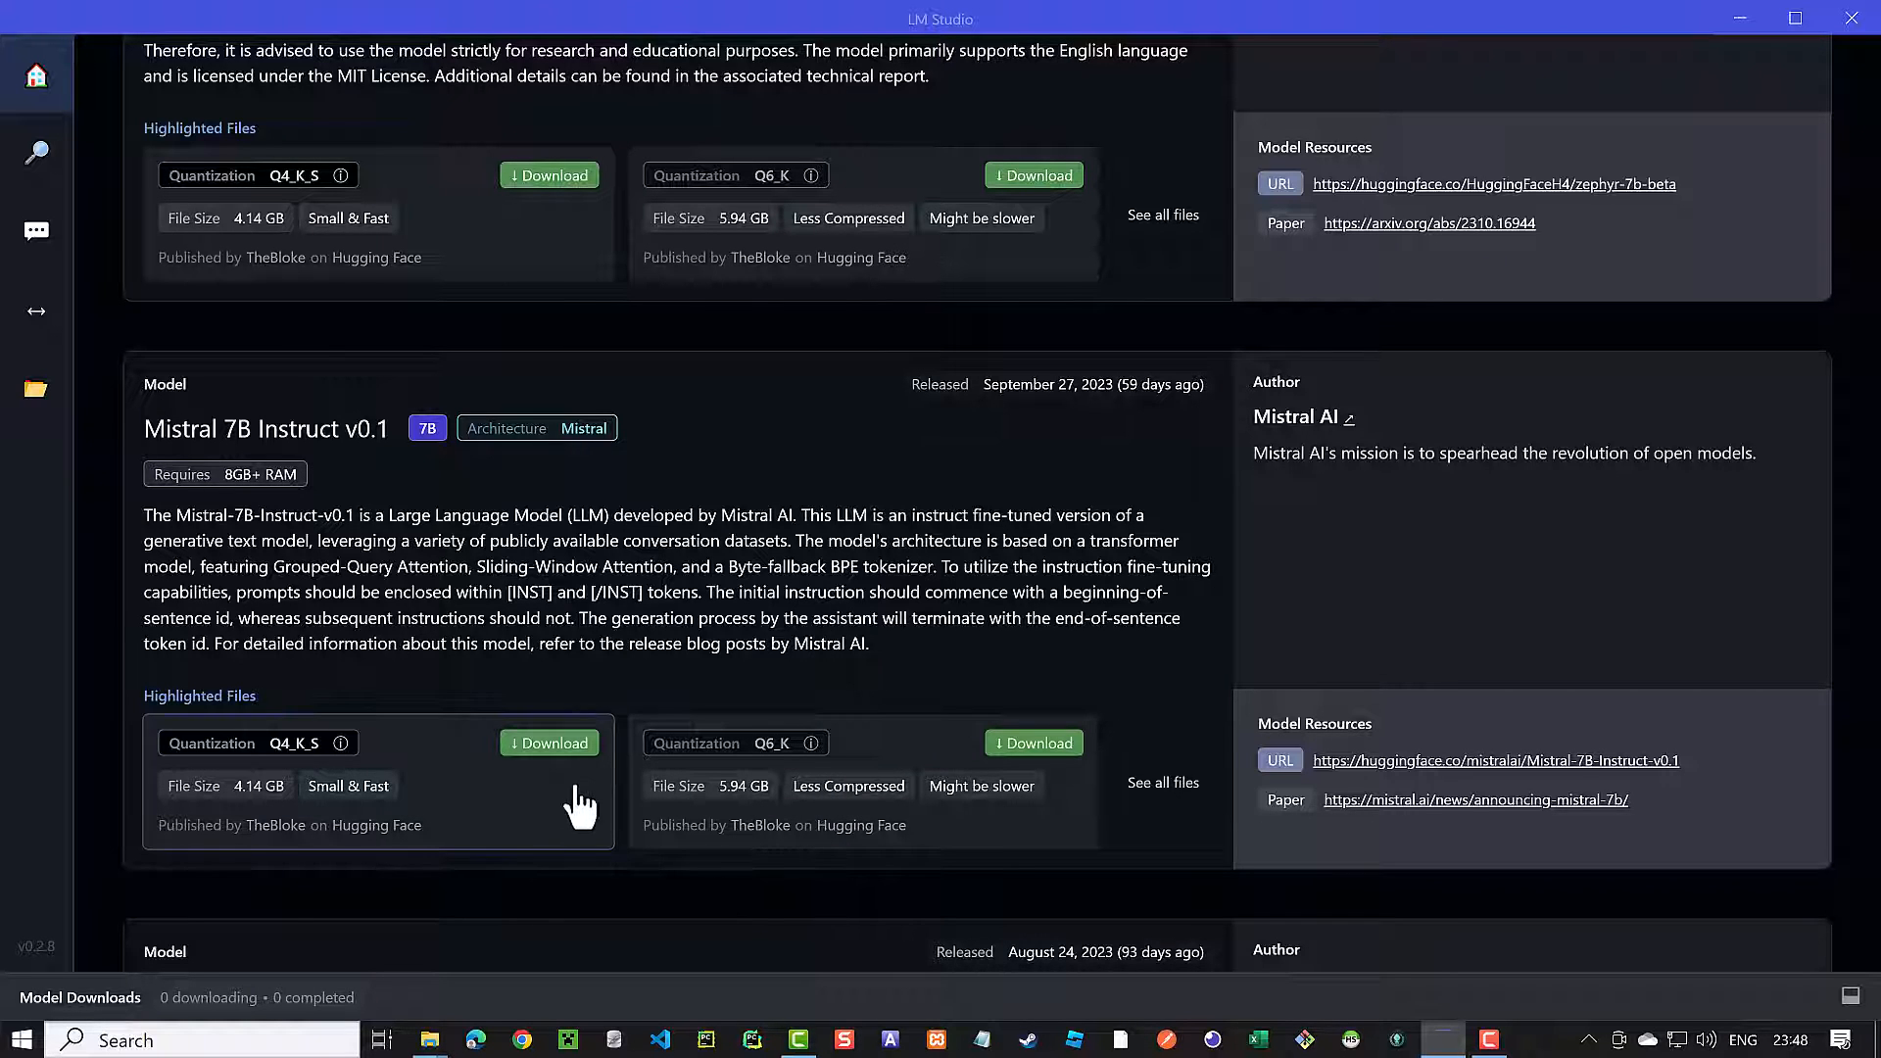
{"action": "left_click", "coordinate": [548, 743]}
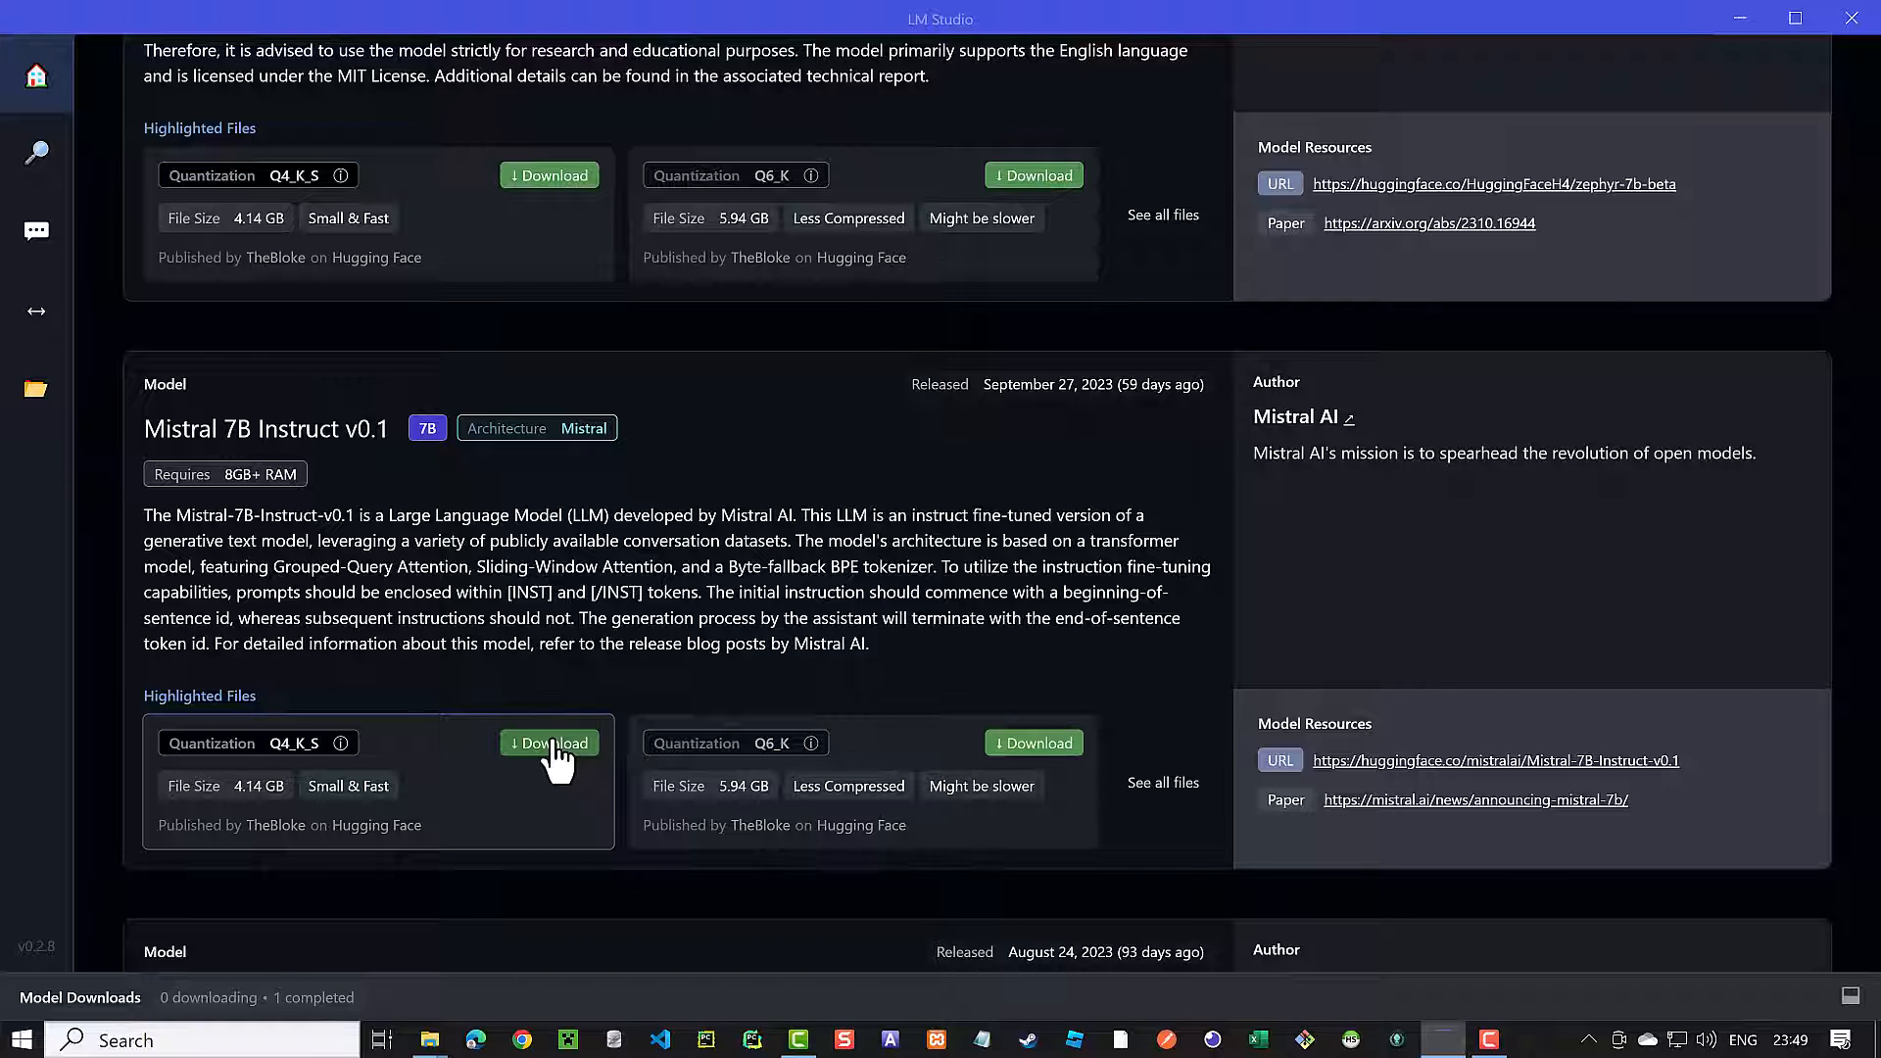
{"action": "left_click", "coordinate": [549, 743]}
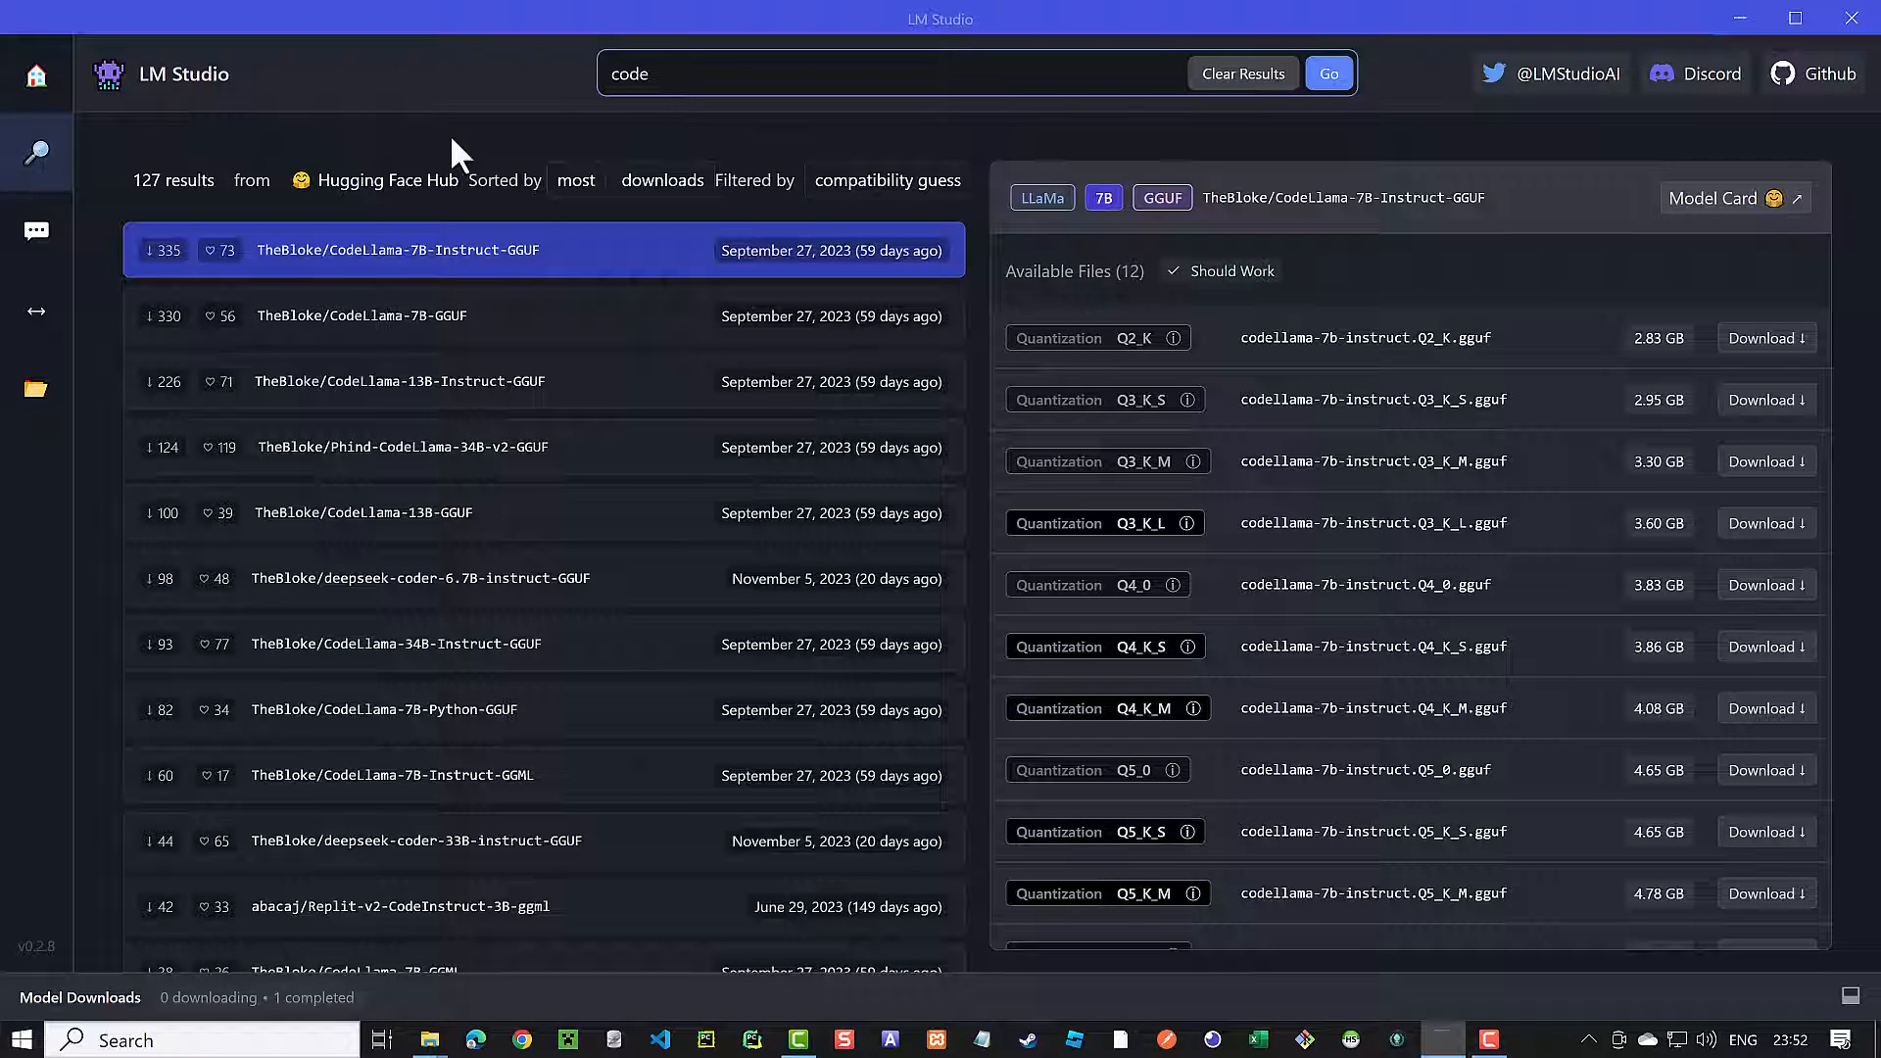
Step: Search for deep and download the deepseek-coder 6.7b instruct Q5_K_M file
{"action": "type", "text": "deep"}
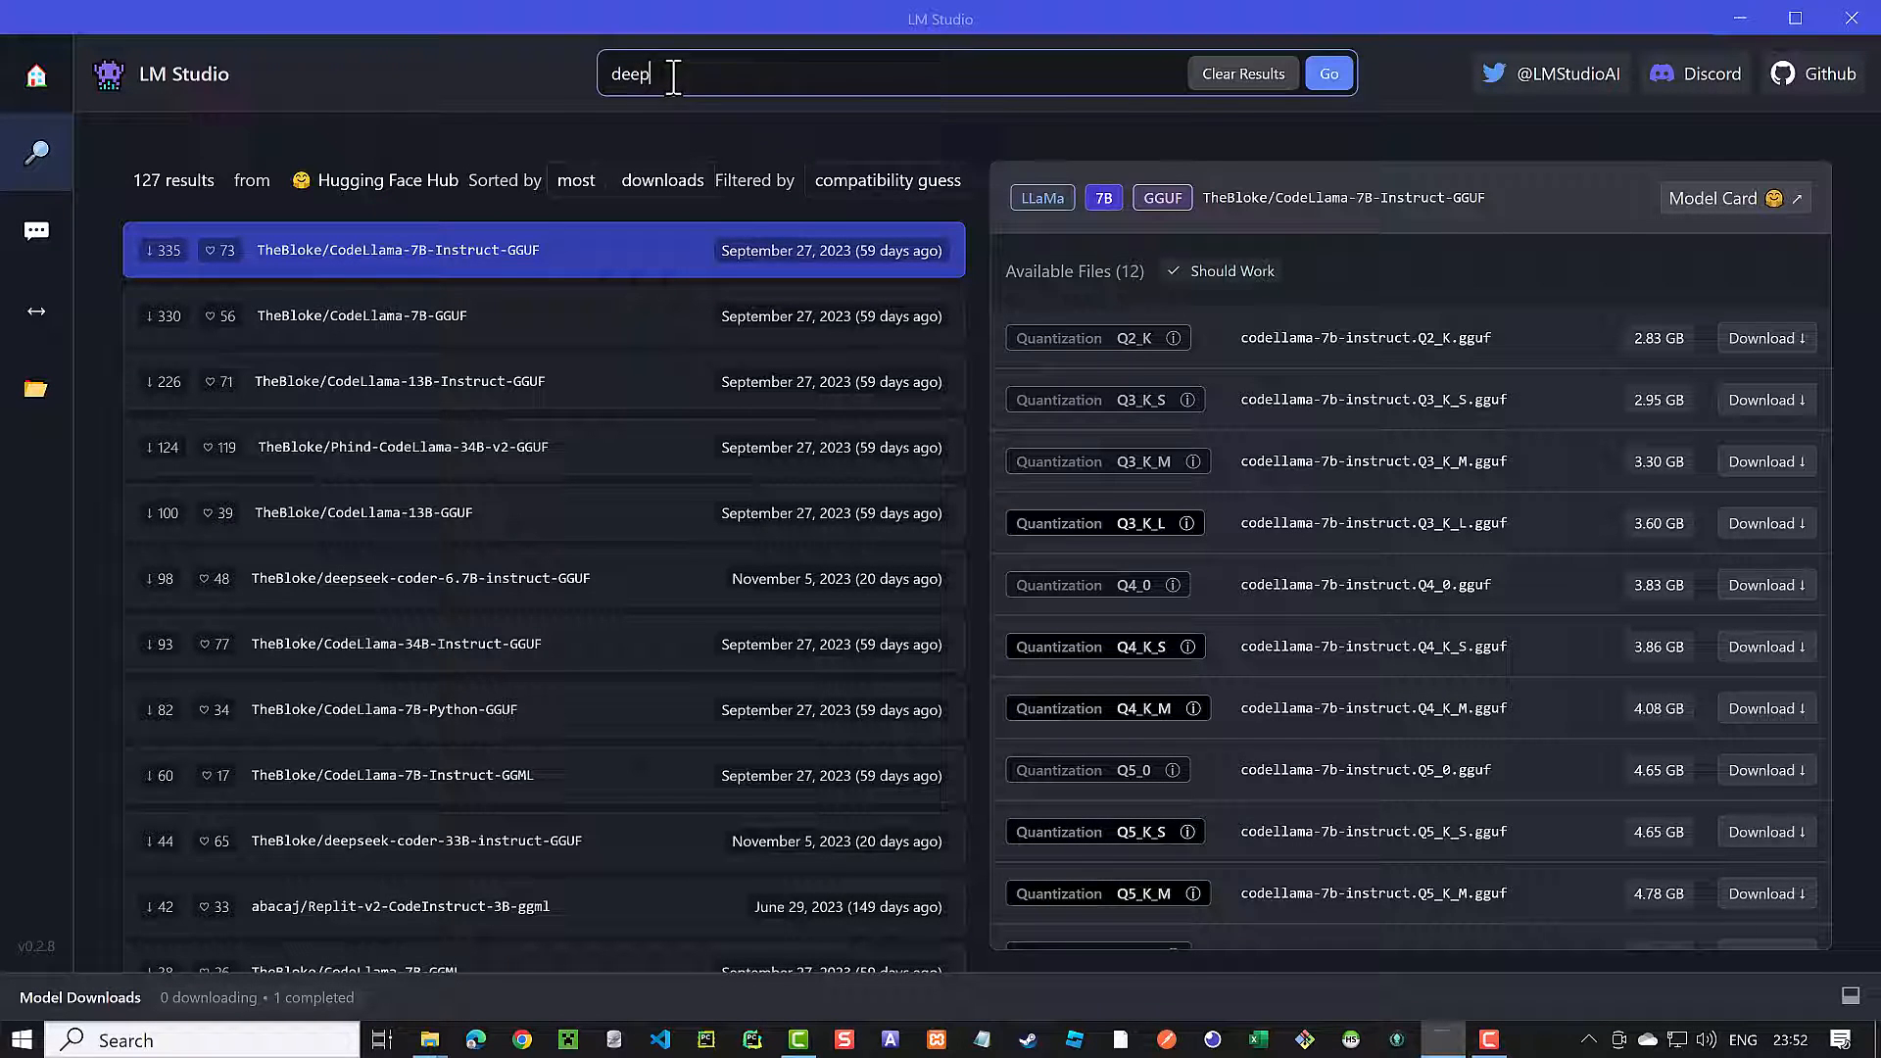
{"action": "left_click", "coordinate": [1329, 72]}
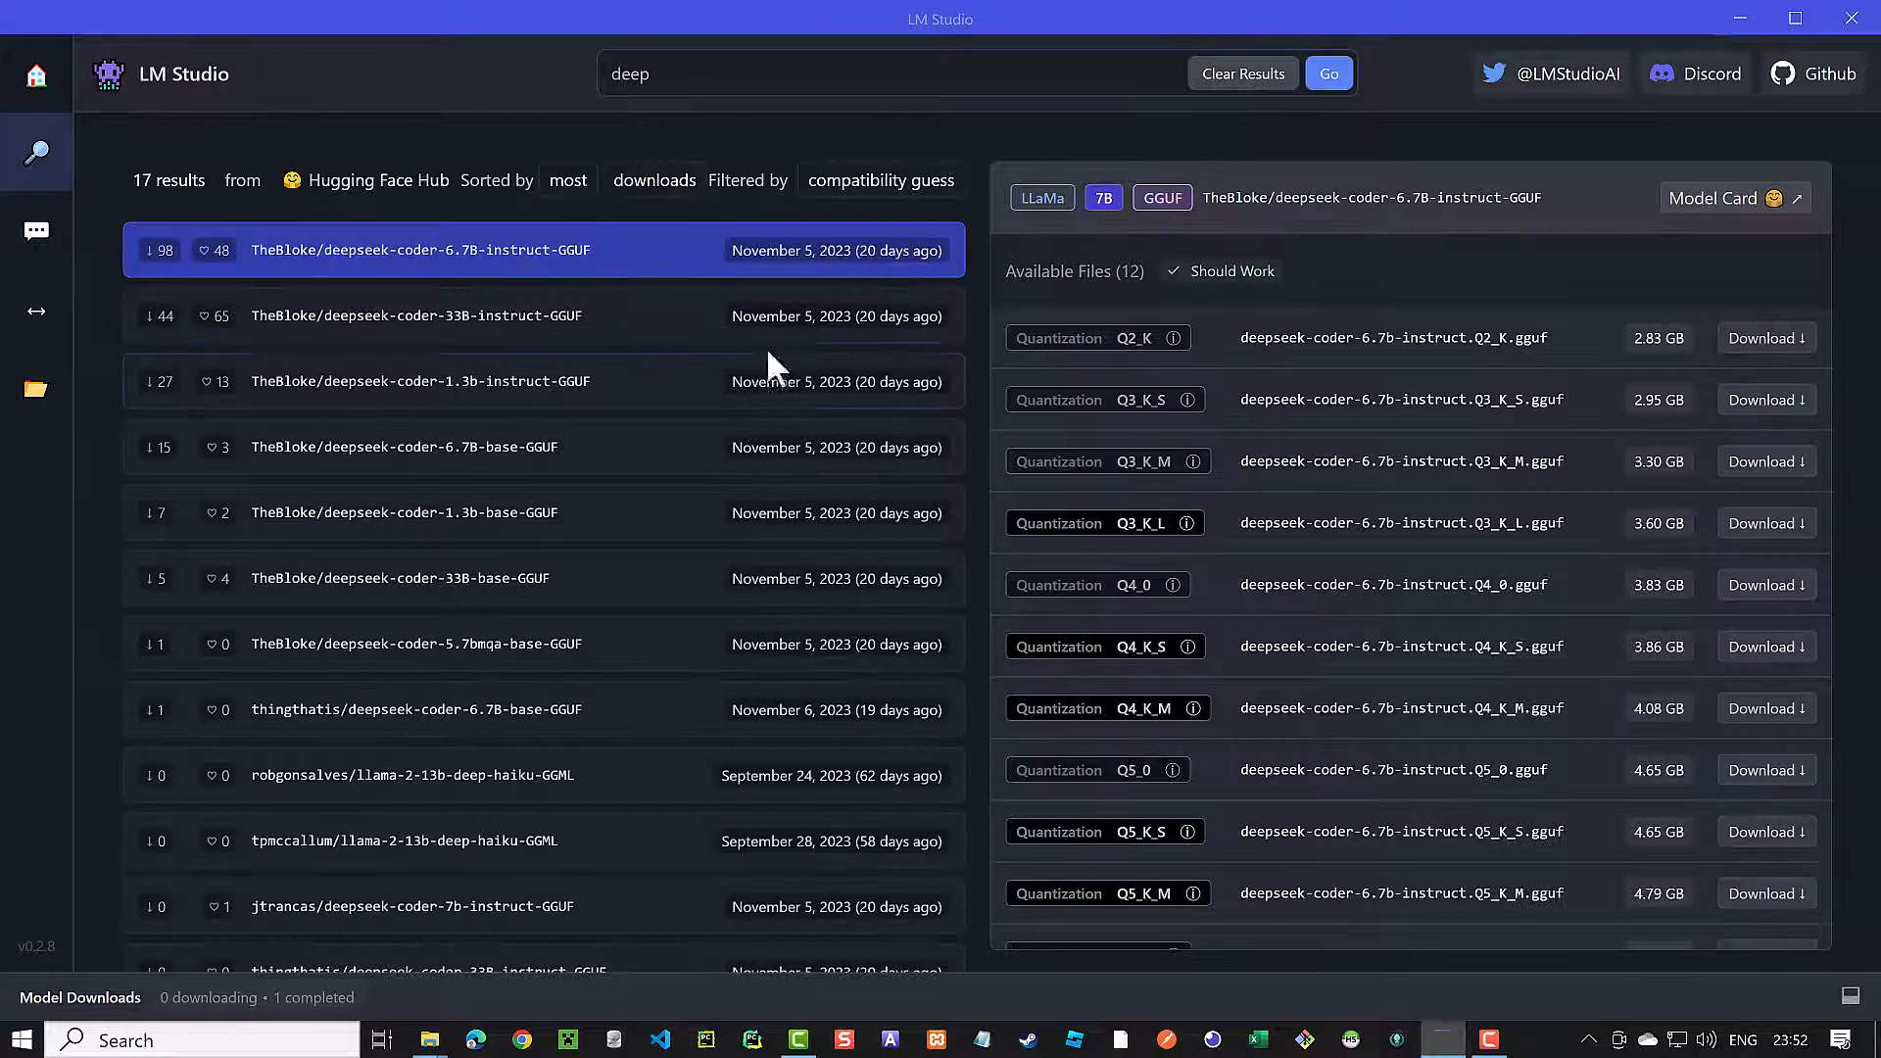
{"action": "scroll", "scroll_direction": "down", "scroll_amount": 3}
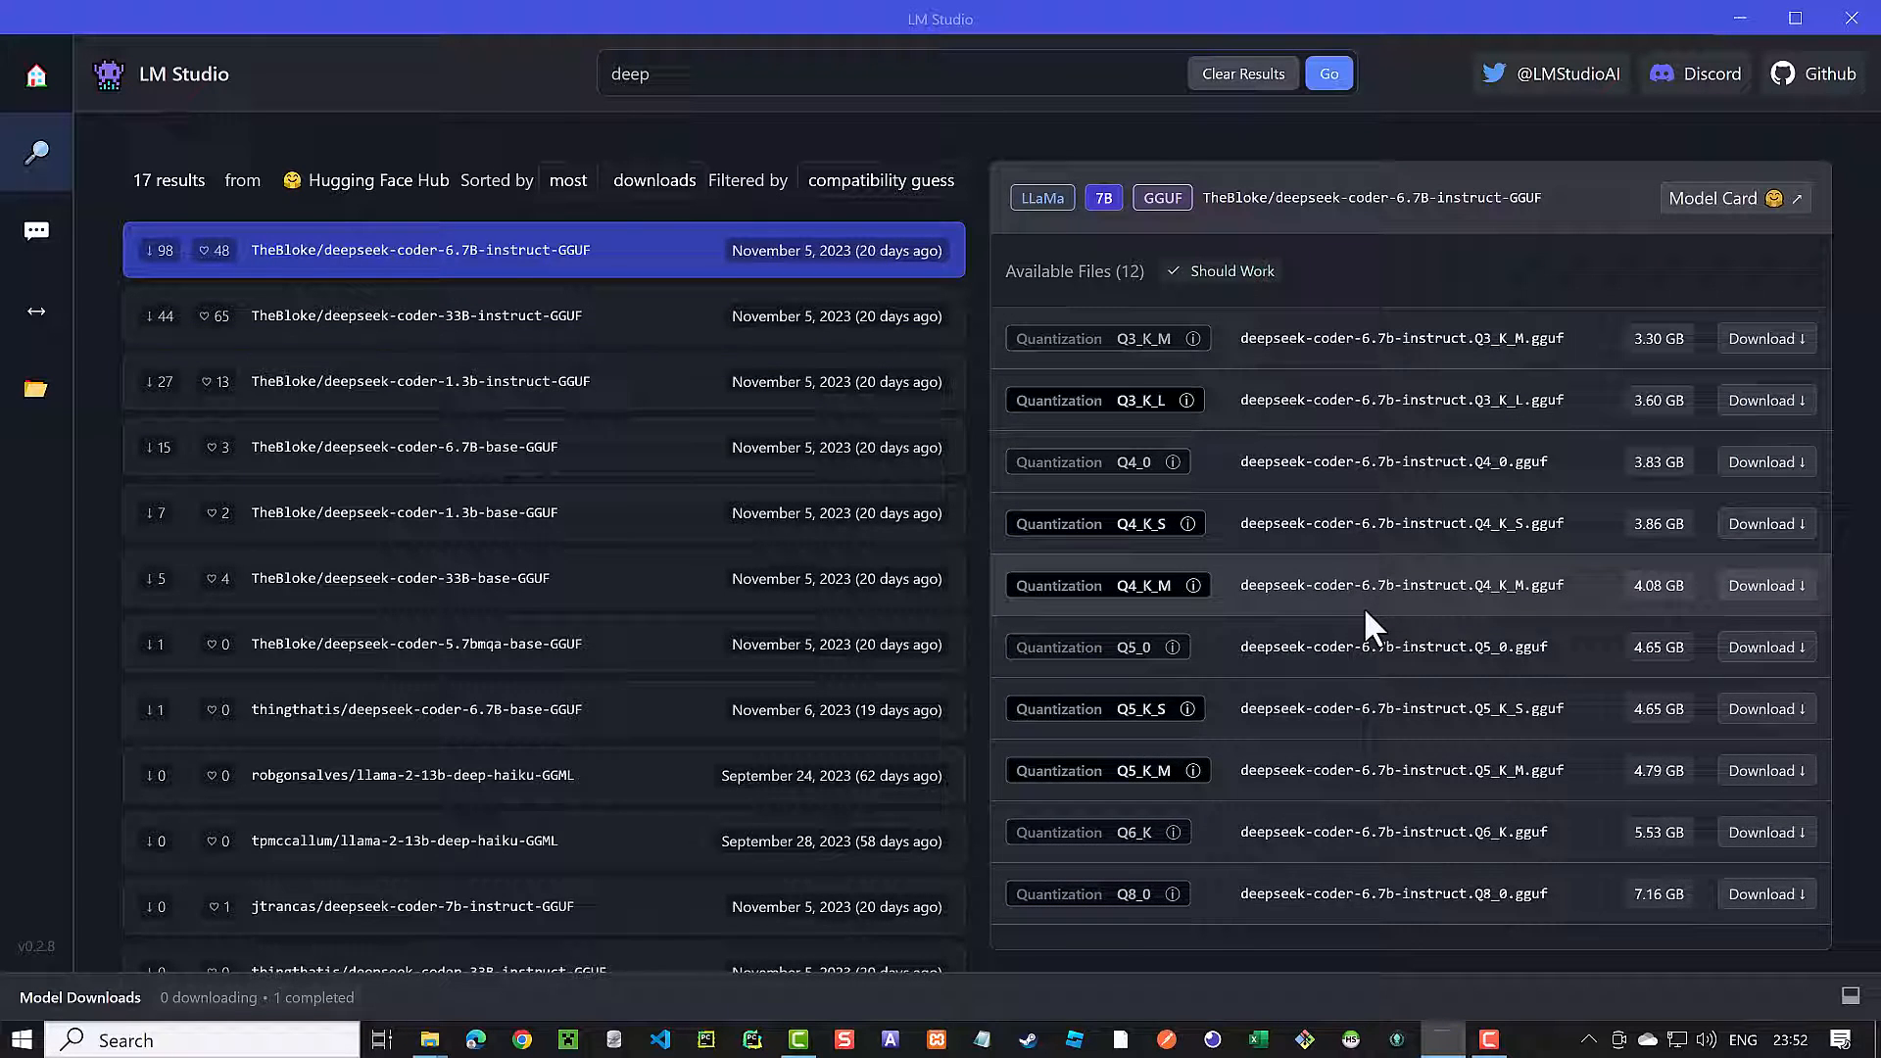
{"action": "mouse_move", "coordinate": [1178, 648]}
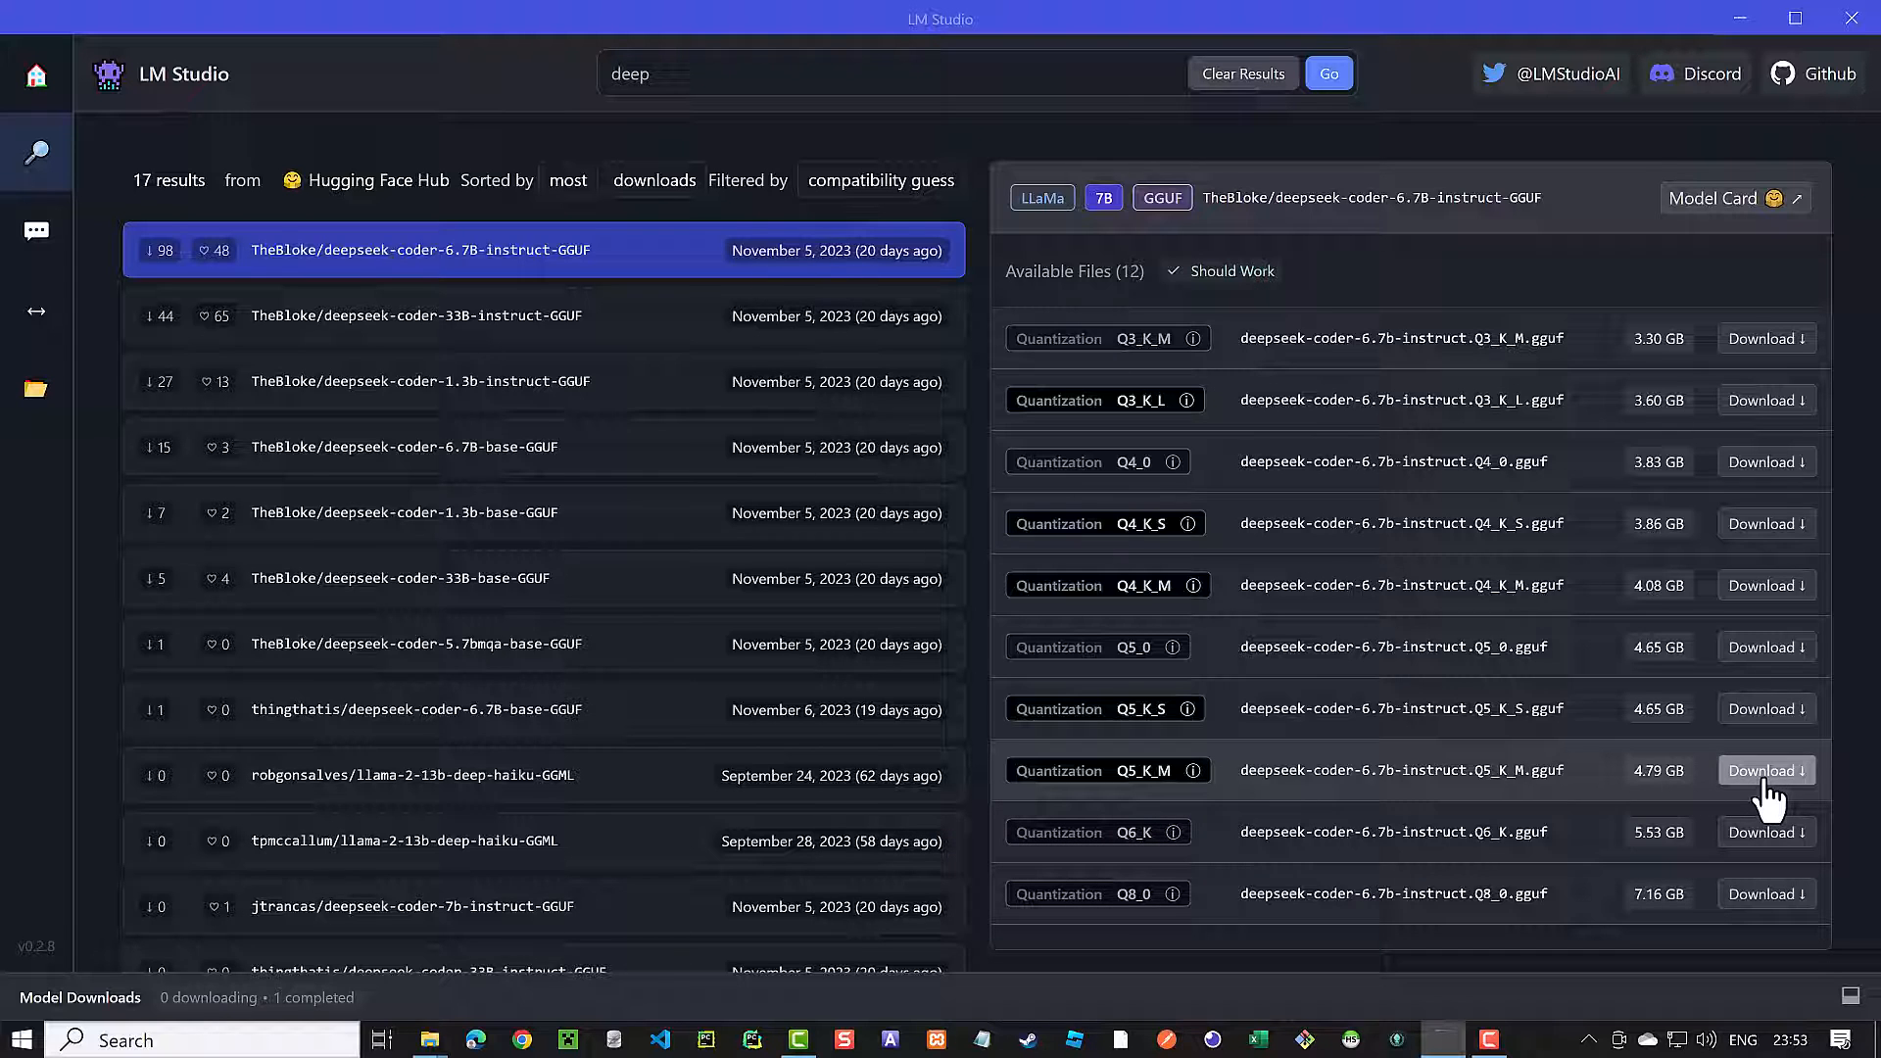
{"action": "left_click", "coordinate": [1768, 770]}
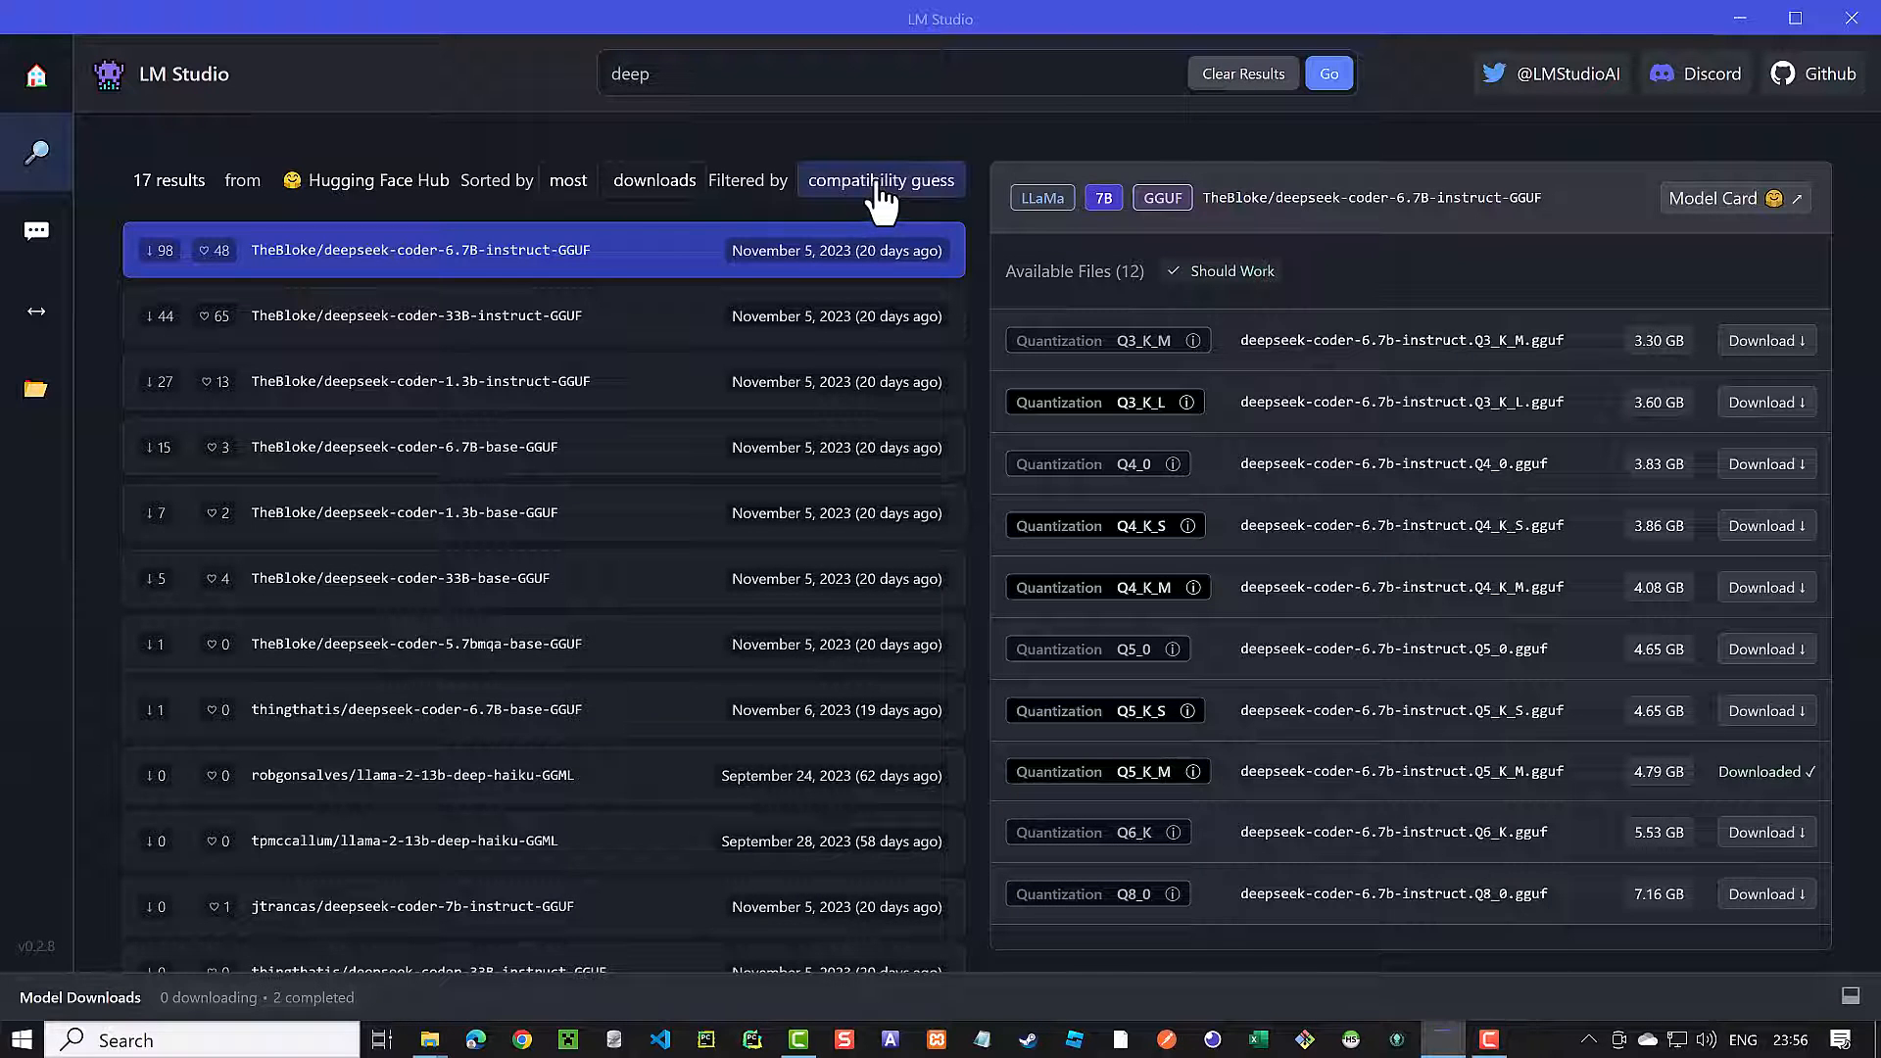
Step: Widen the results to all models regardless of compatibility
{"action": "left_click", "coordinate": [882, 178]}
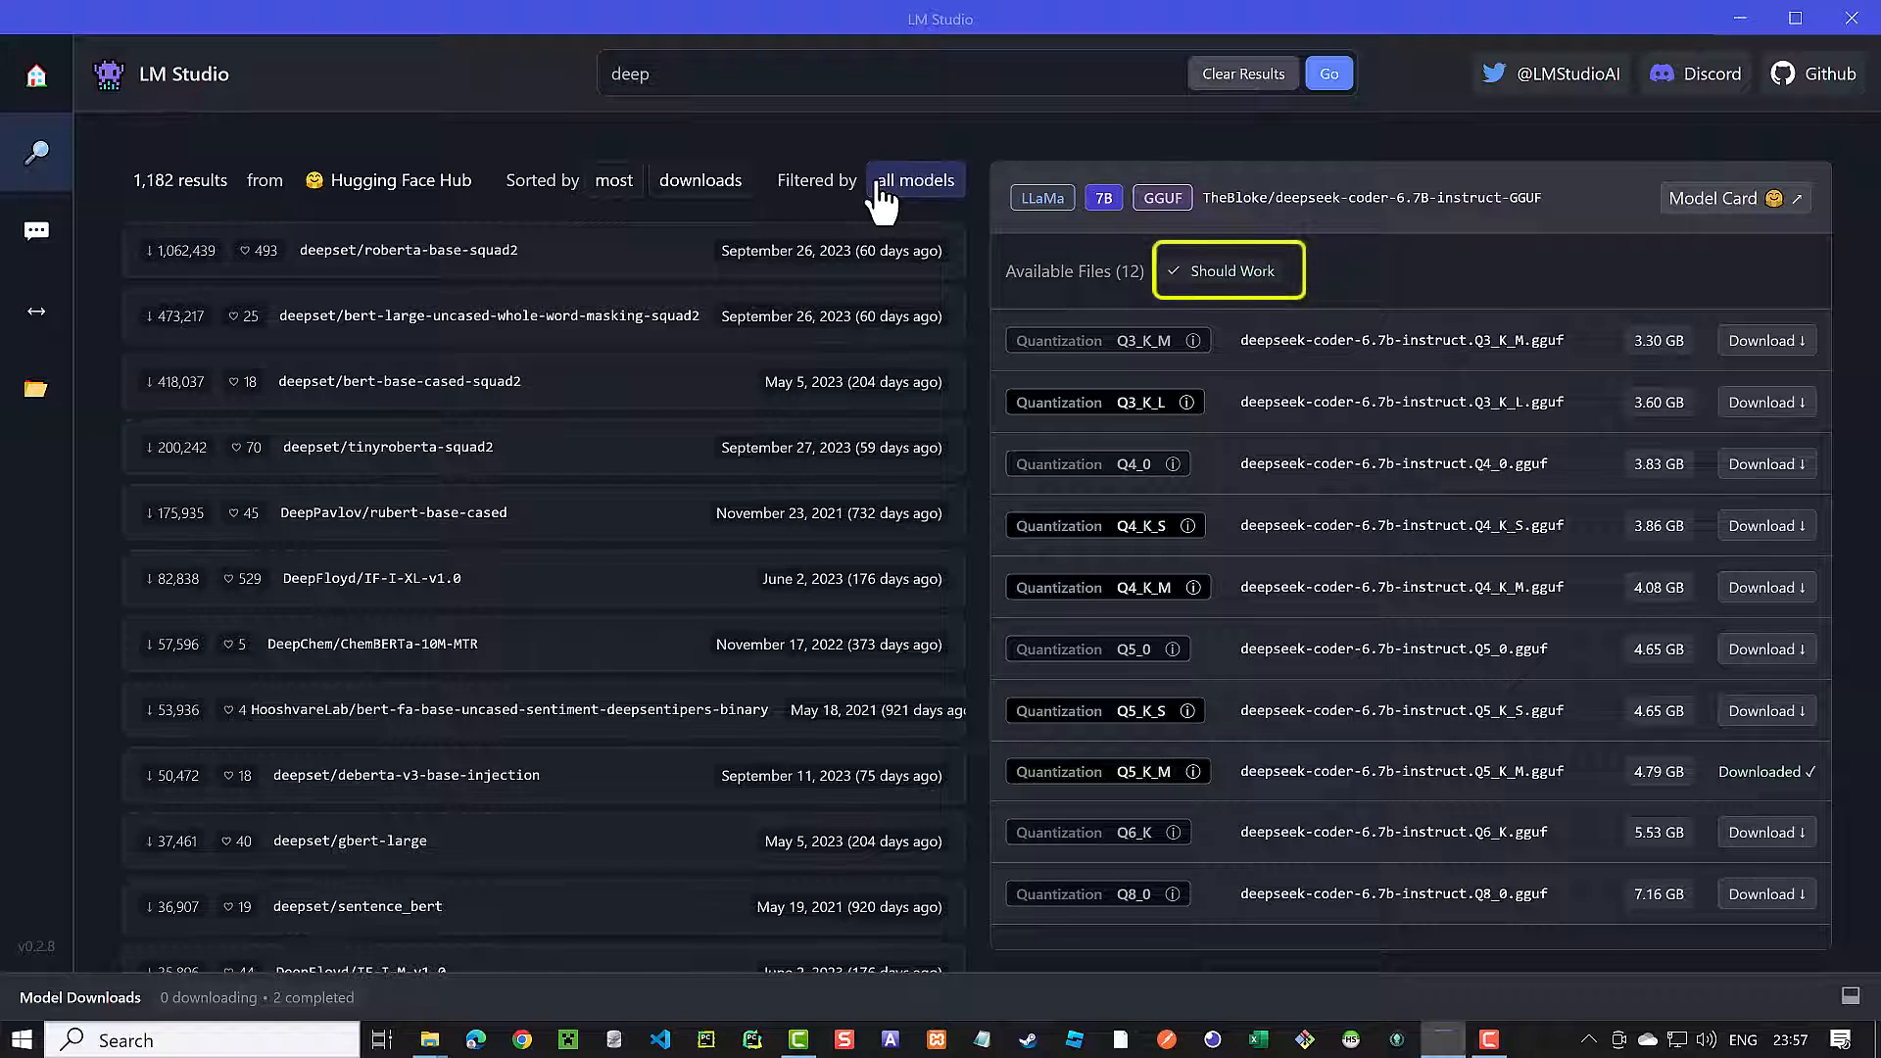
{"action": "left_click", "coordinate": [914, 178]}
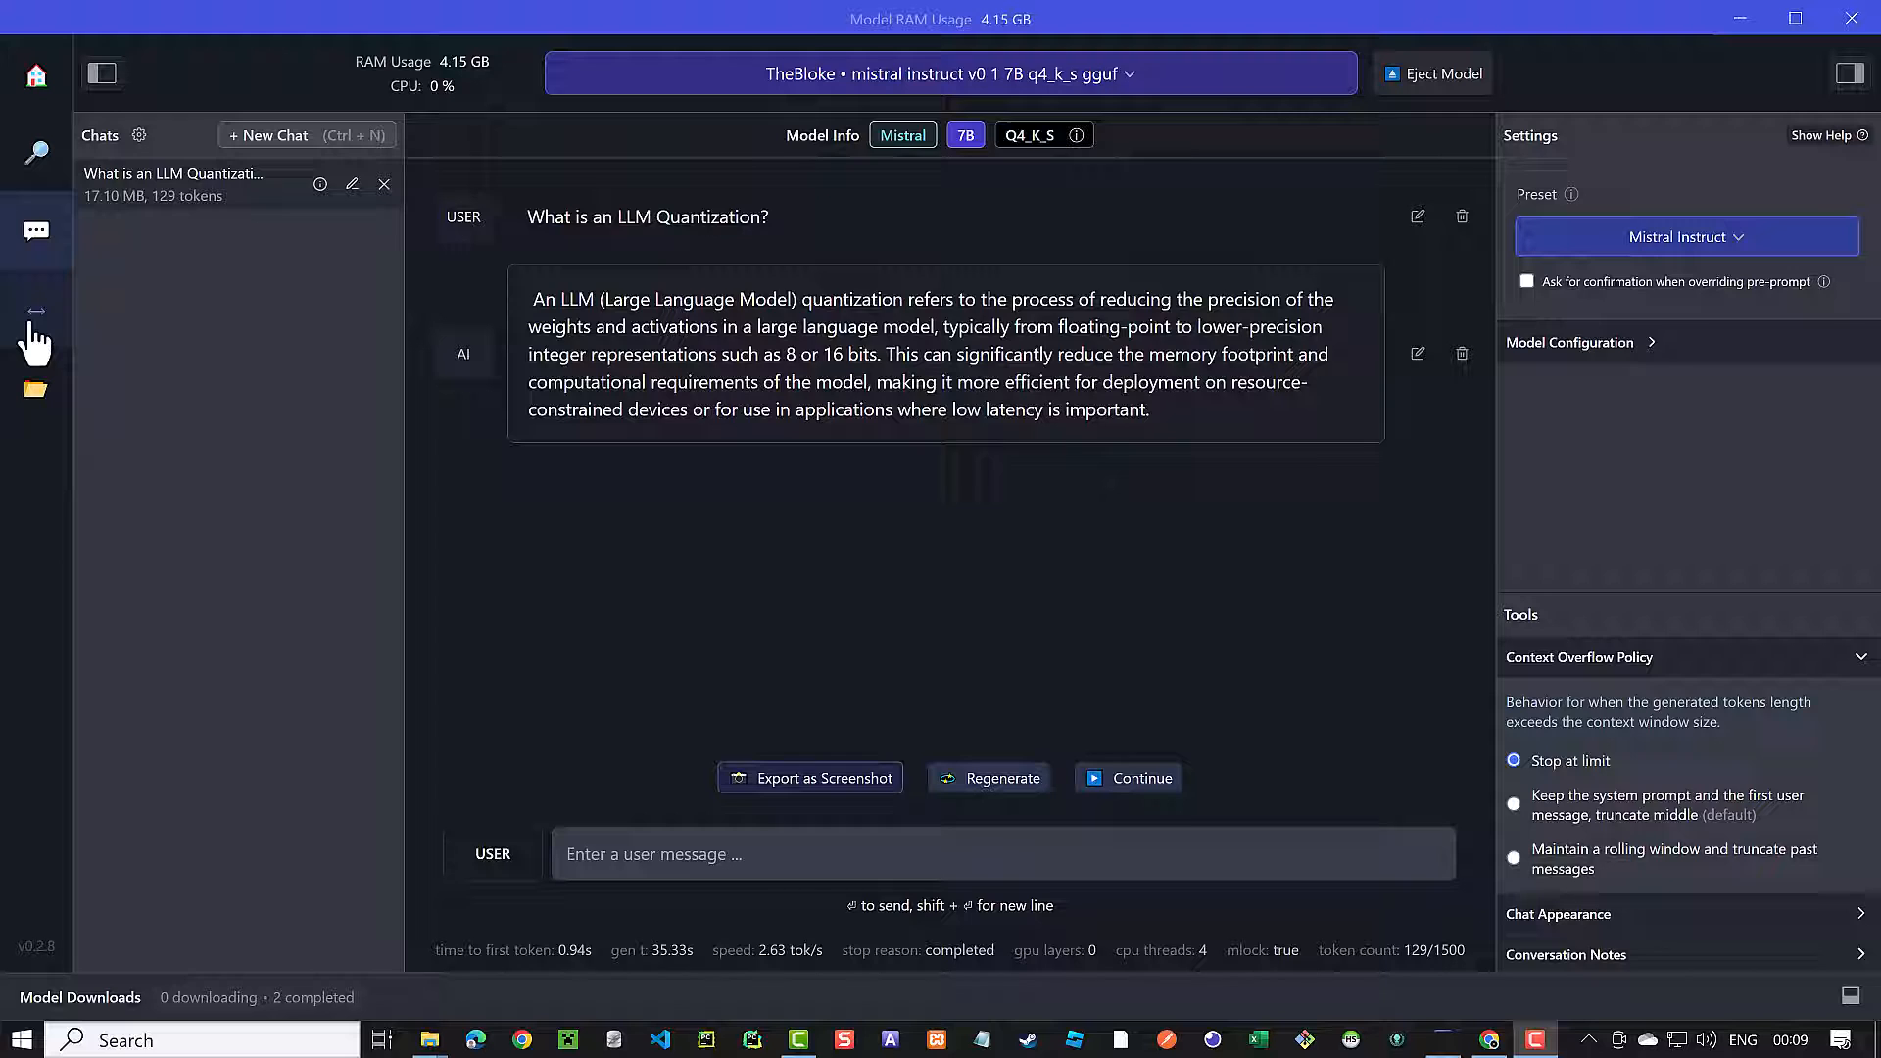
Step: Start the local inference server on port 1234 with the Python example shown, allowing firewall access
{"action": "left_click", "coordinate": [36, 313]}
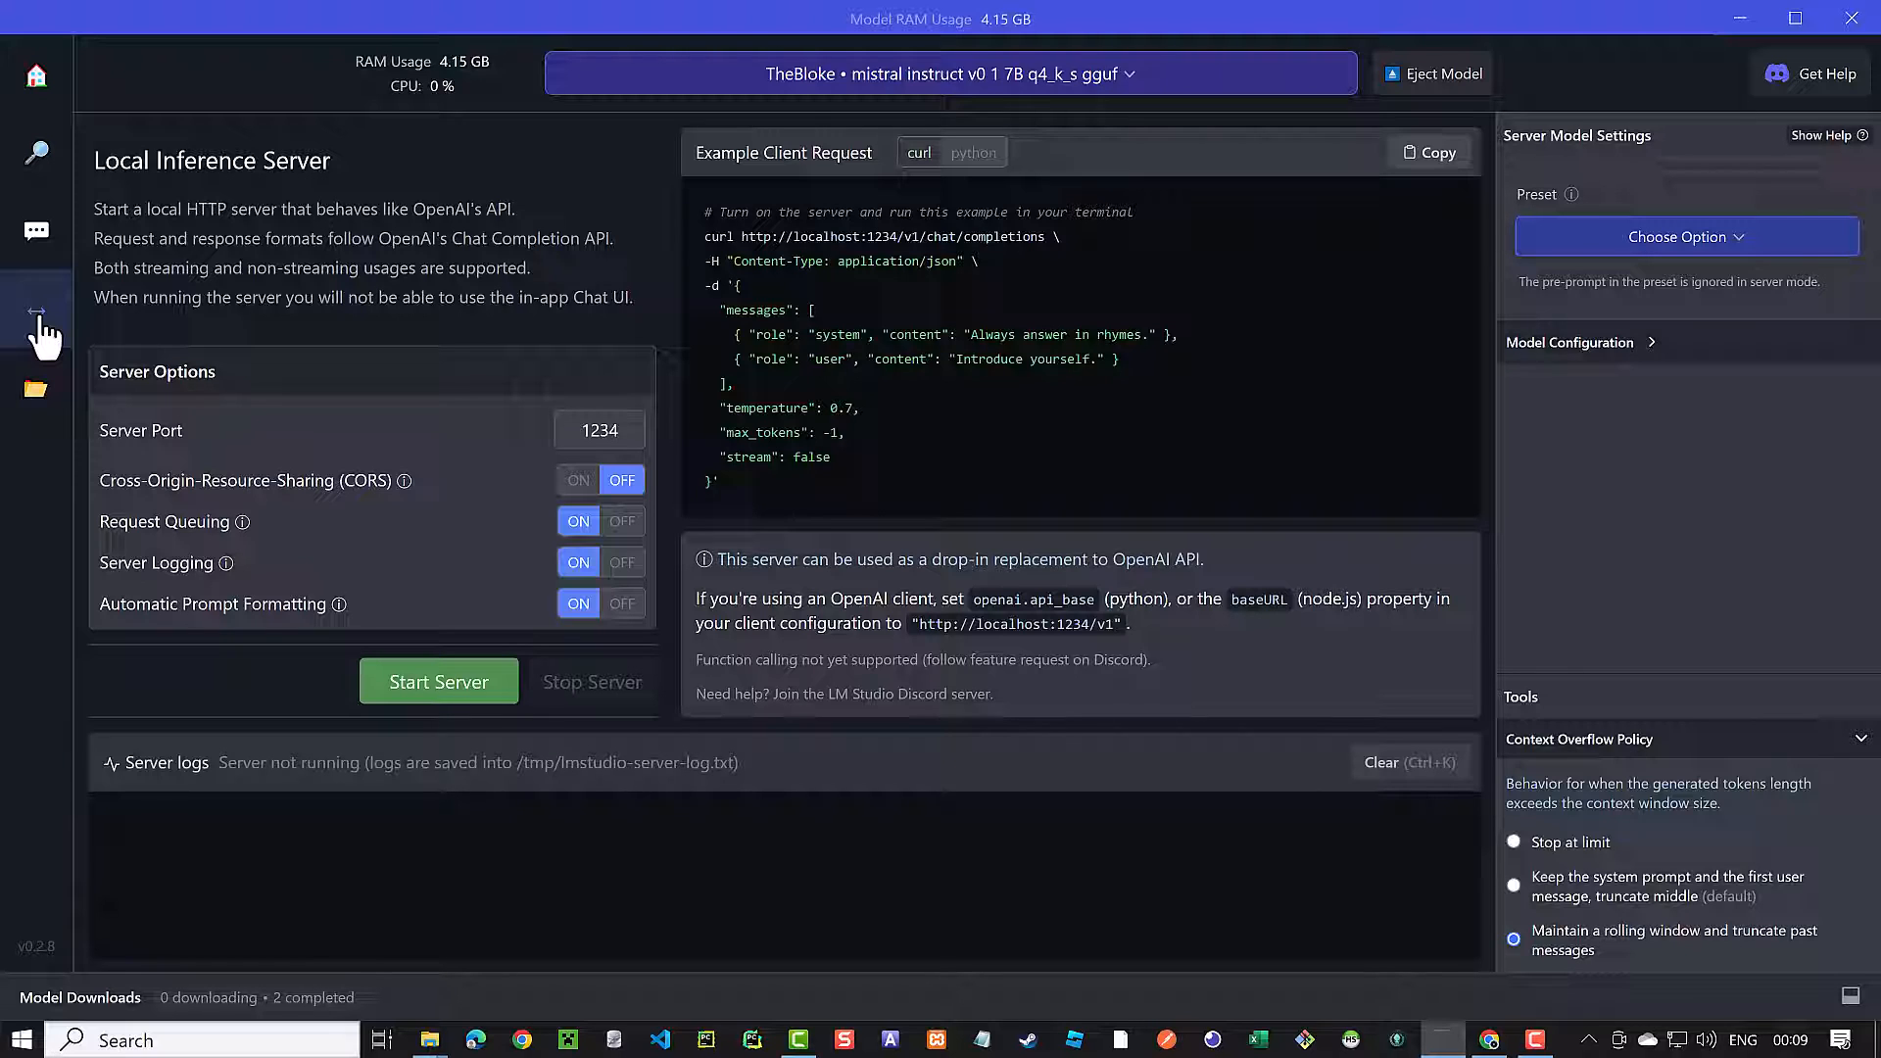
{"action": "mouse_move", "coordinate": [423, 304]}
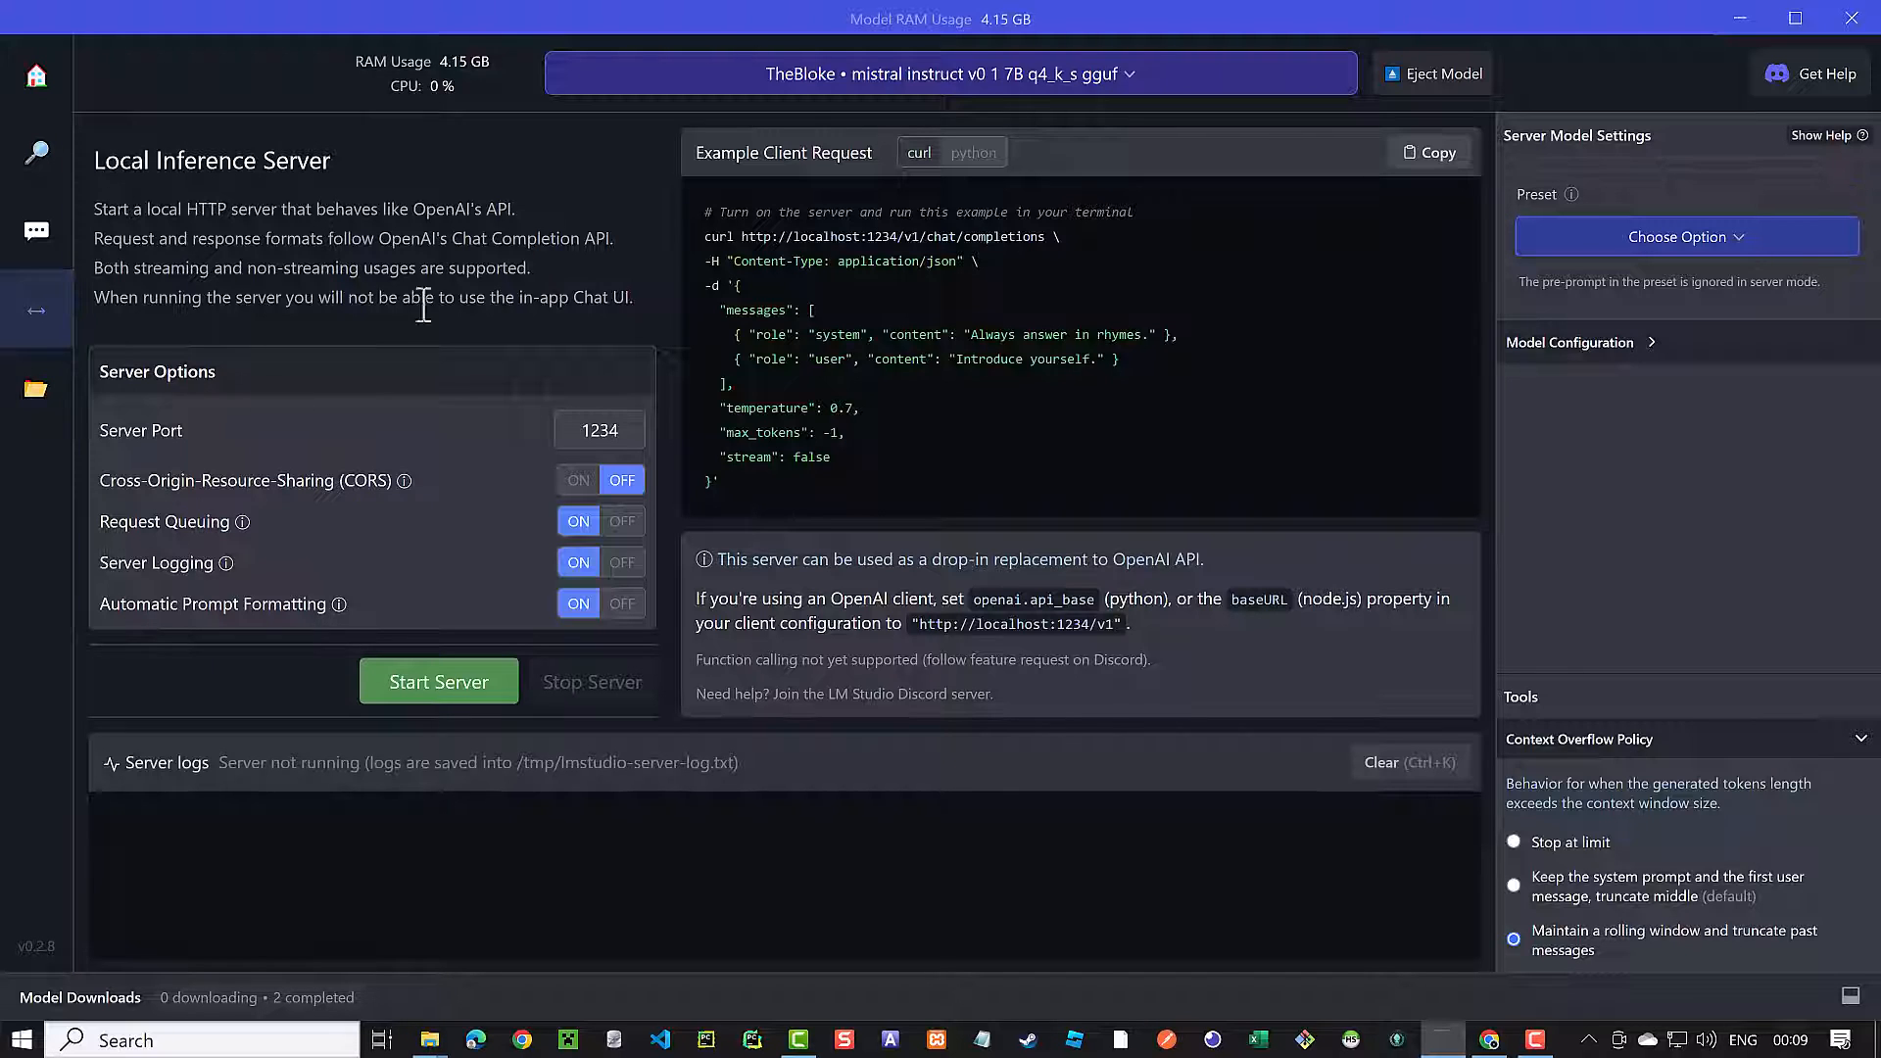
{"action": "mouse_move", "coordinate": [976, 165]}
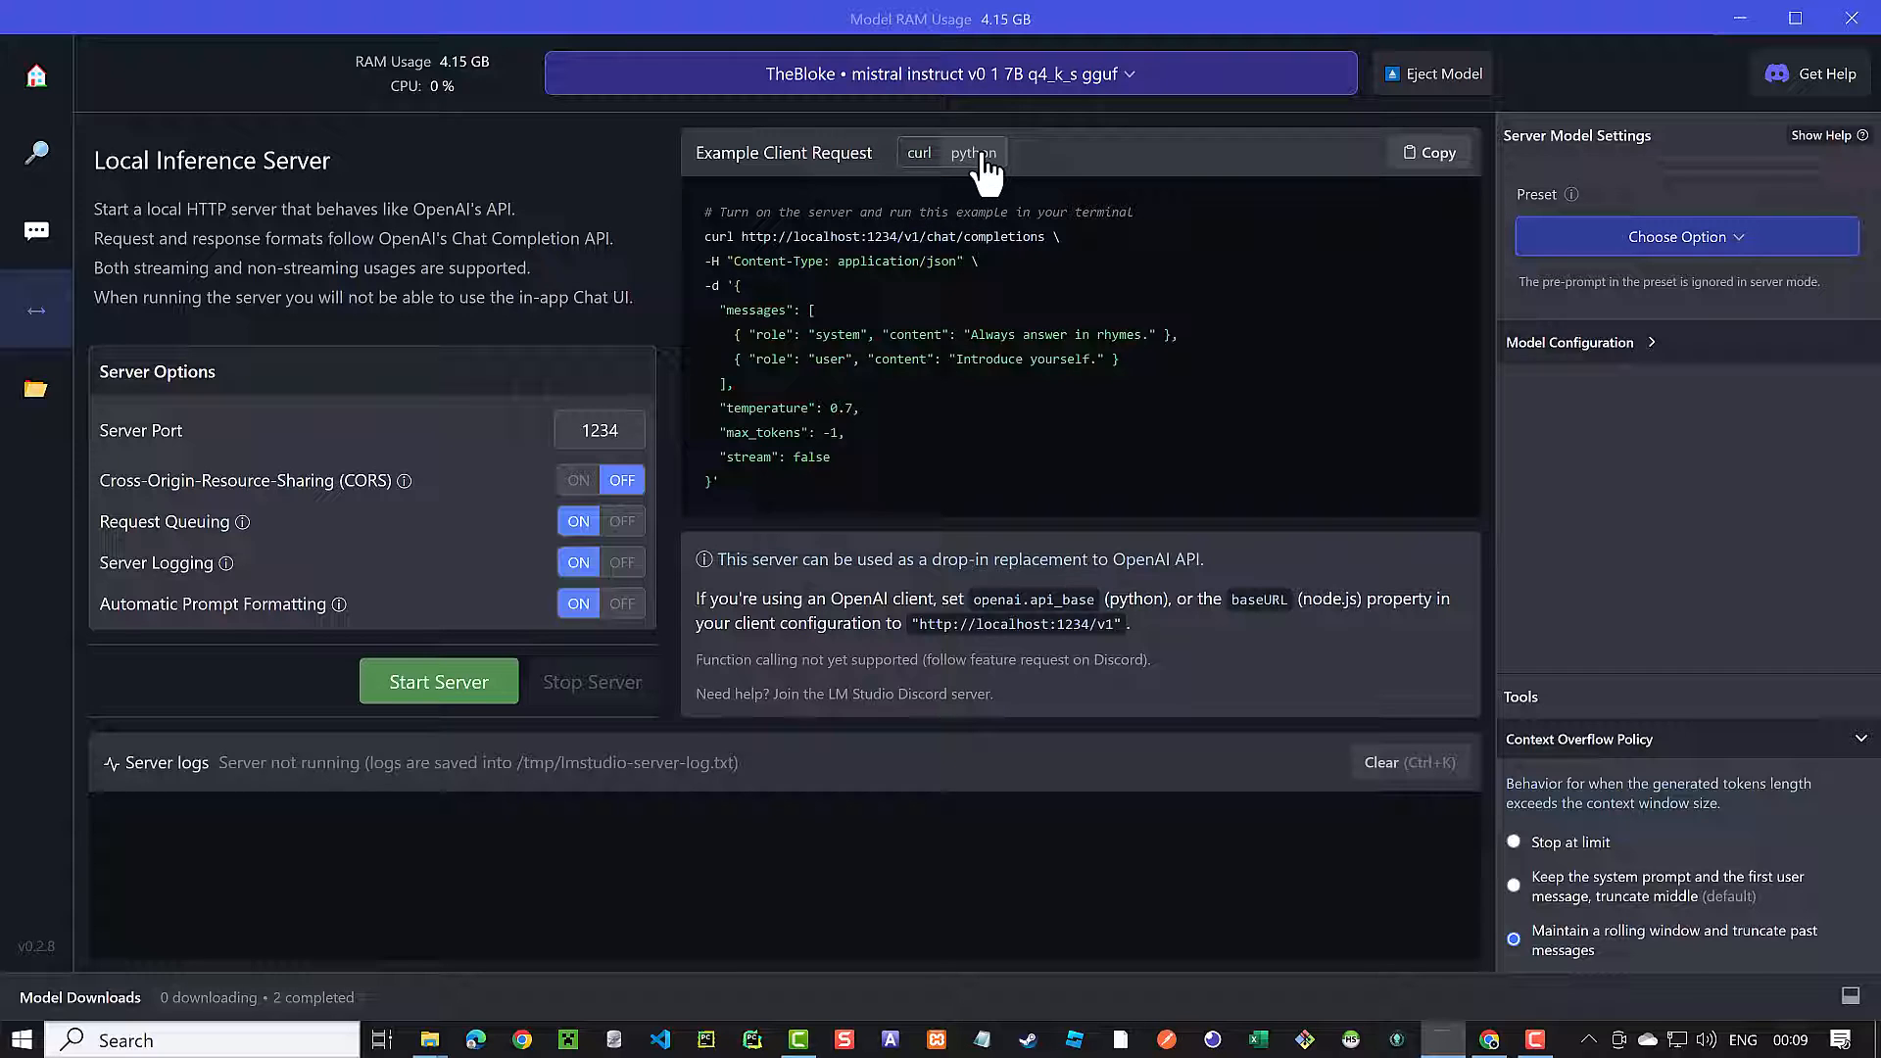
{"action": "left_click", "coordinate": [974, 153]}
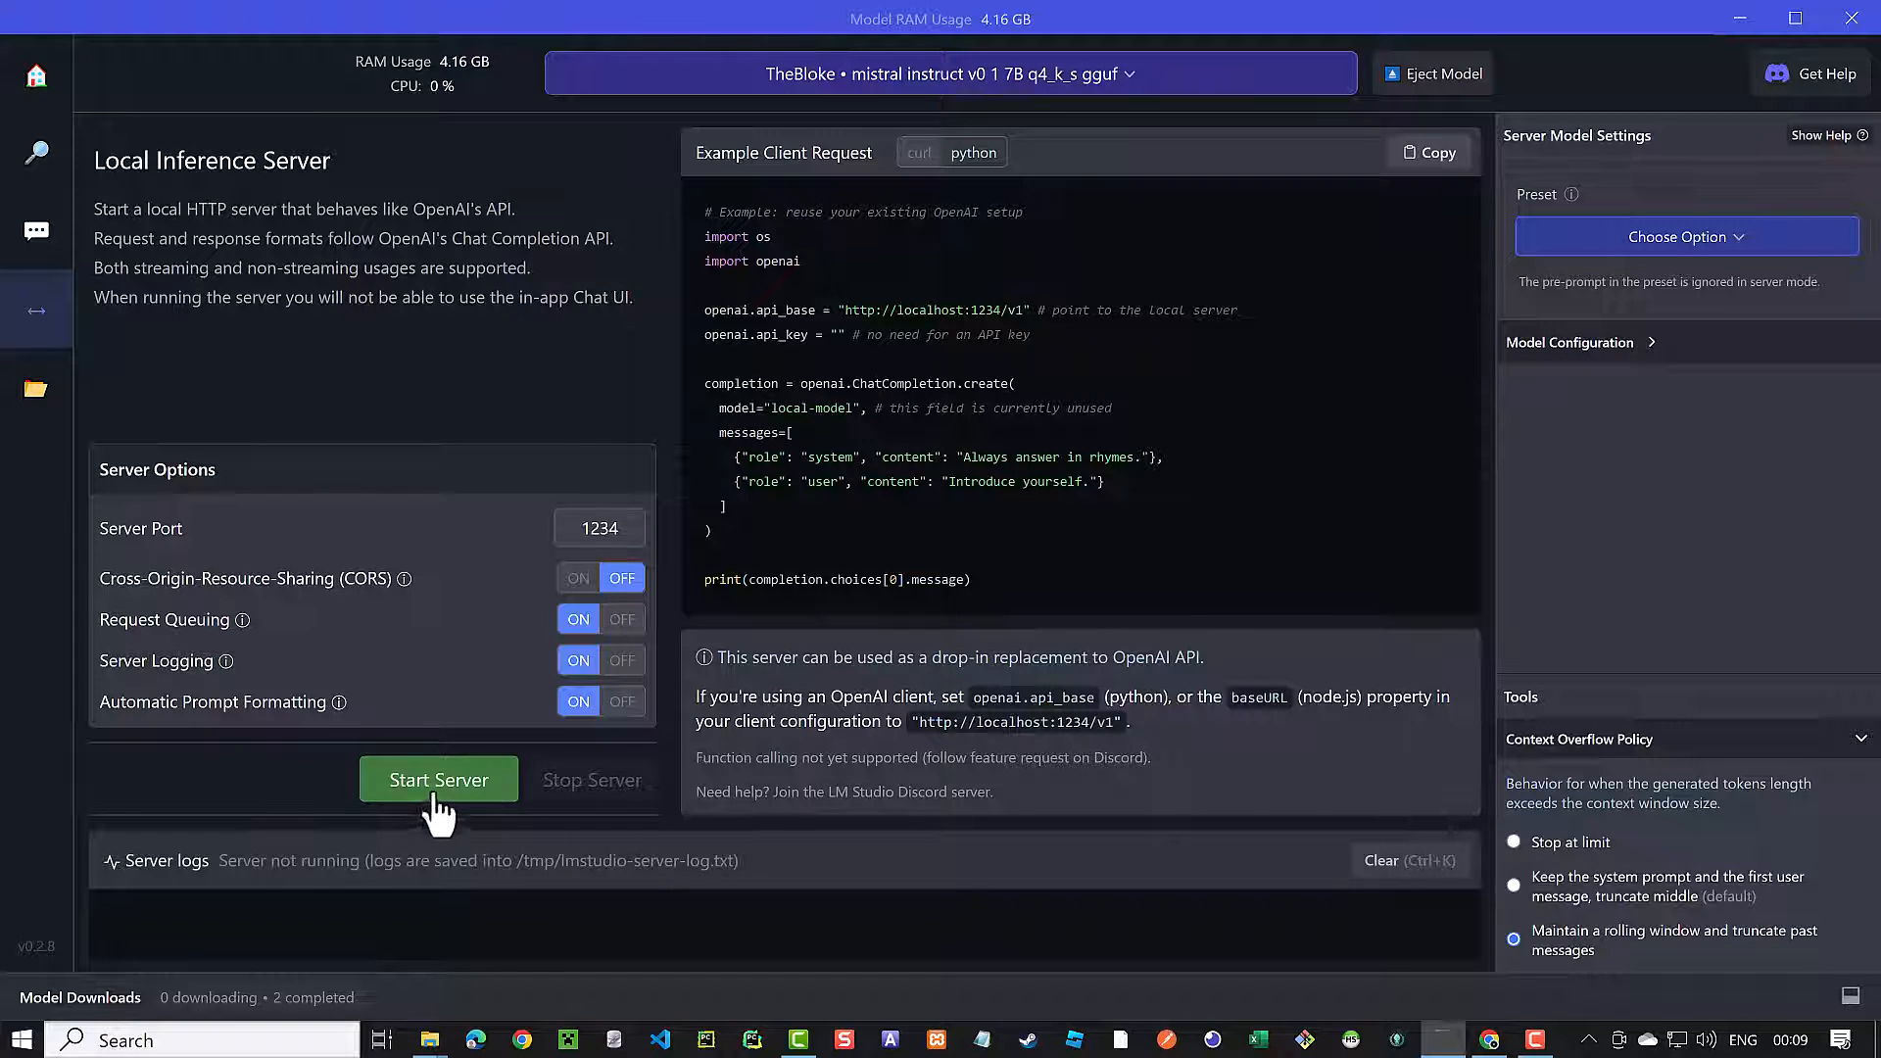
{"action": "left_click", "coordinate": [439, 780]}
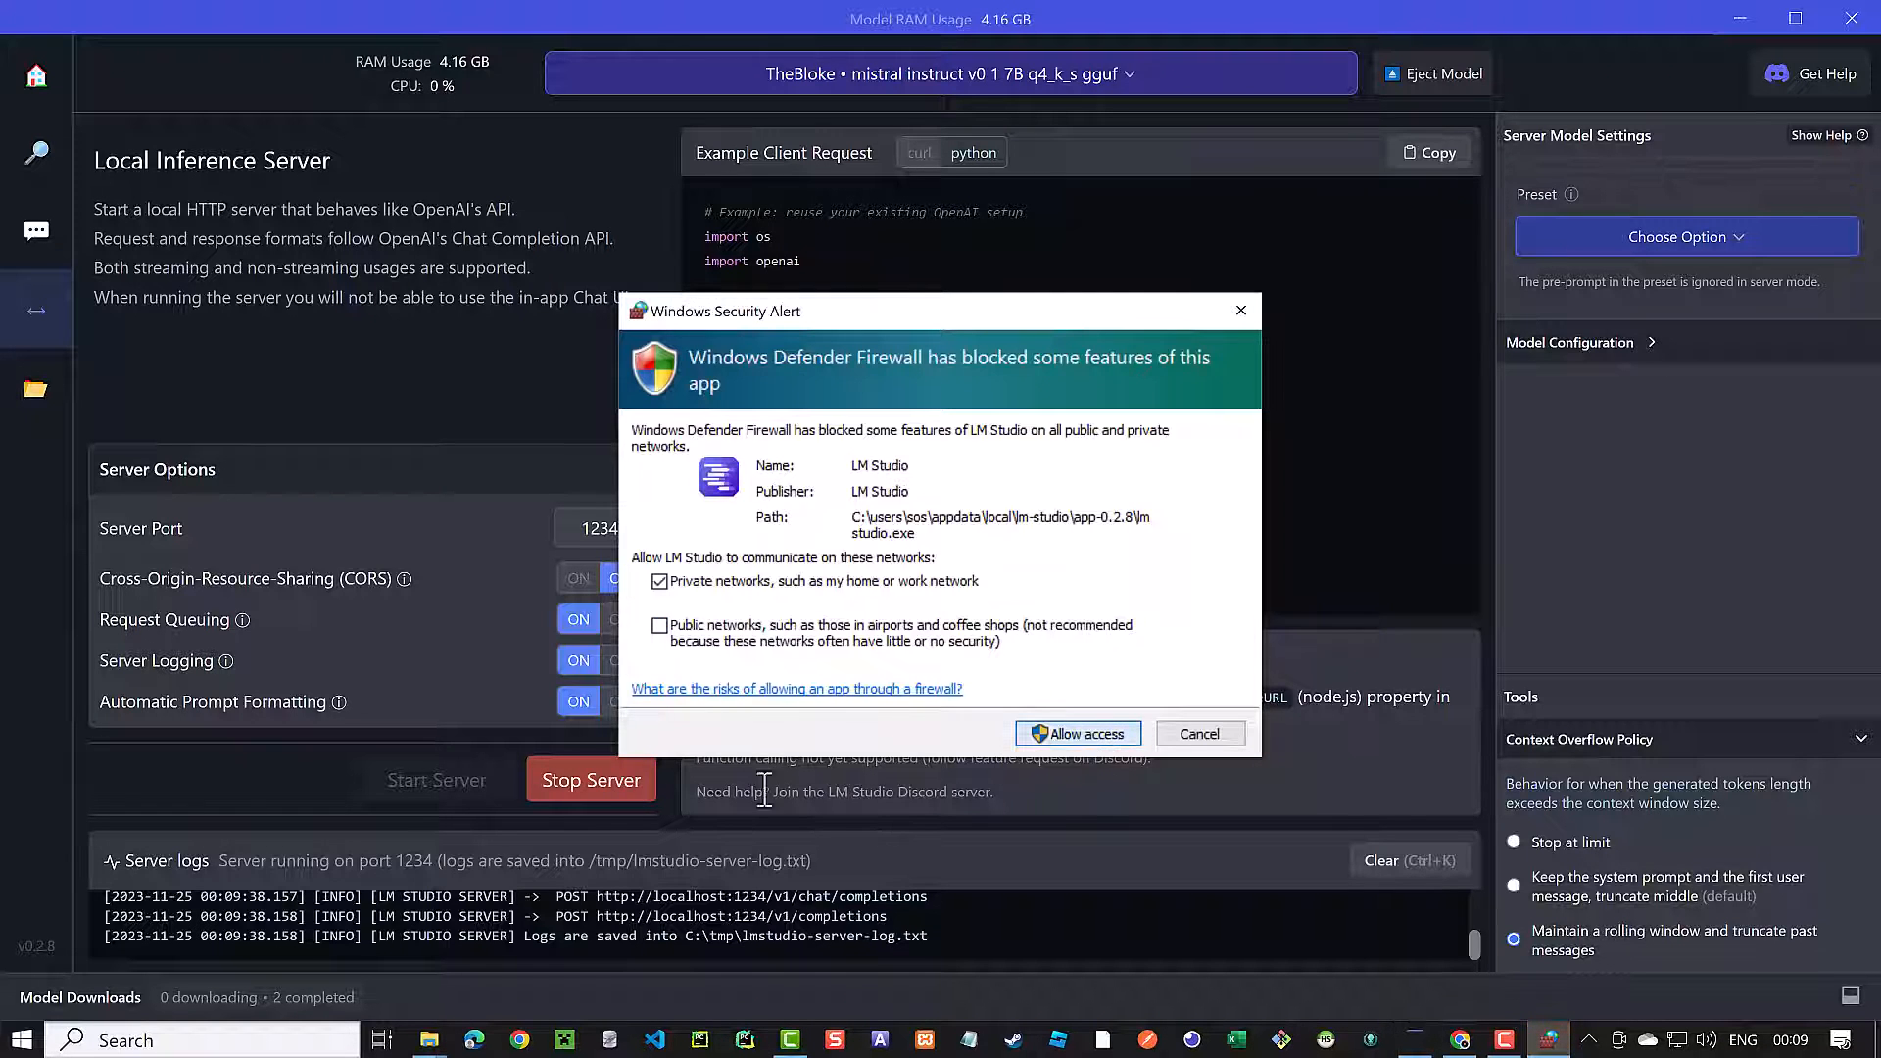
{"action": "left_click", "coordinate": [1078, 733]}
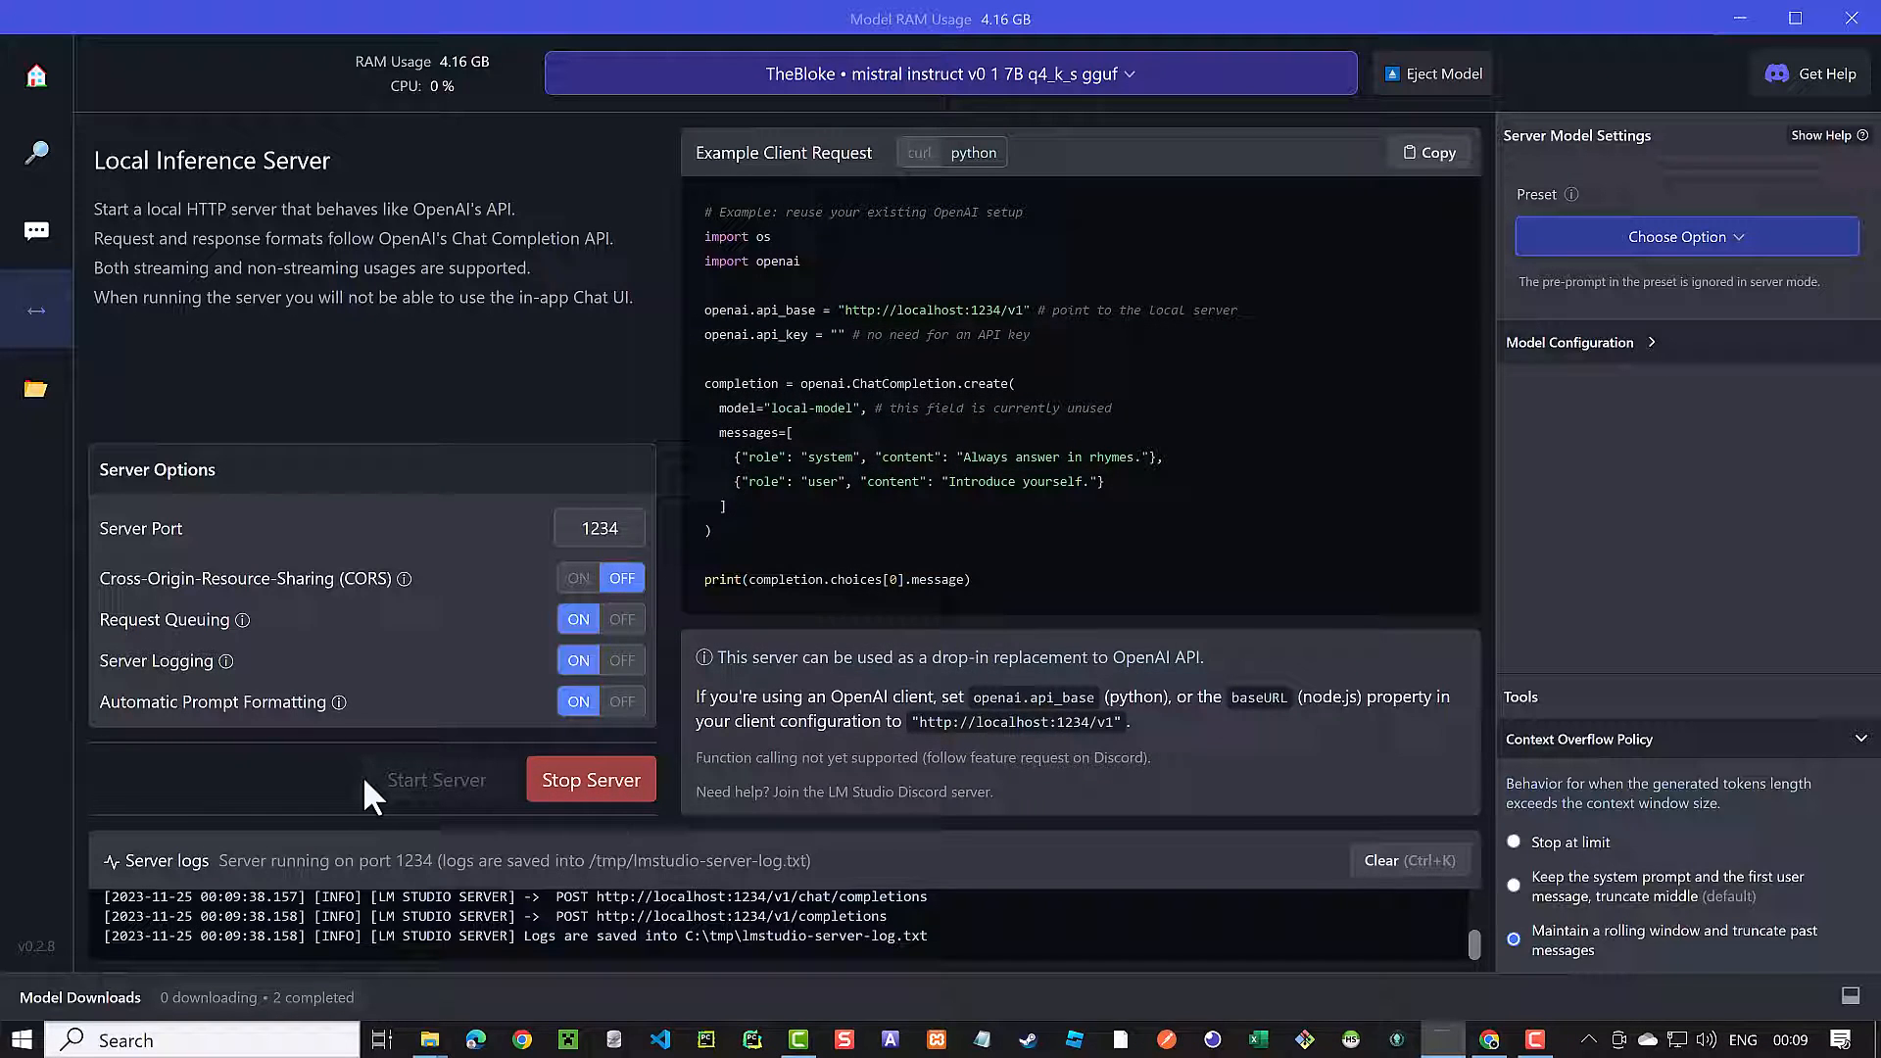
{"action": "mouse_move", "coordinate": [386, 797]}
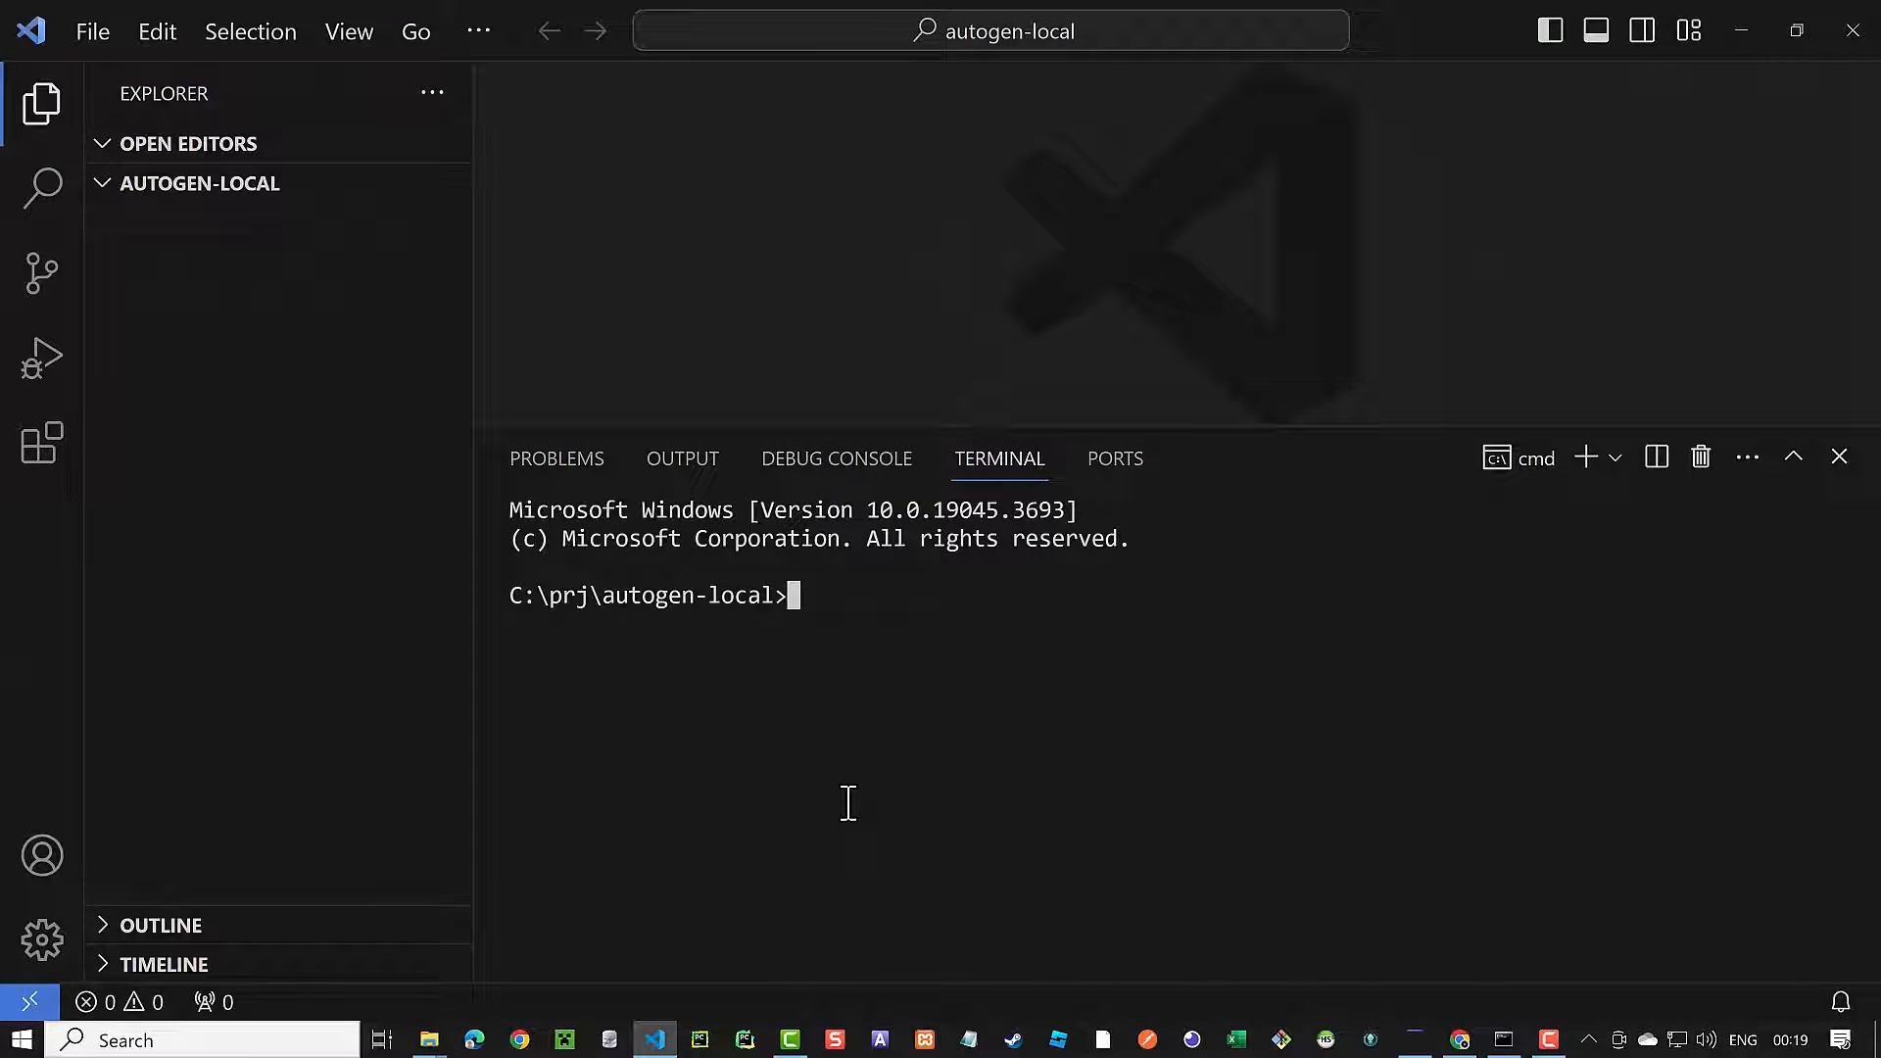
Step: Activate the .\venv environment and run pip install pyautogen in the terminal
{"action": "type", "text": "python -m venv venv"}
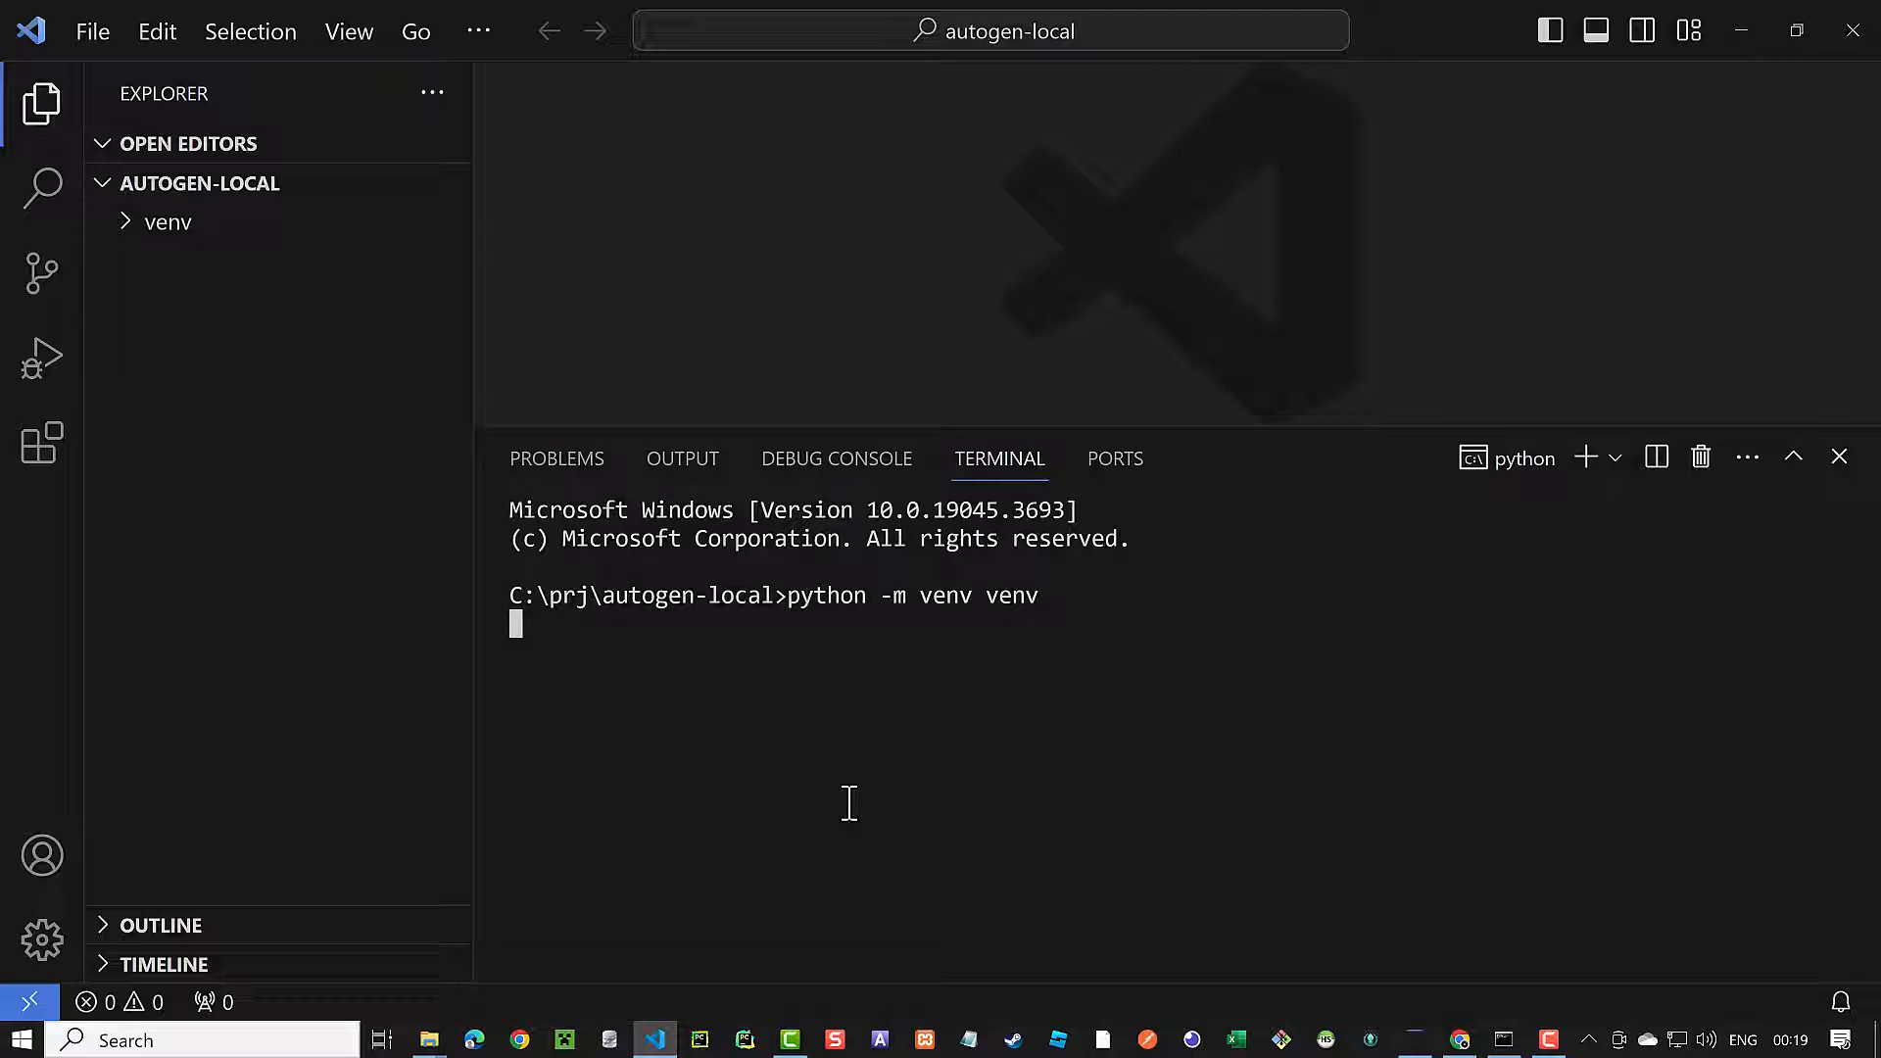
{"action": "type", "text": ".\\venv\\Scripts\\activate"}
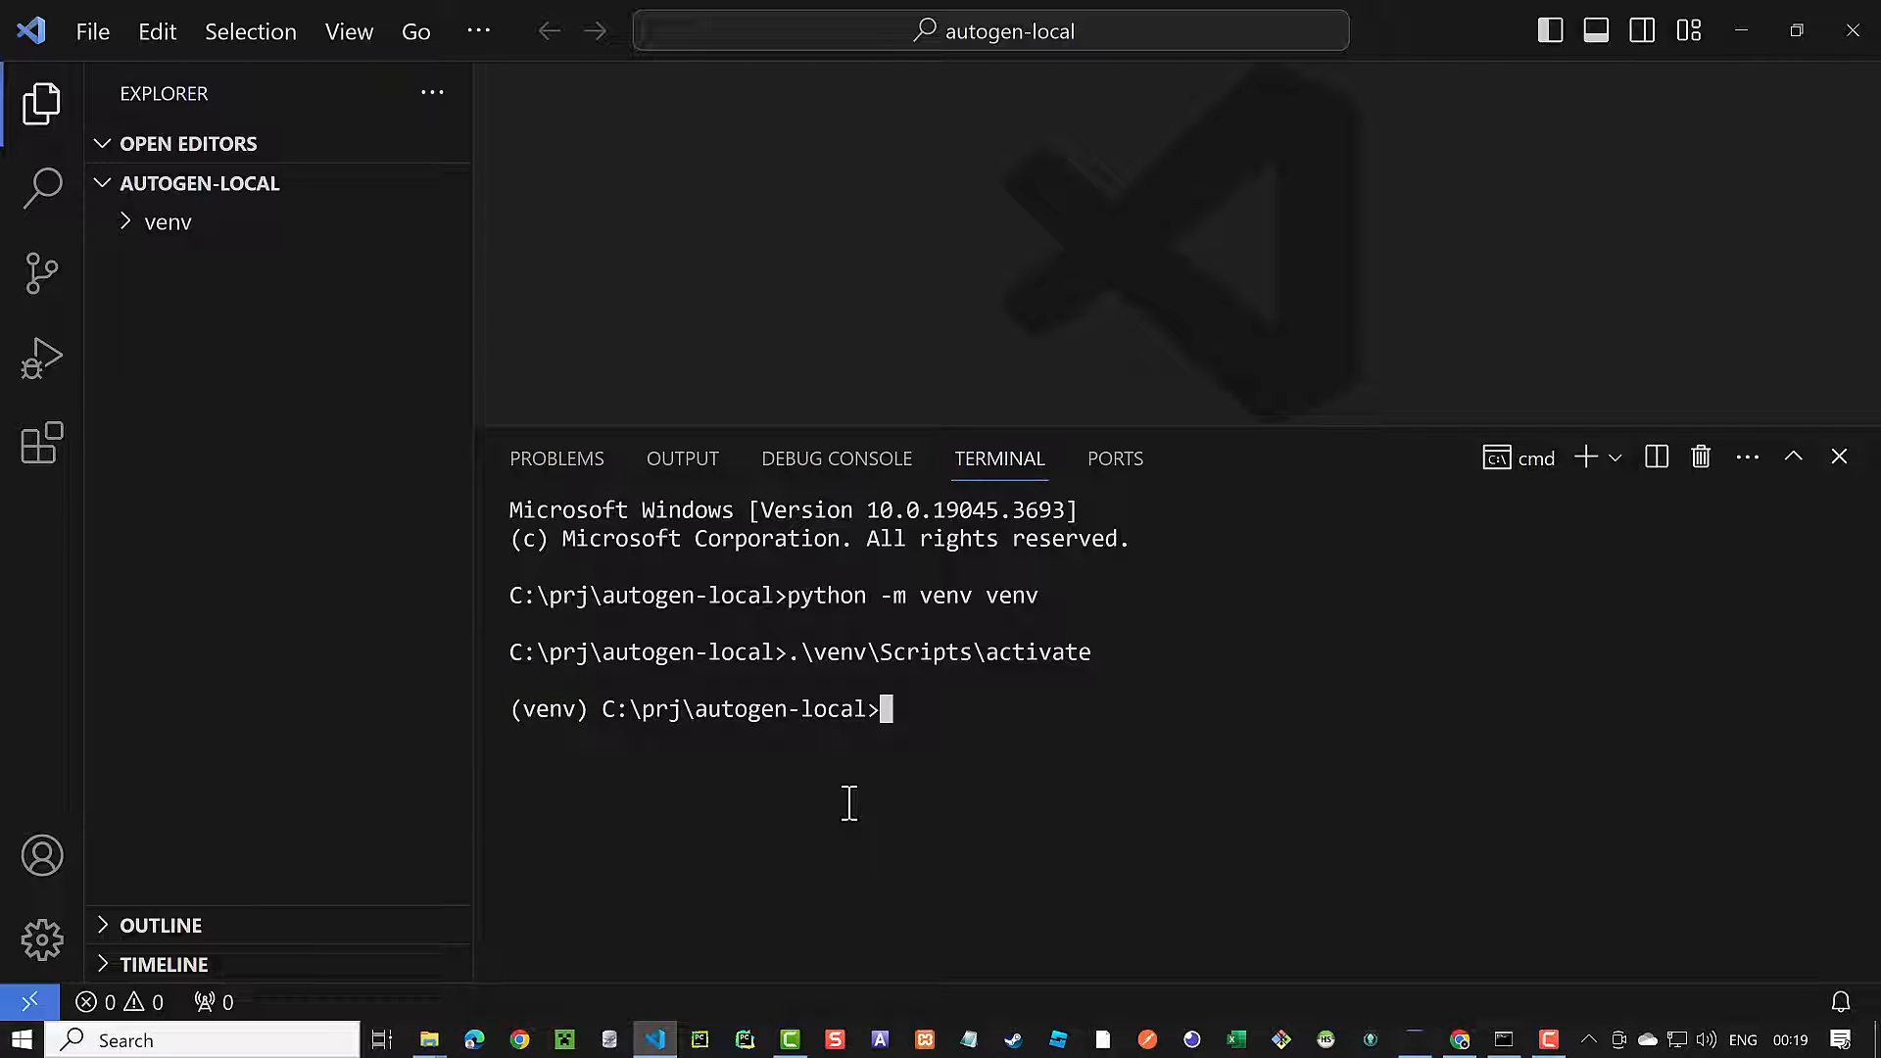
{"action": "type", "text": "pip"}
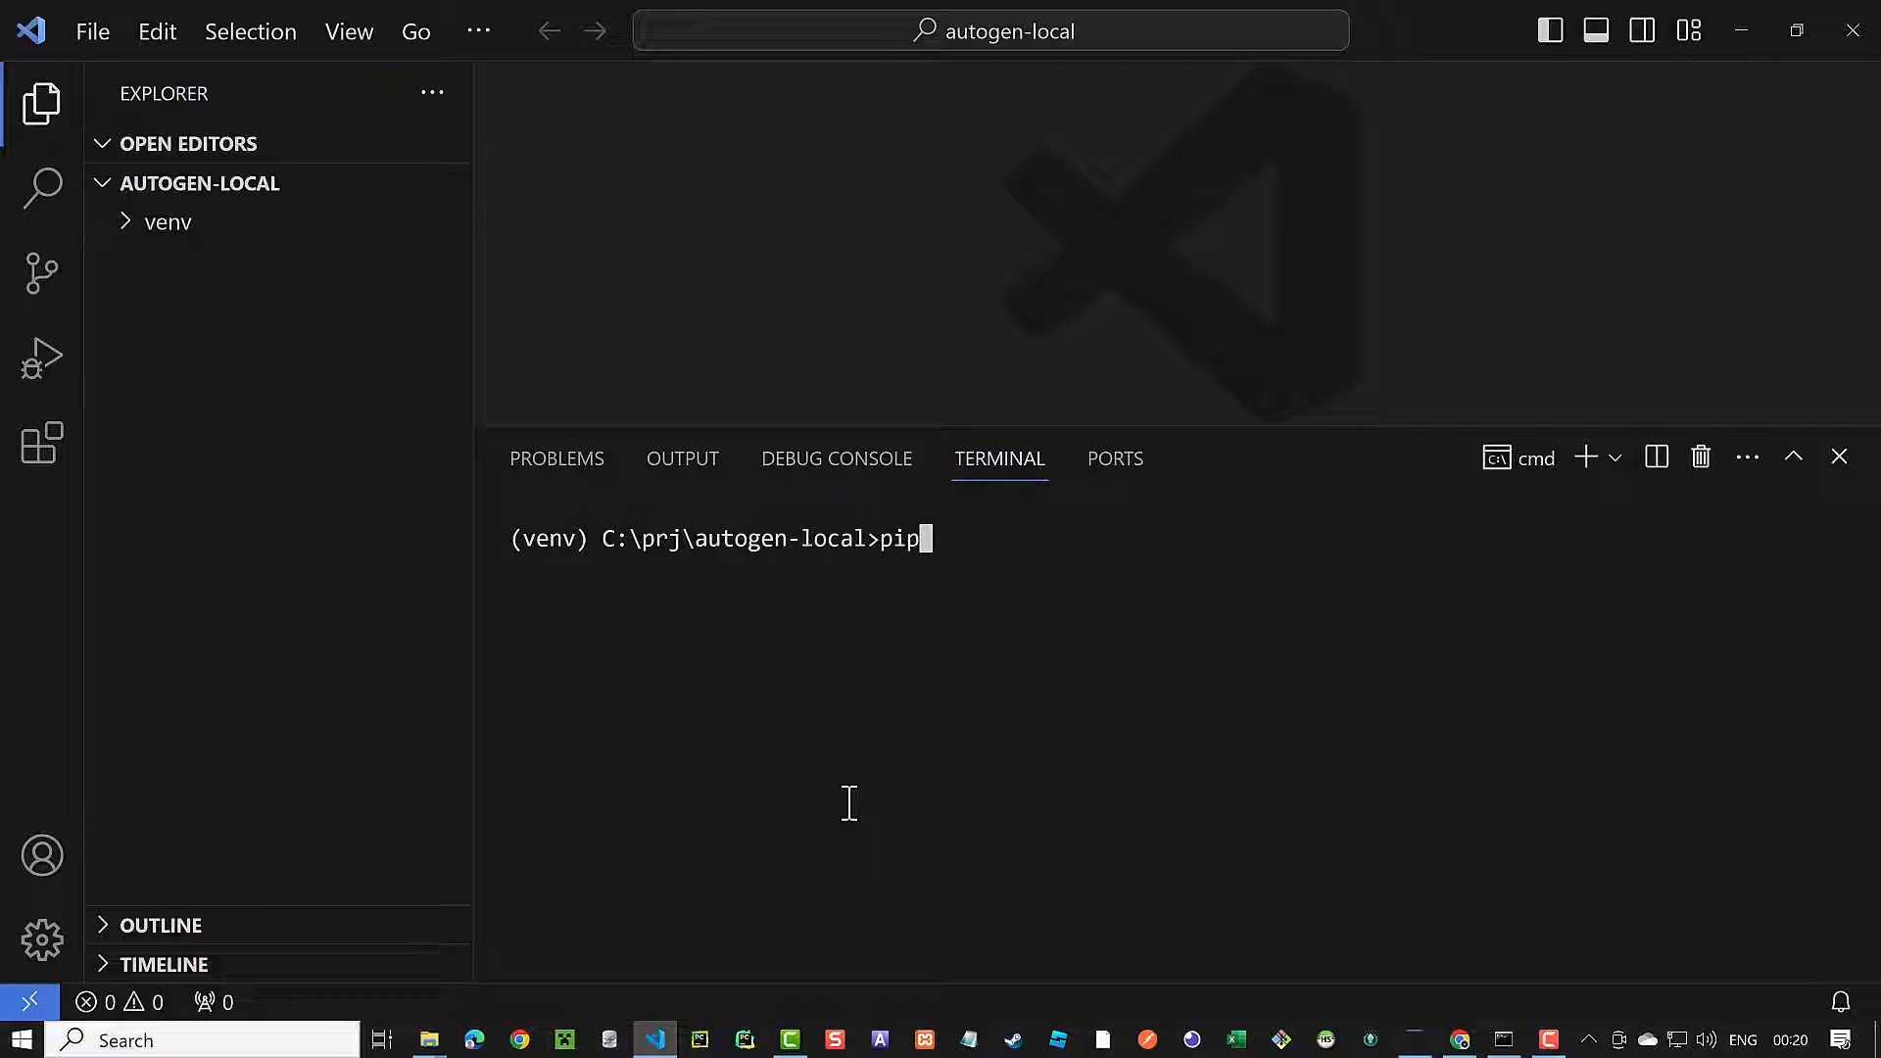
{"action": "type", "text": "install"}
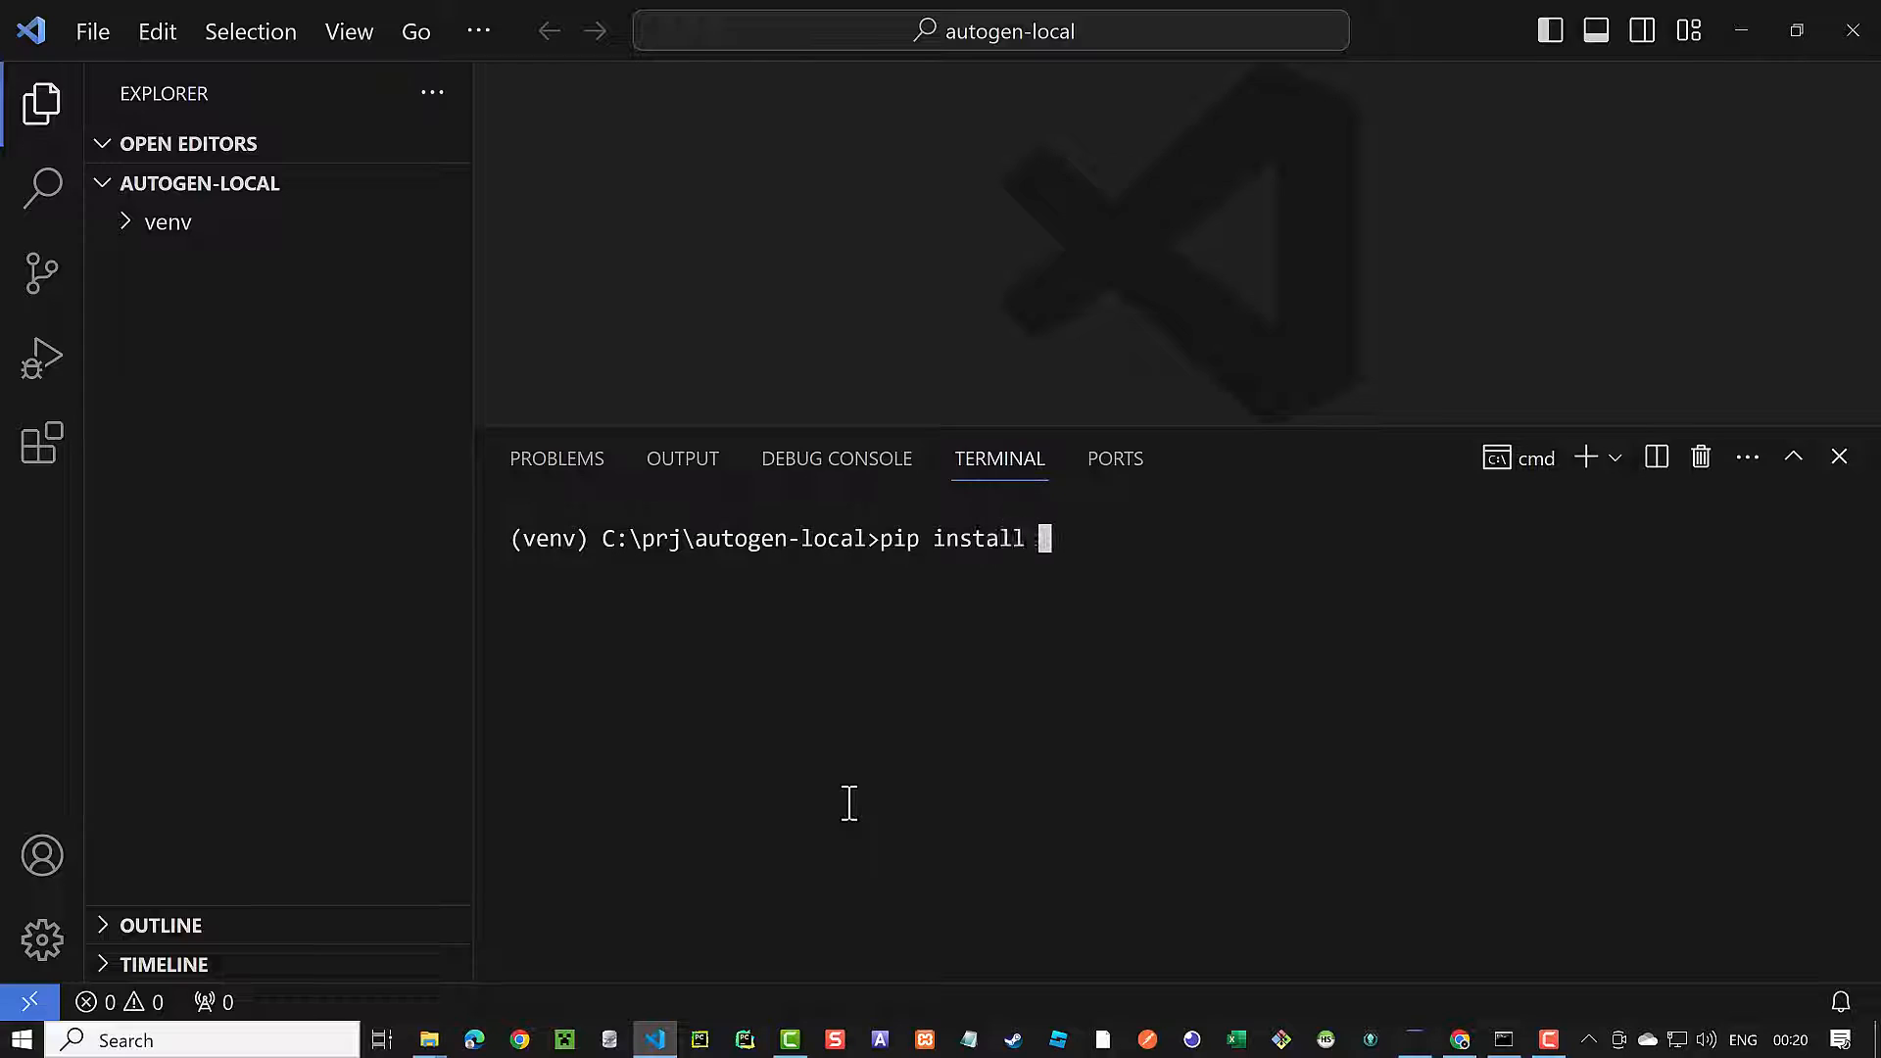
{"action": "type", "text": "pyautogen"}
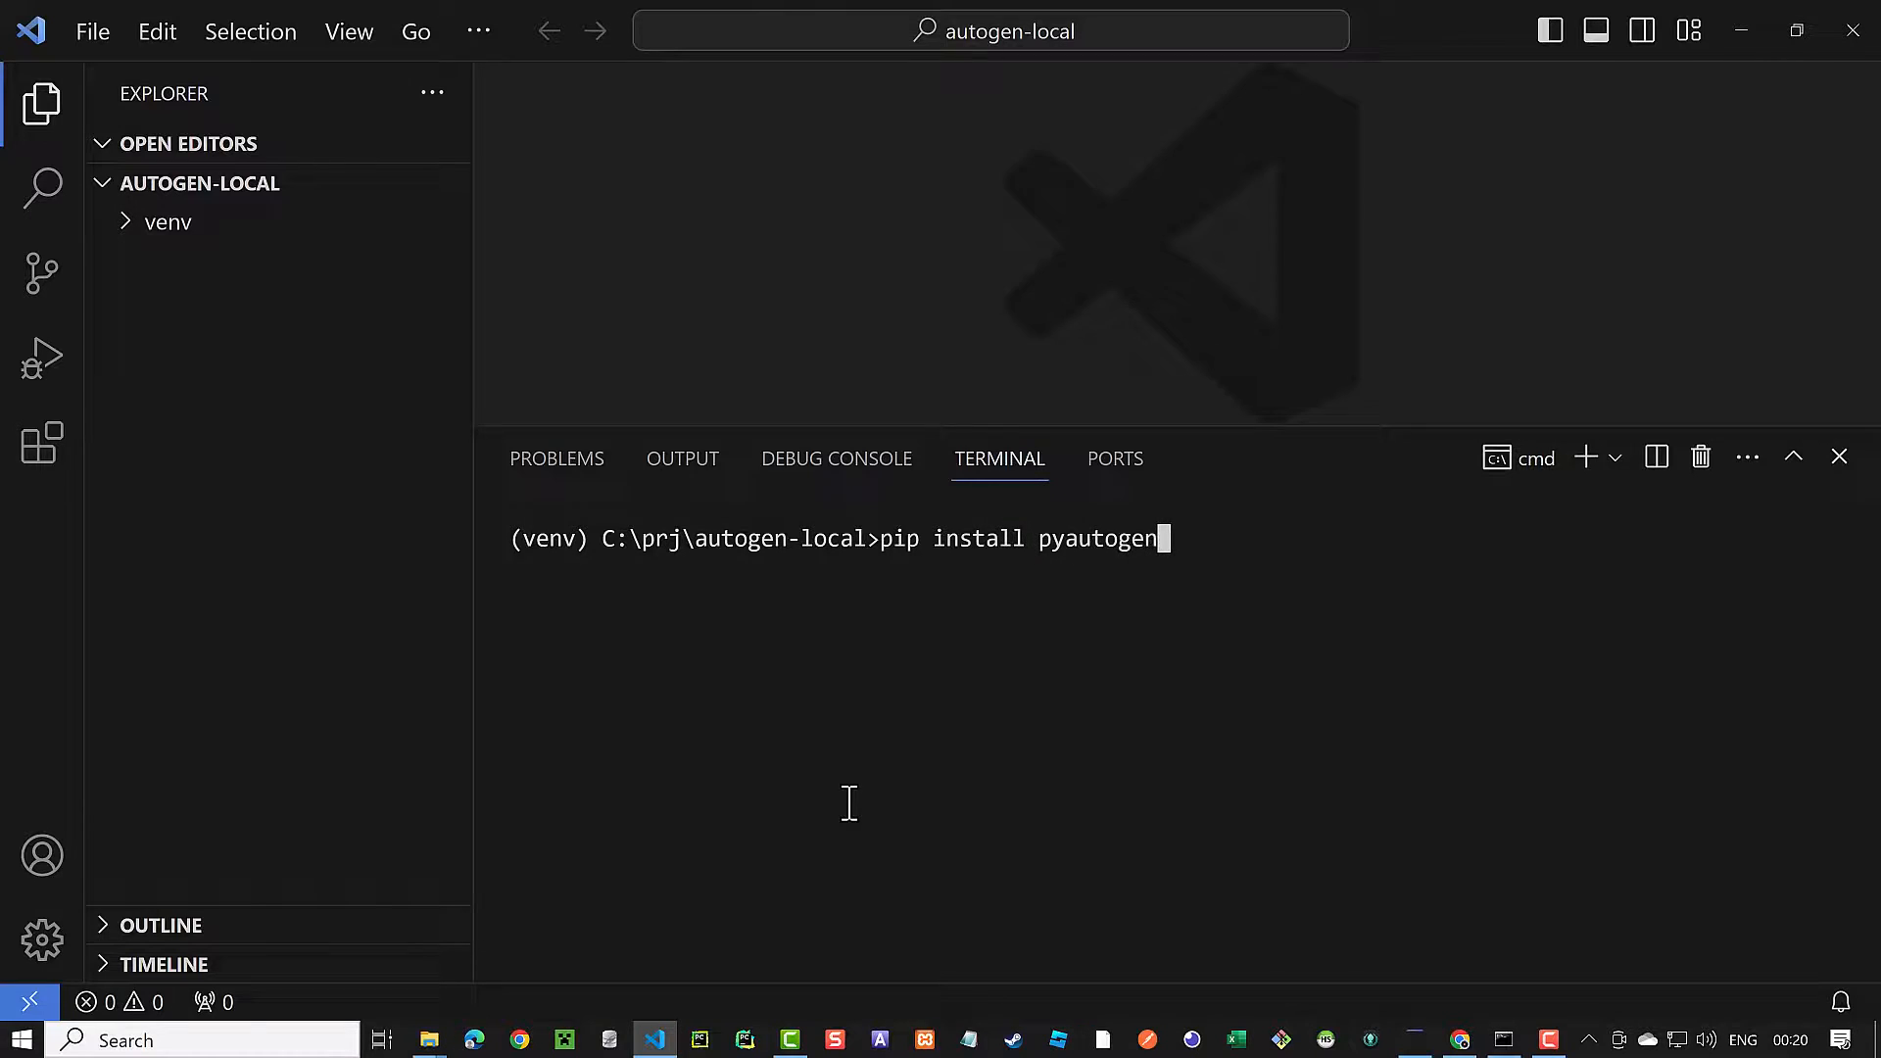
{"action": "key", "text": "Enter"}
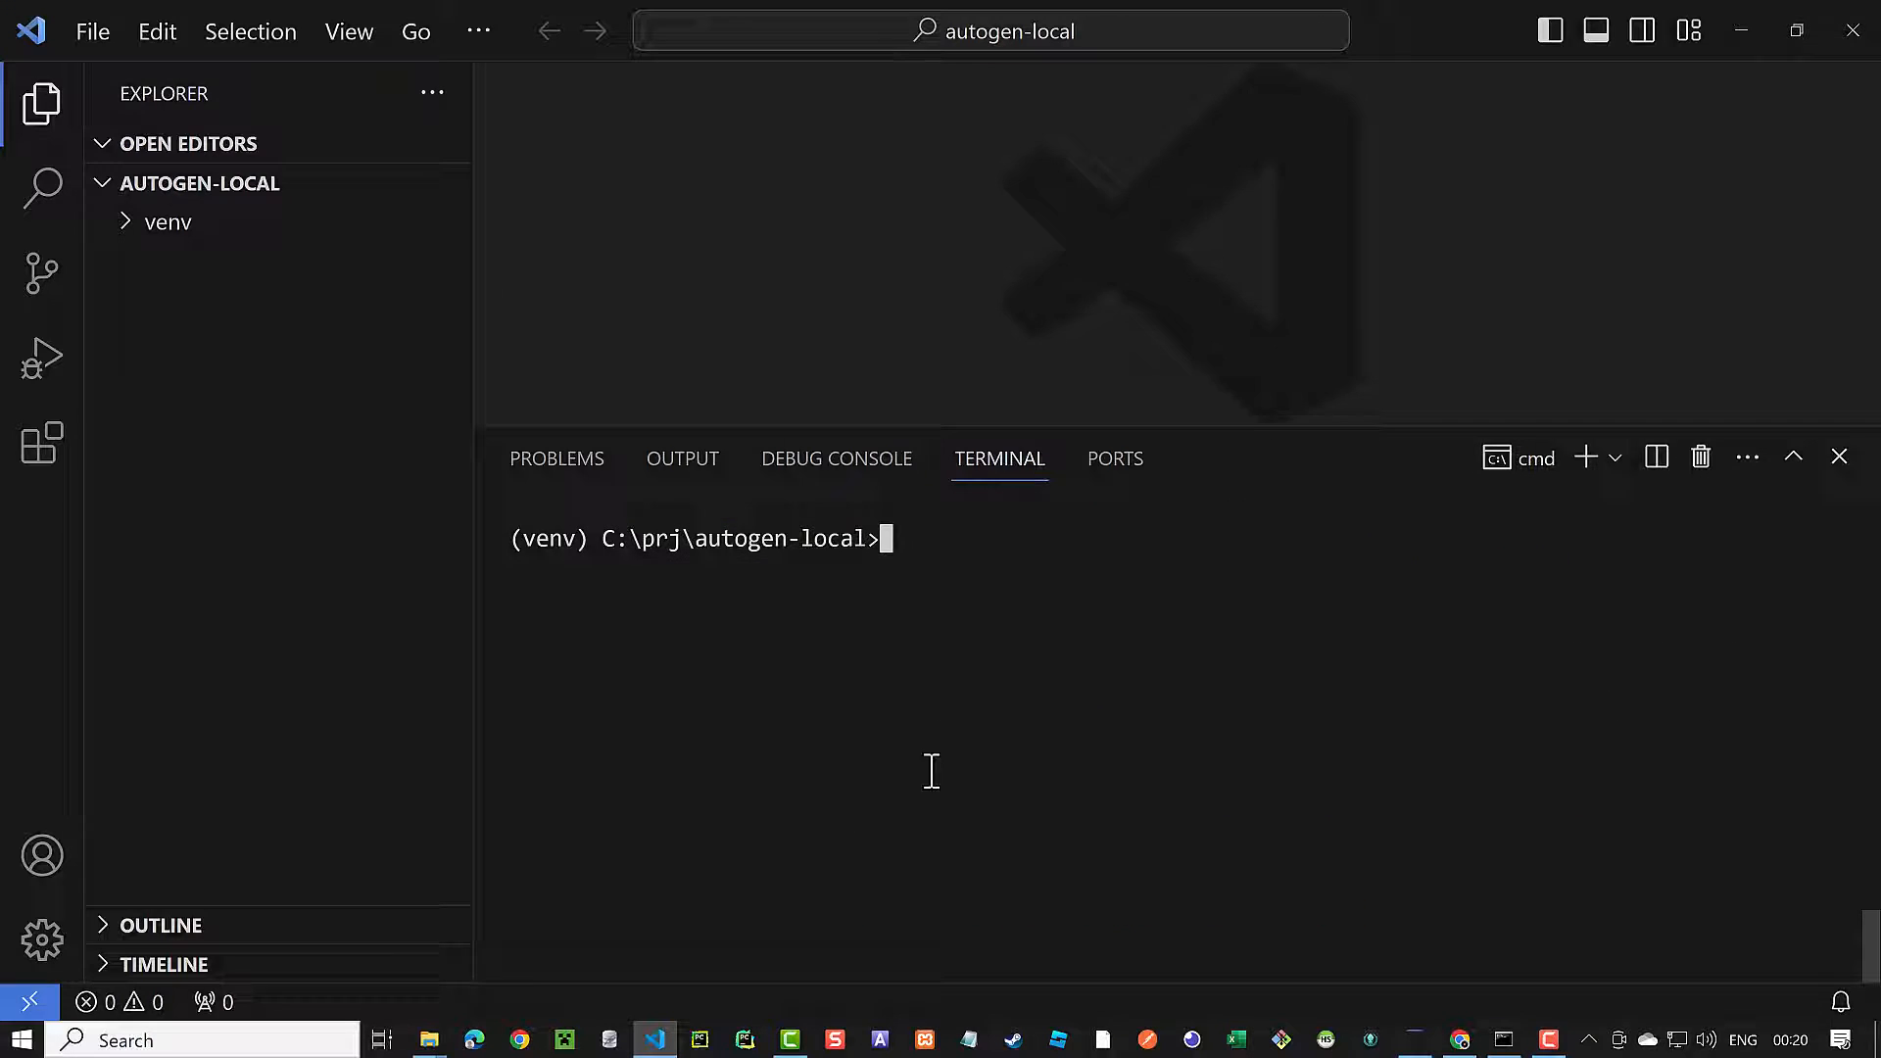
{"action": "left_click", "coordinate": [322, 182]}
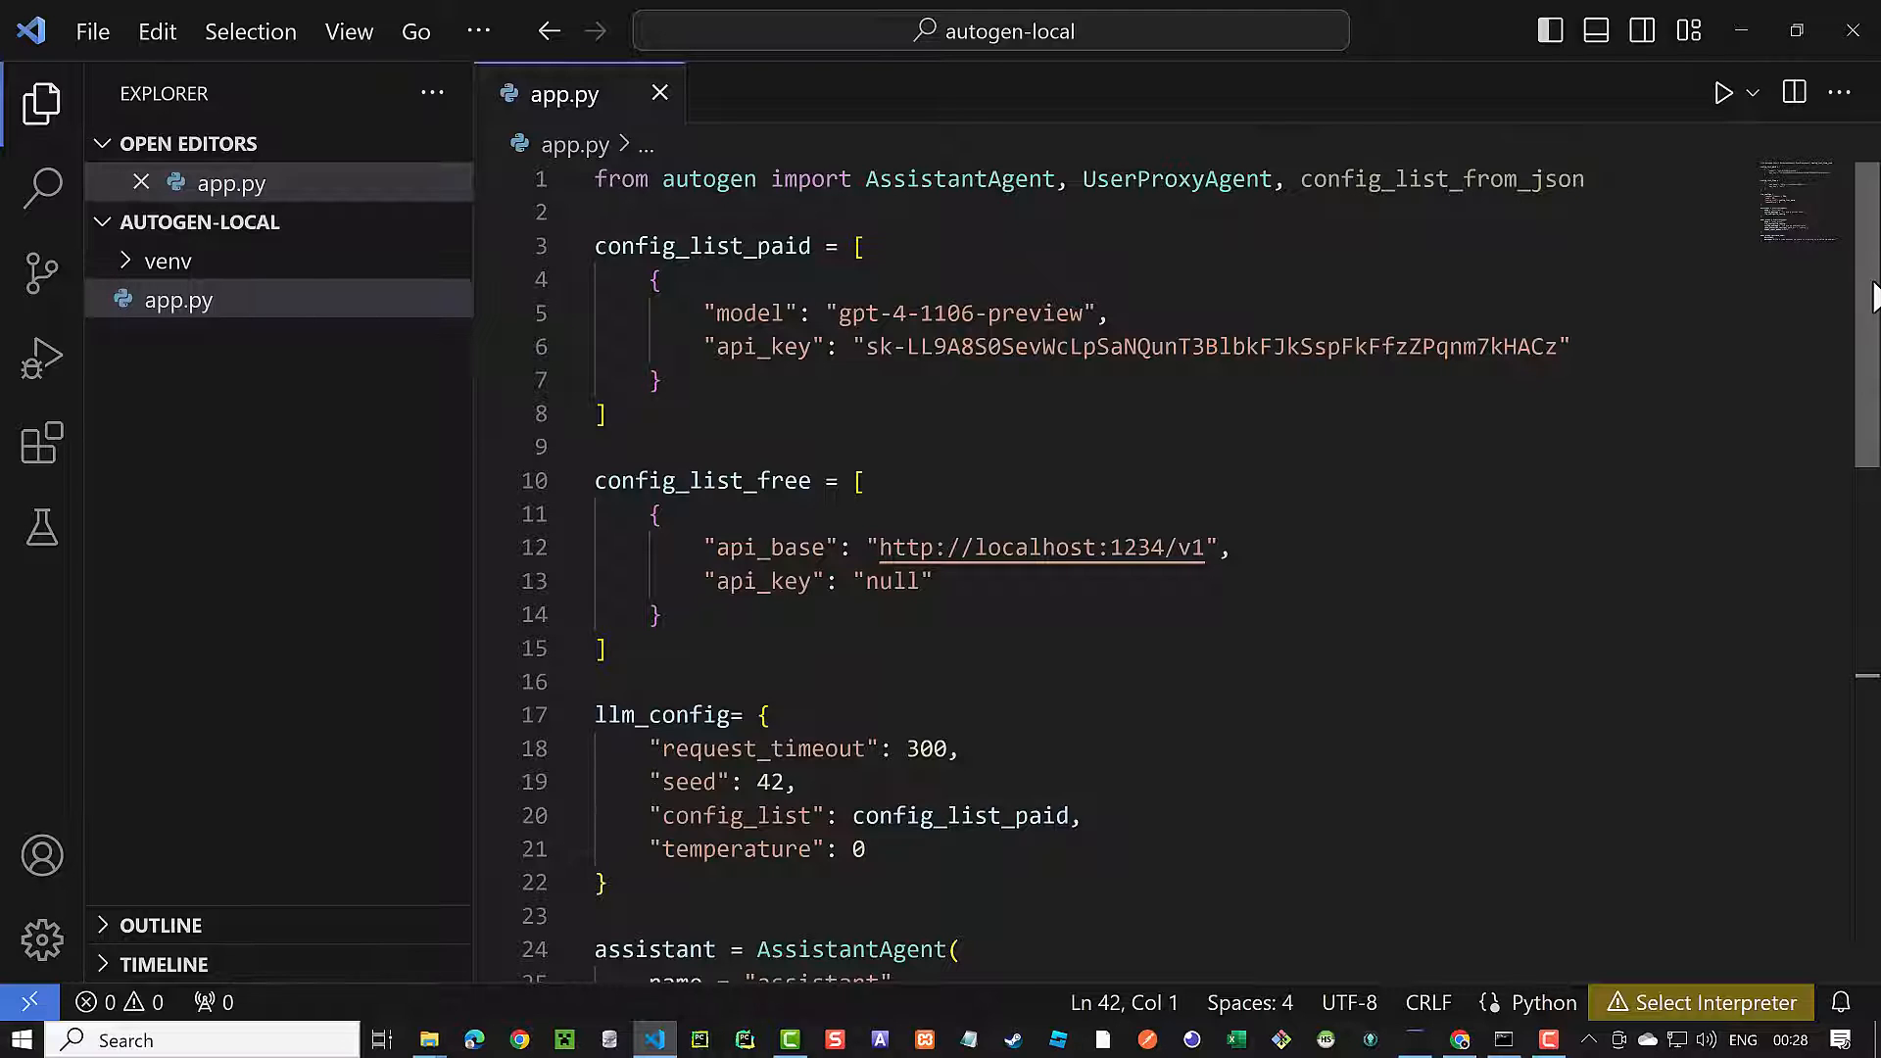
Step: Scroll through app.py and the terminal output of the assistant's IPv4-validation reply
{"action": "scroll", "scroll_direction": "down", "scroll_amount": 3}
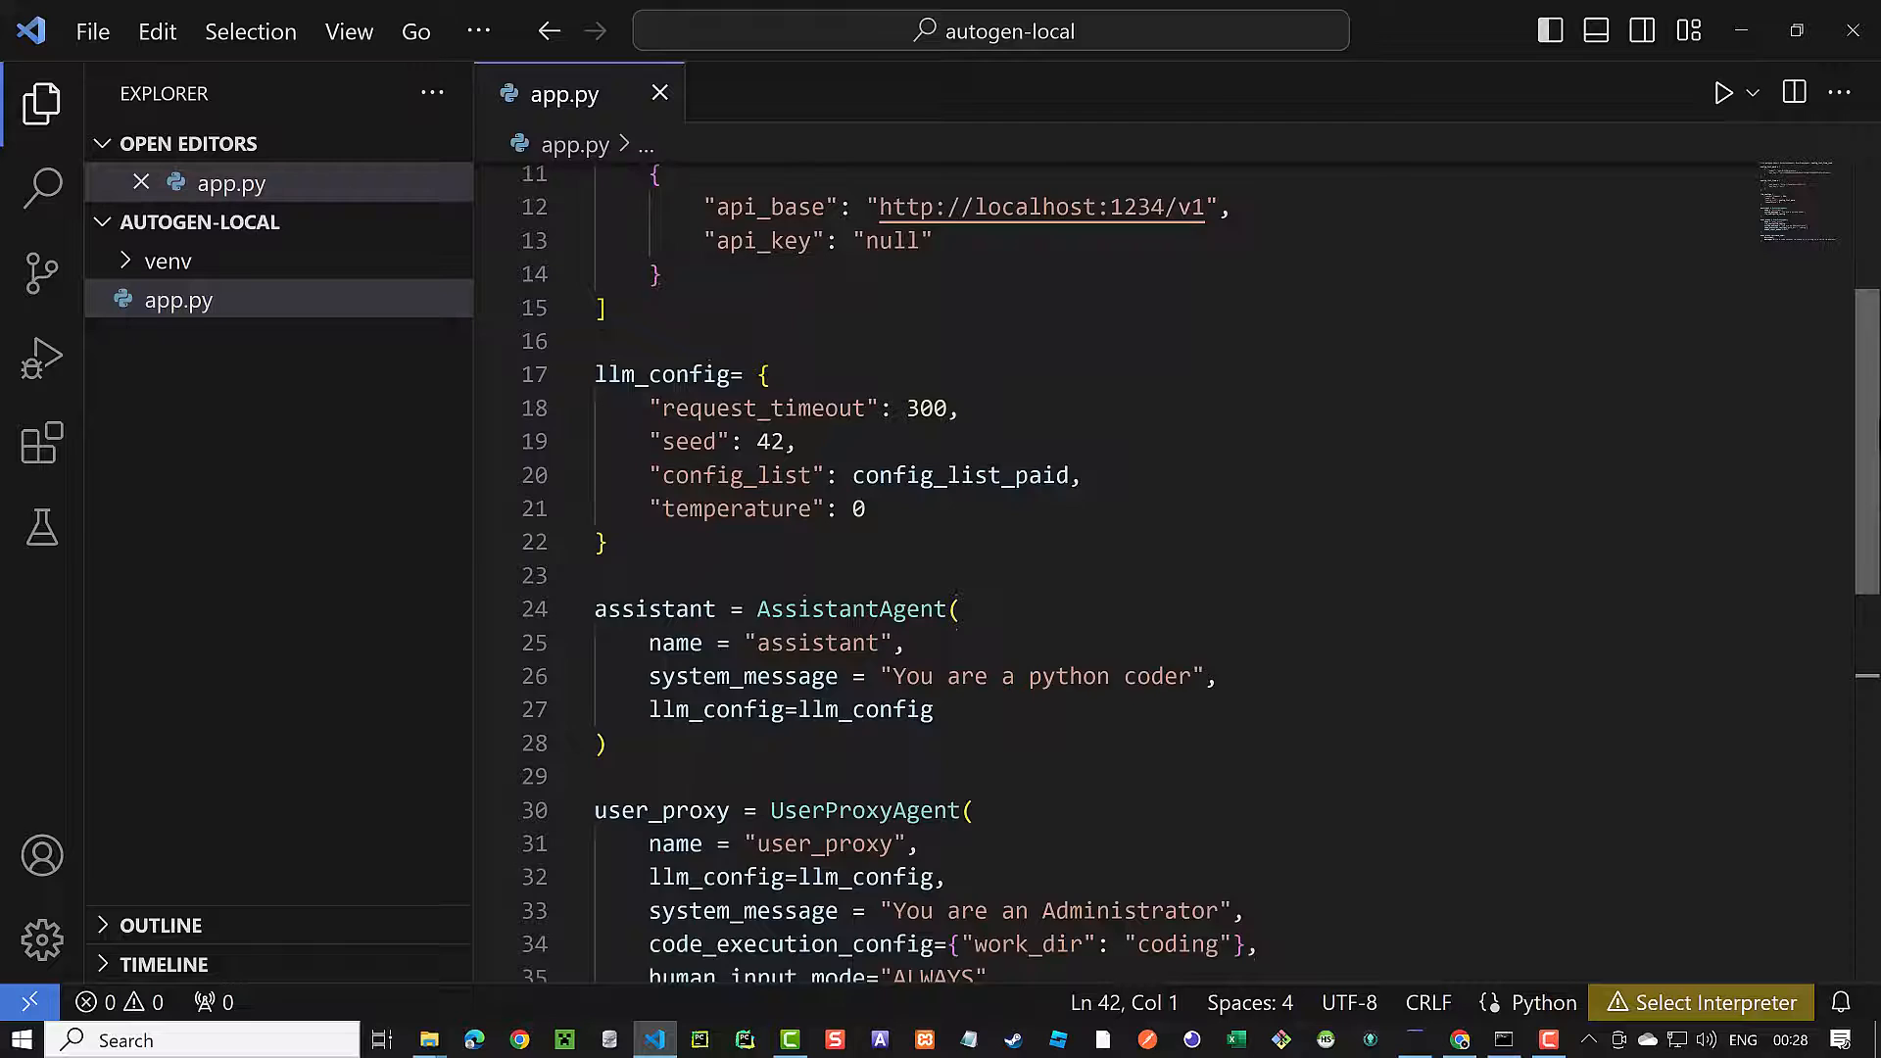
{"action": "scroll", "scroll_direction": "down", "scroll_amount": 3}
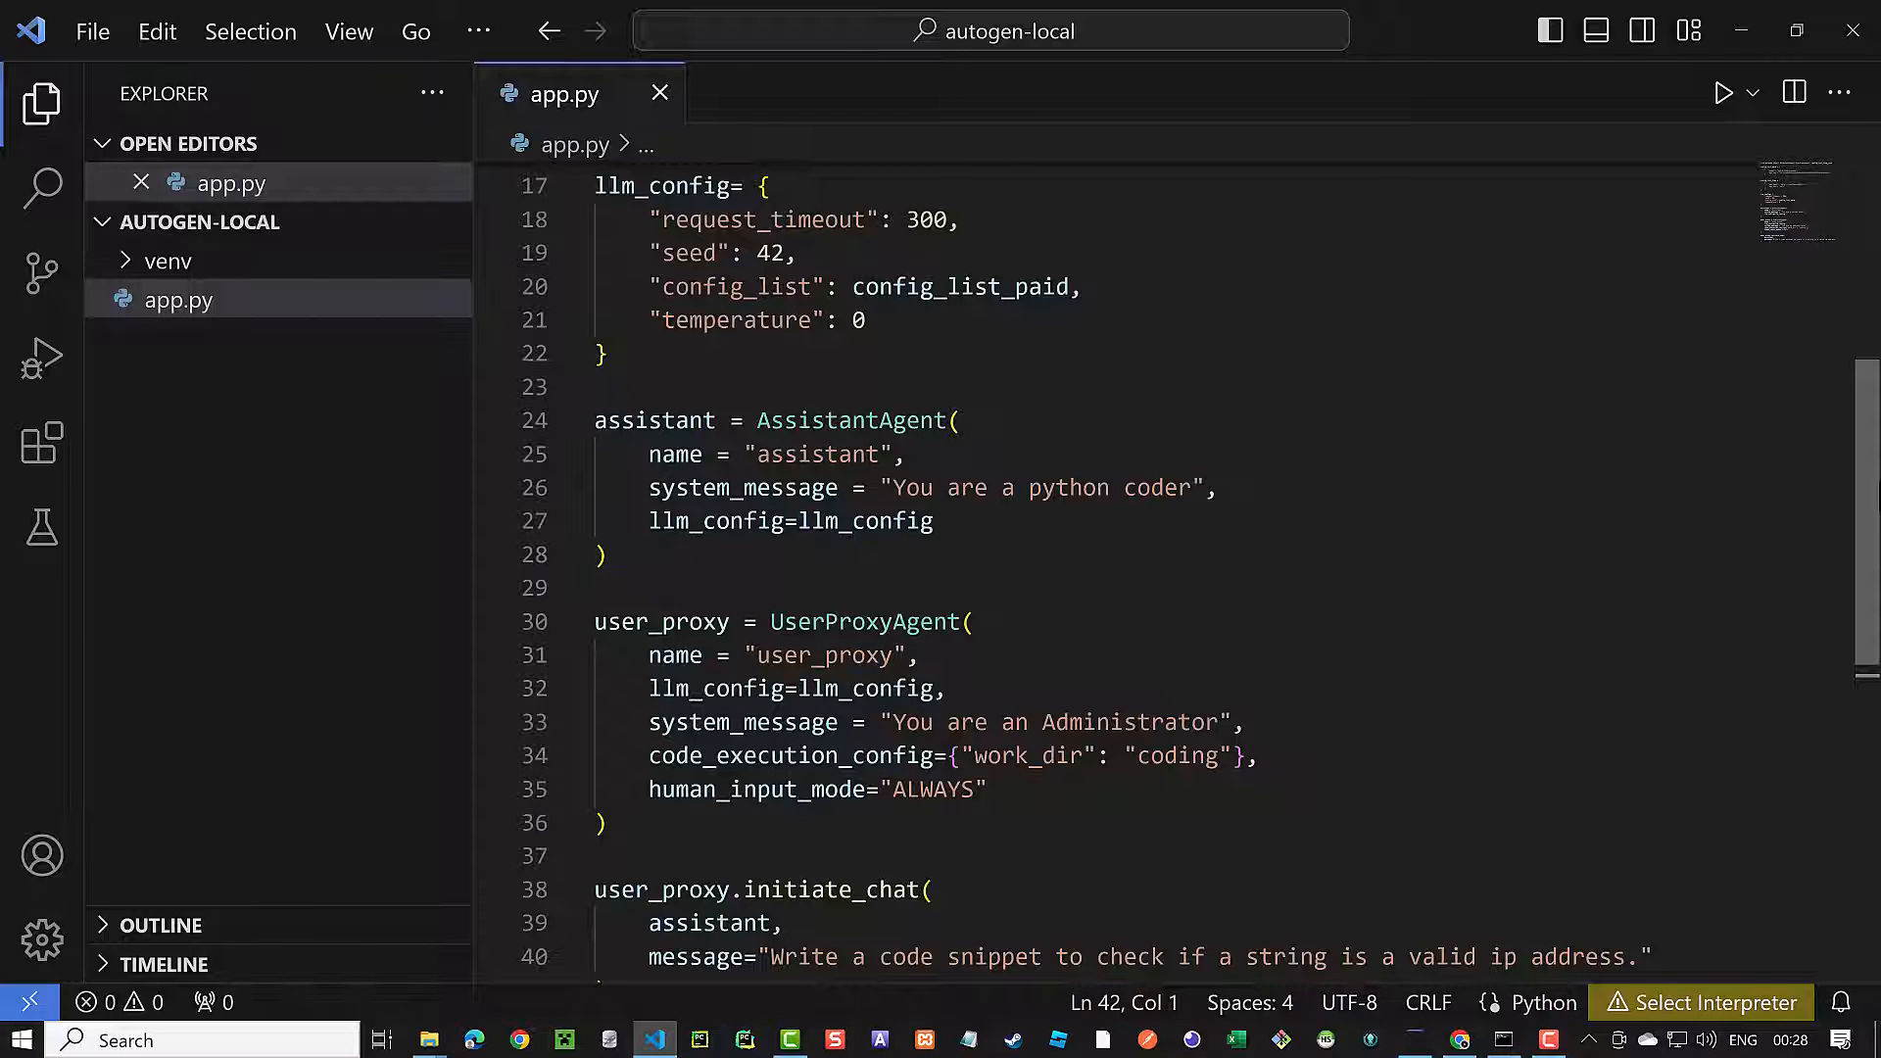
{"action": "scroll", "scroll_direction": "down", "scroll_amount": 3}
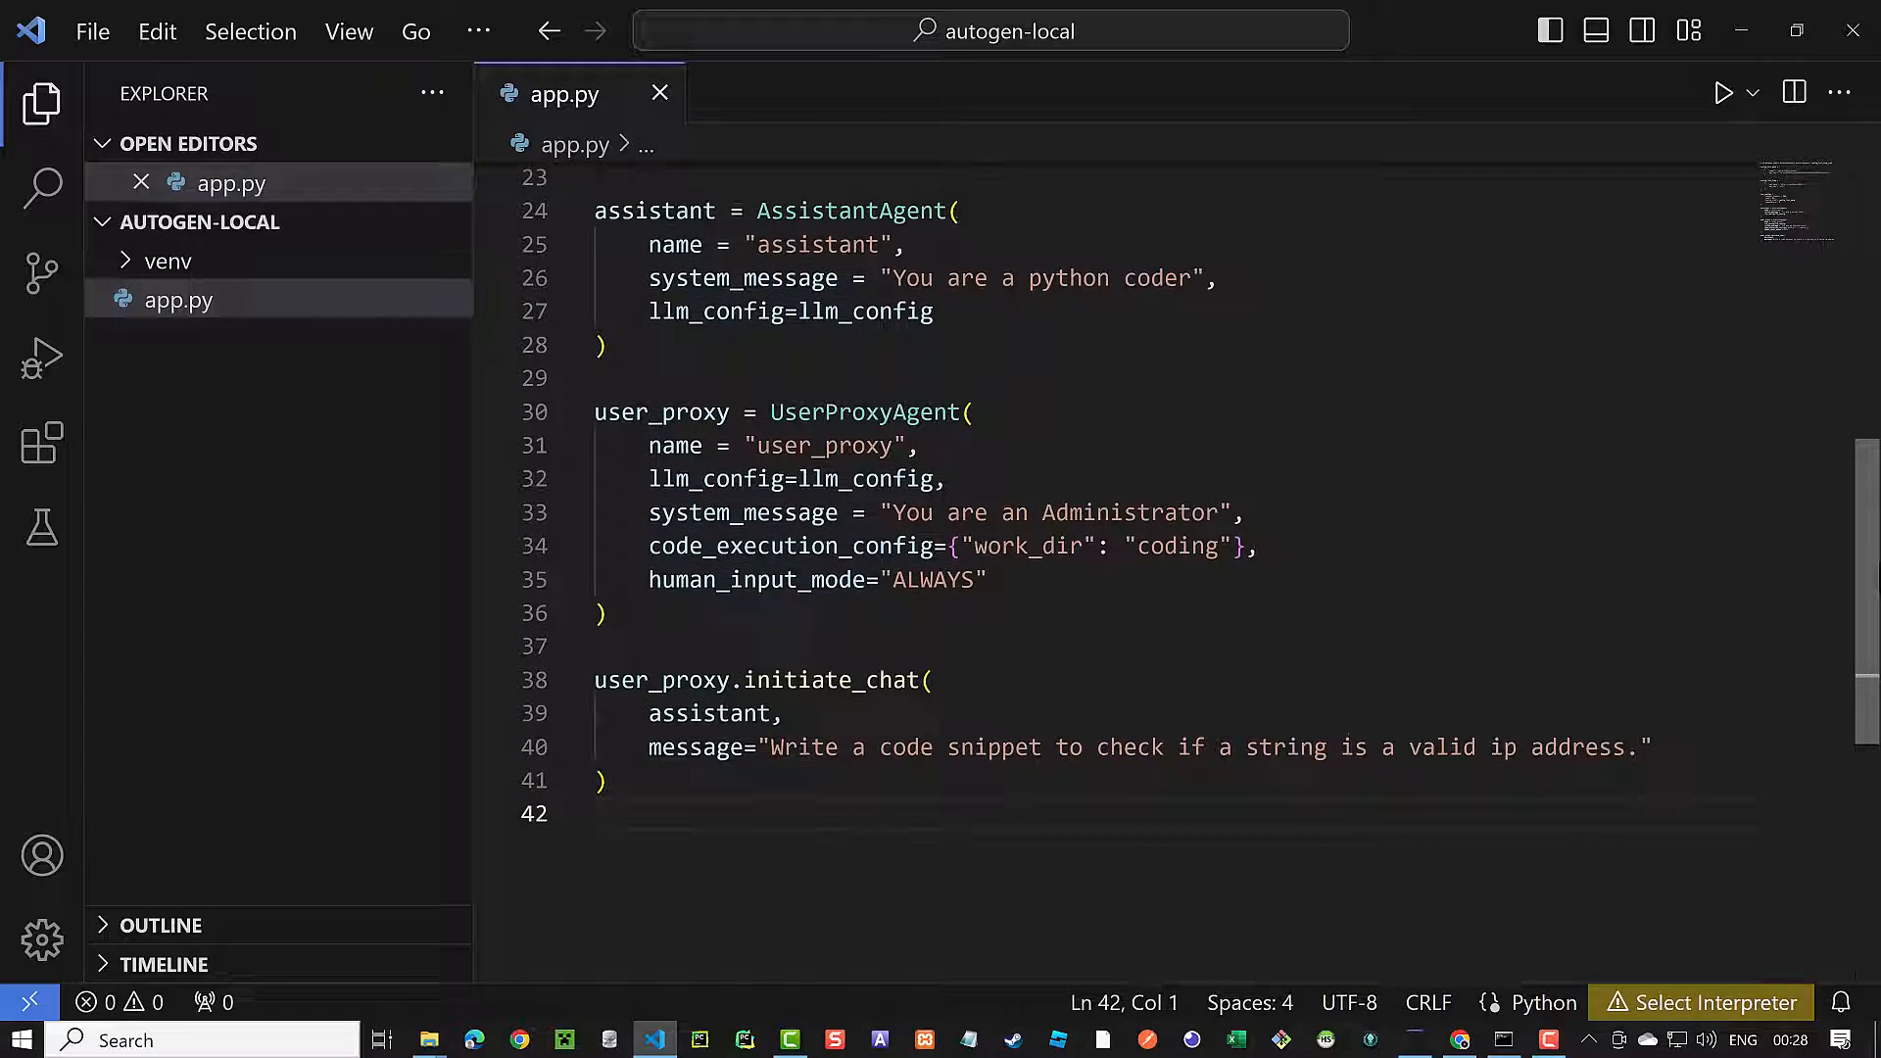
{"action": "scroll", "scroll_direction": "down", "scroll_amount": 3}
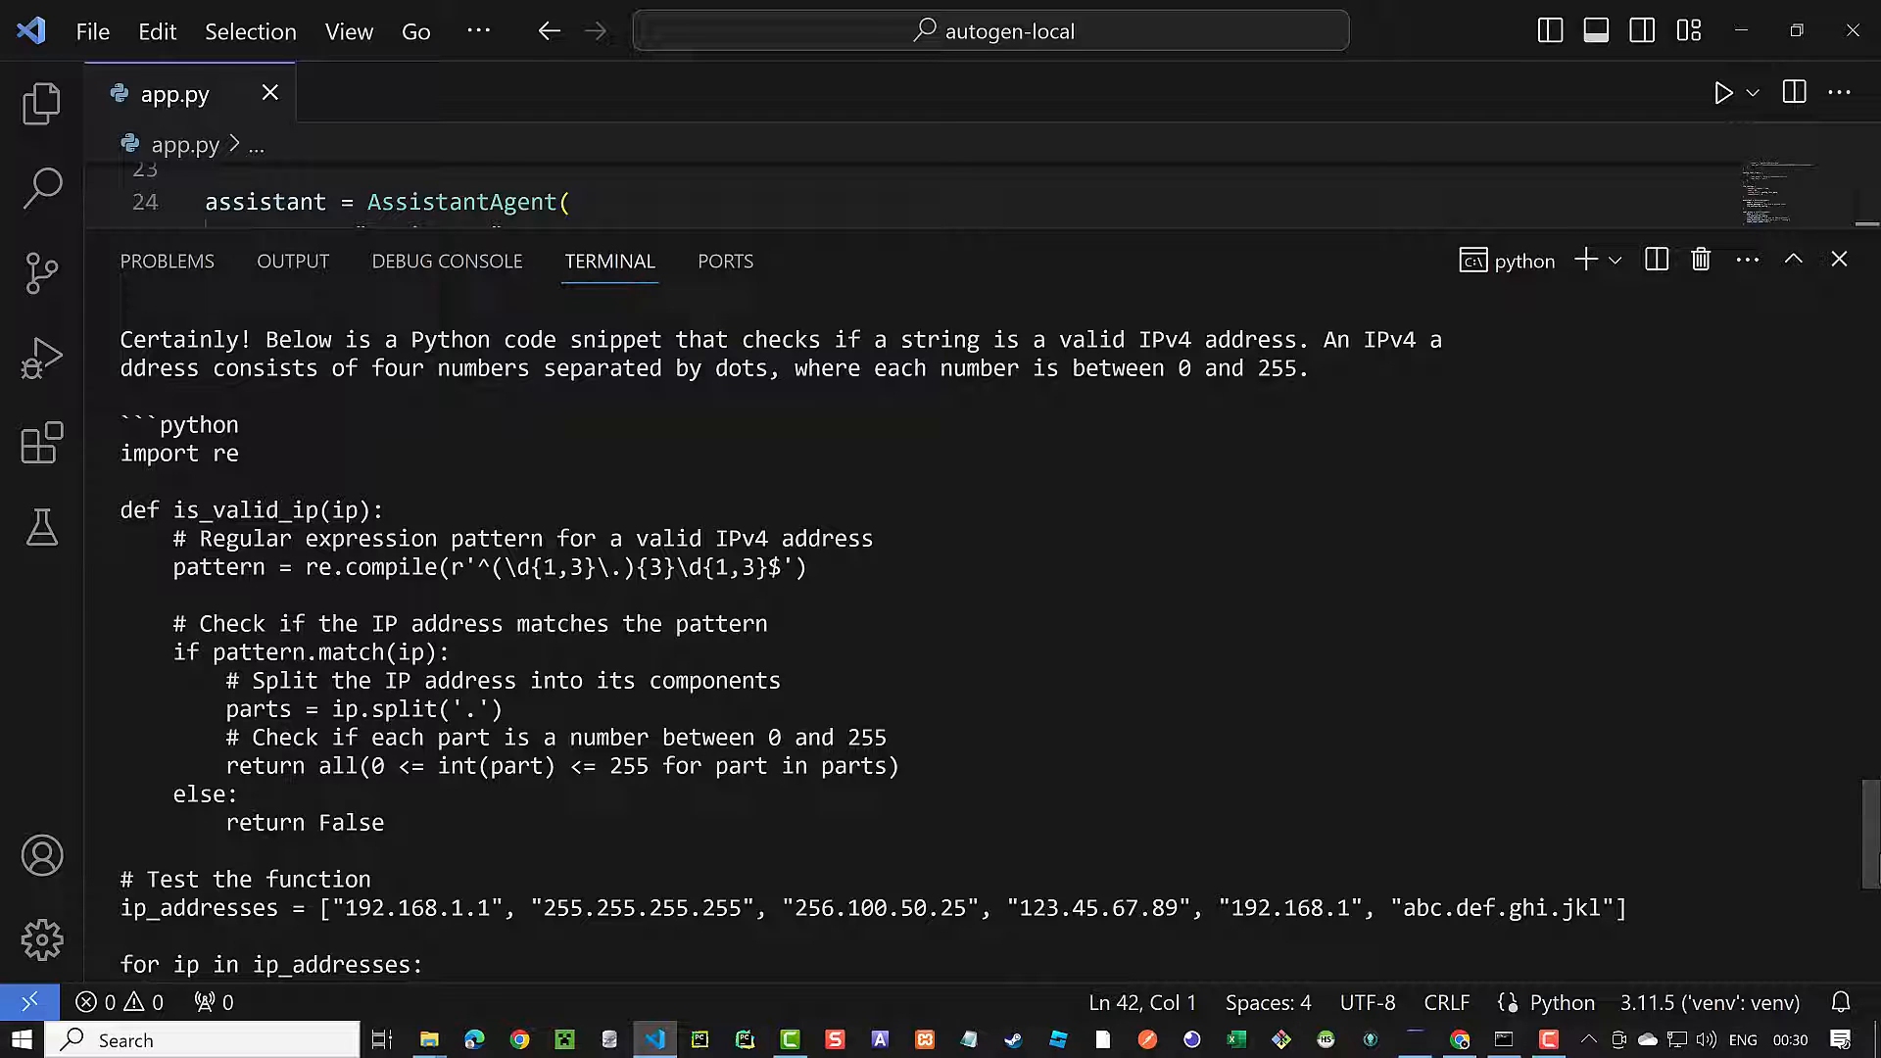
Step: Enter exit at the feedback prompt to end the AutoGen conversation
{"action": "scroll", "scroll_direction": "down", "scroll_amount": 3}
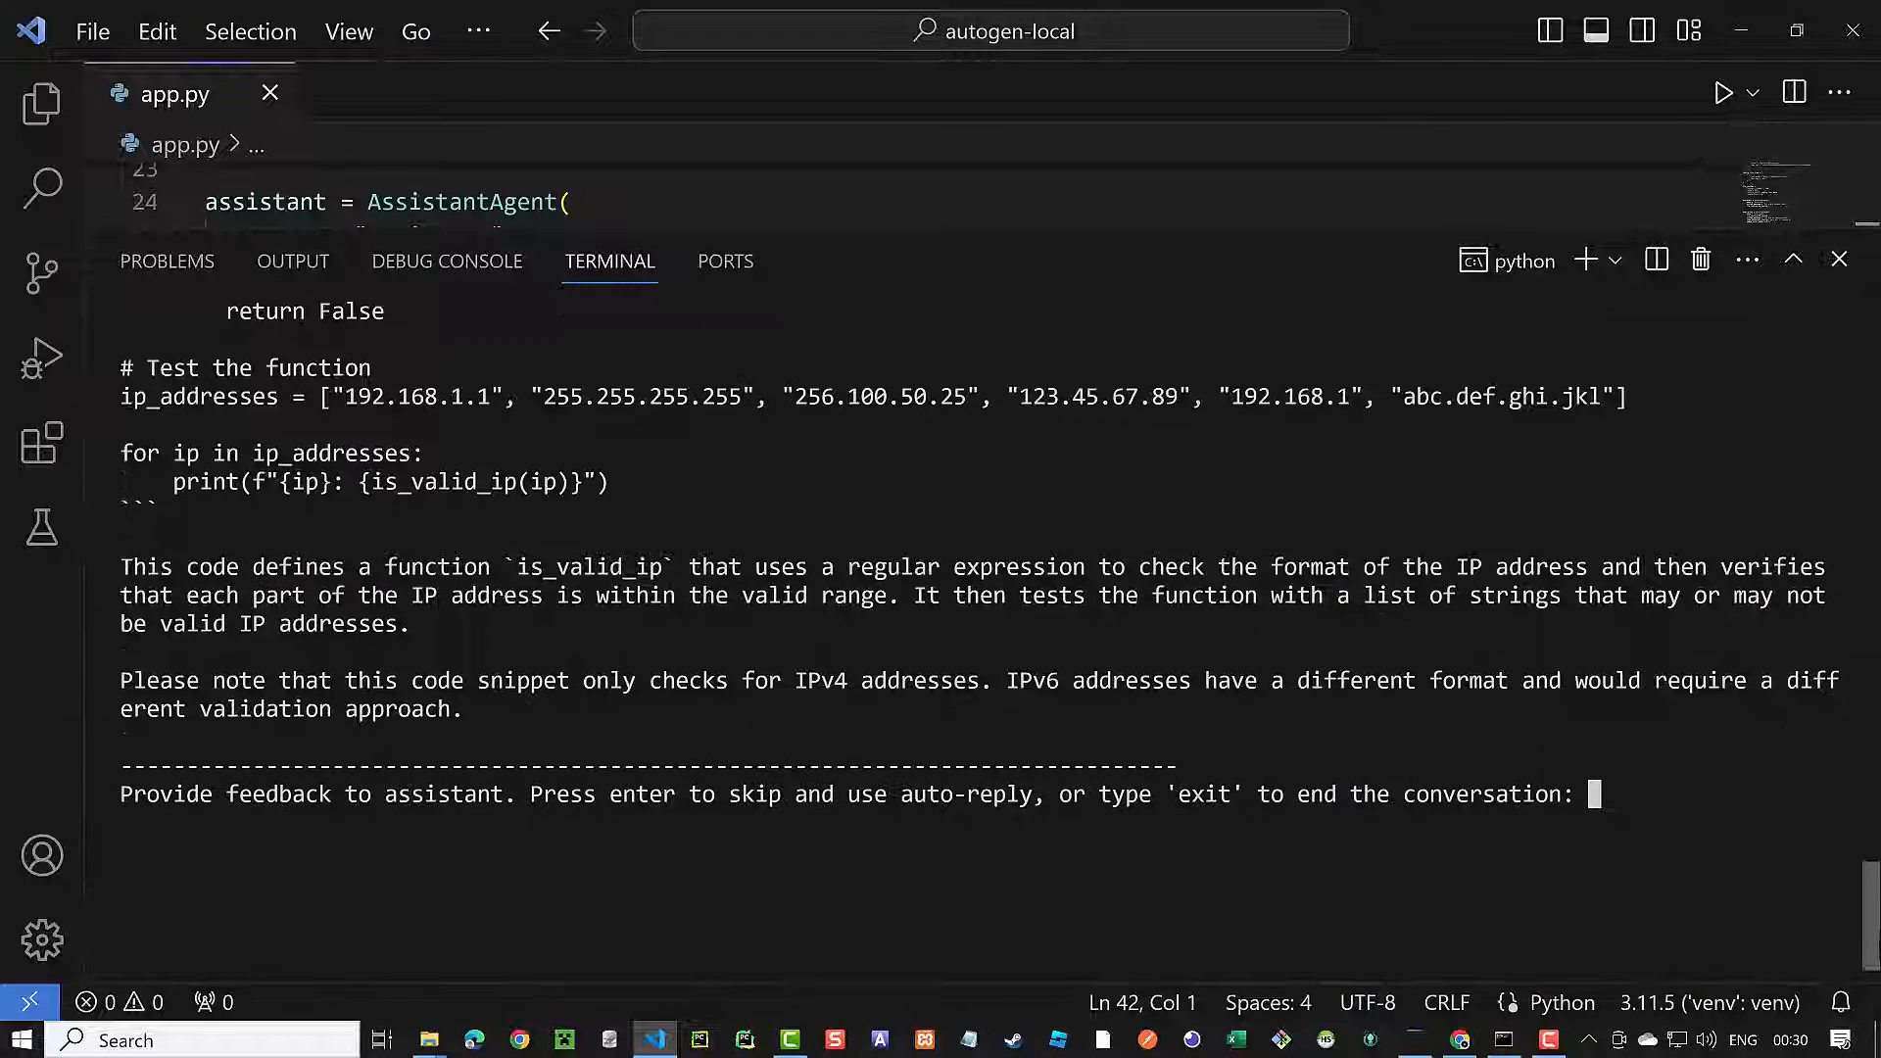
{"action": "type", "text": "exit"}
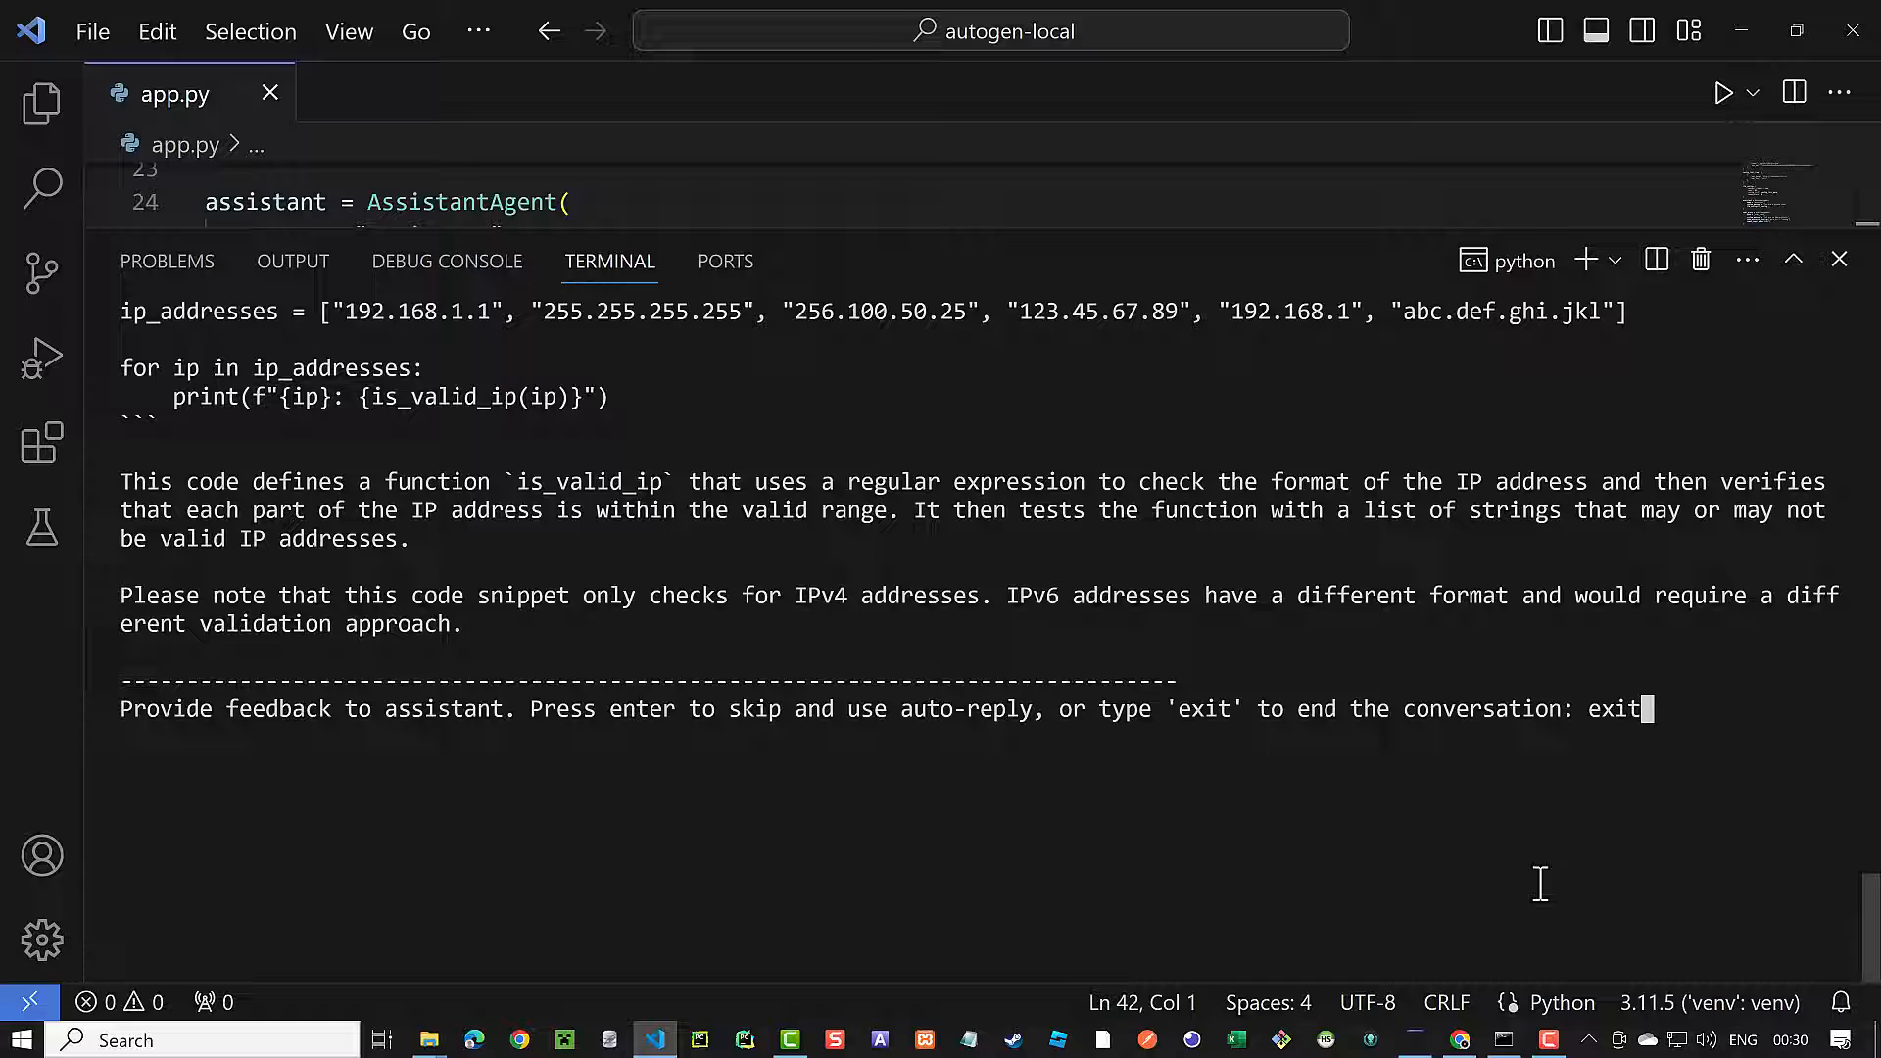
{"action": "key", "text": "Enter"}
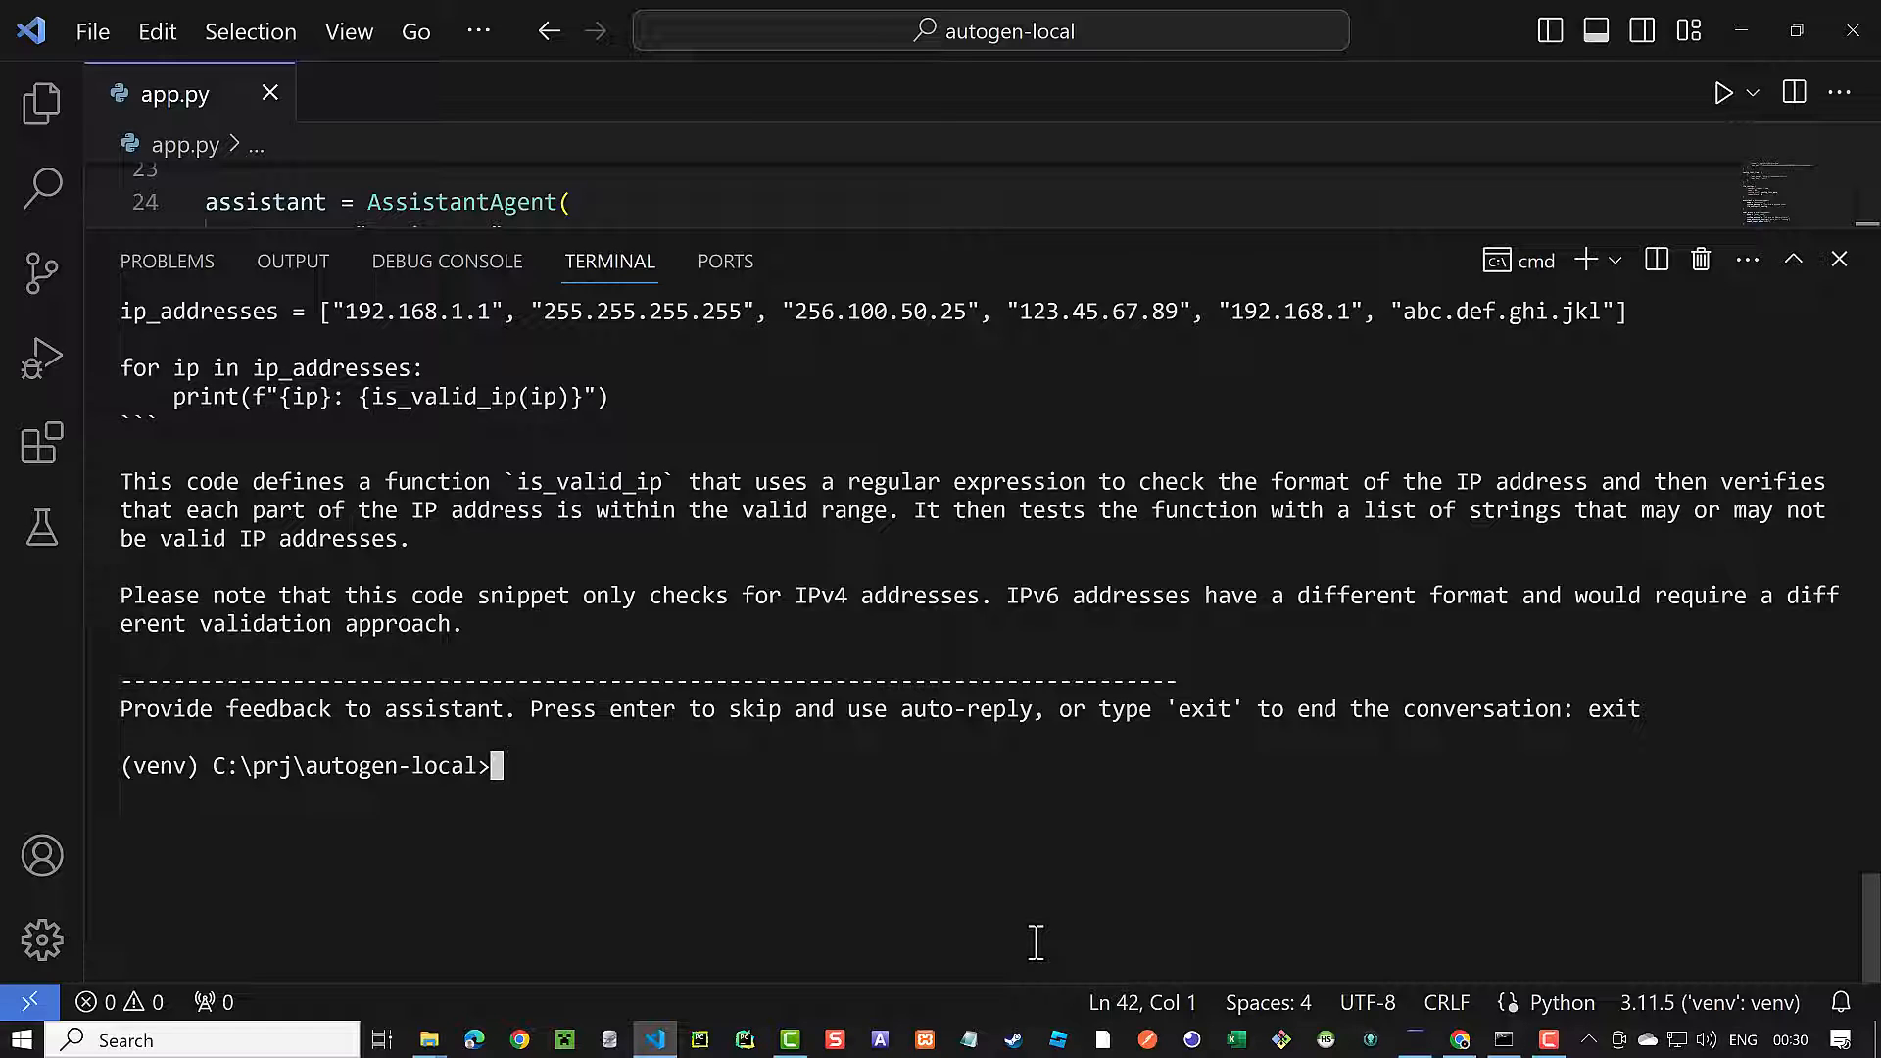
{"action": "mouse_move", "coordinate": [1618, 423]}
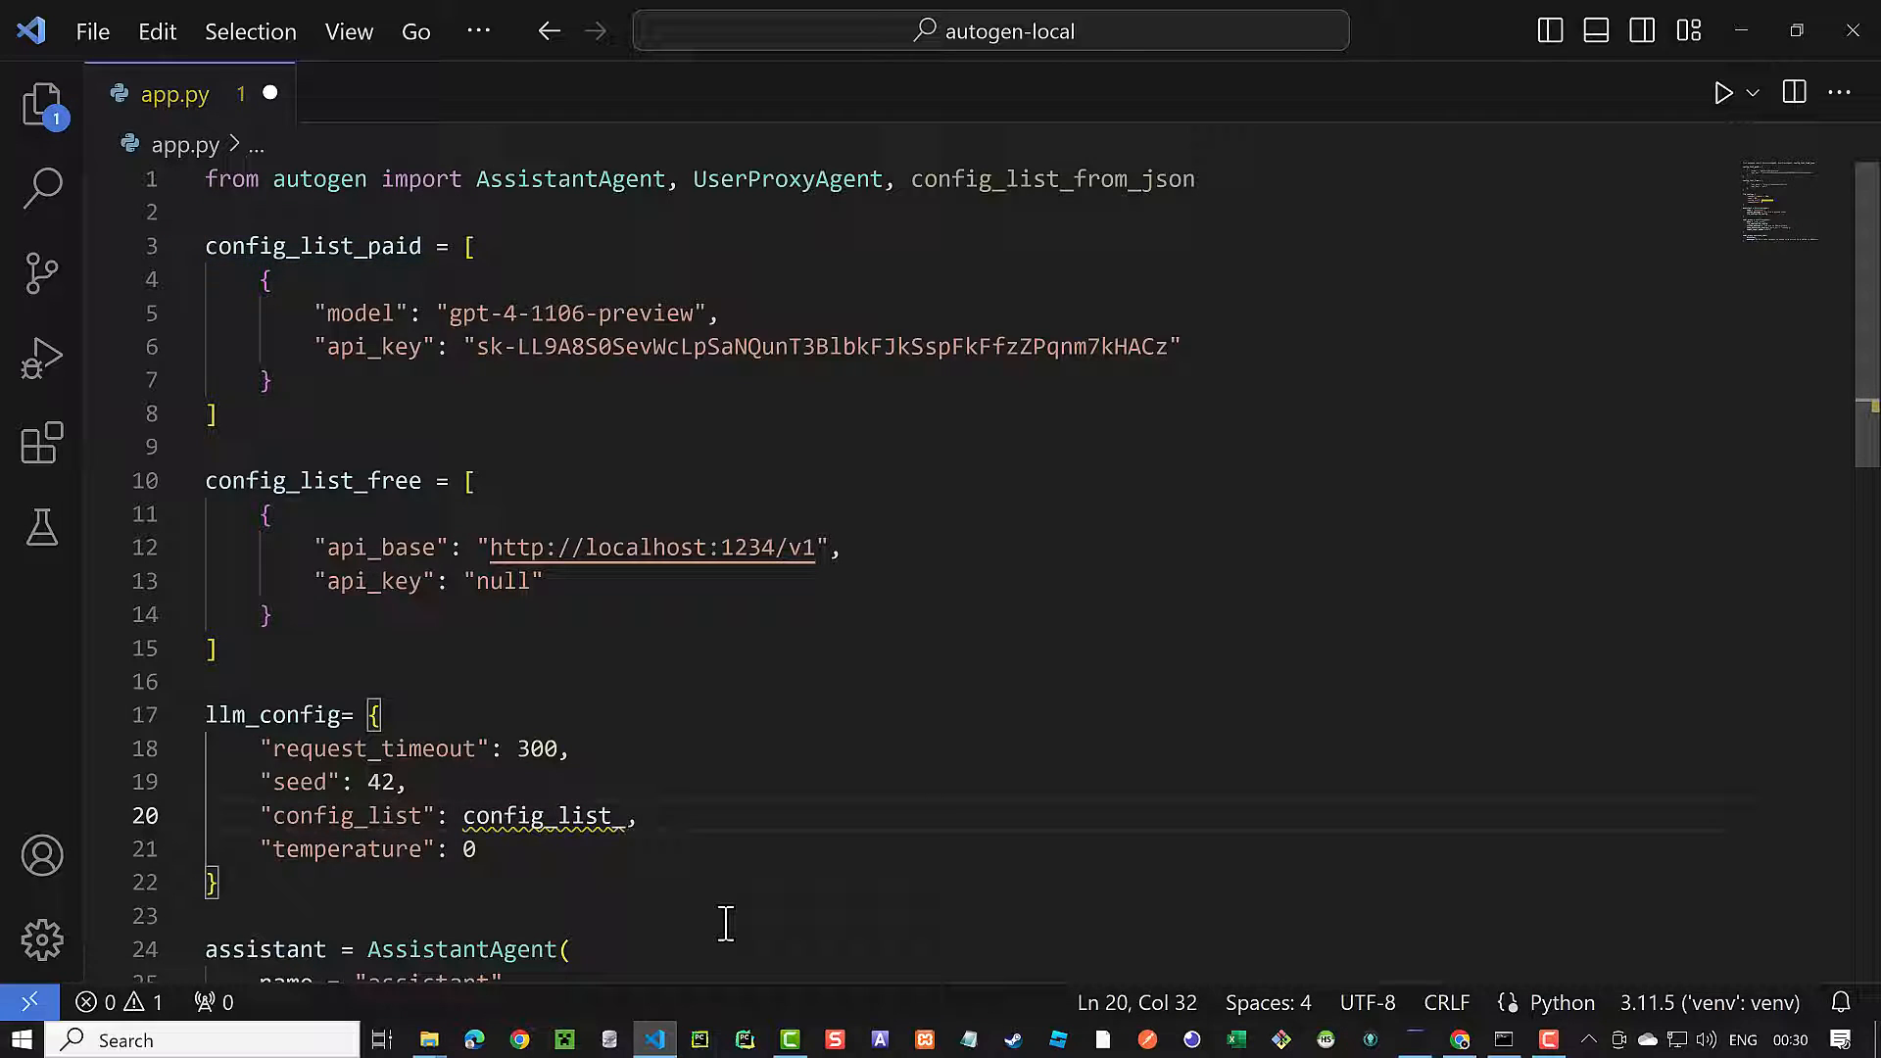
Step: Switch llm_config to config_list_free, rerun app.py and bring up the LM Studio server window
{"action": "type", "text": "free"}
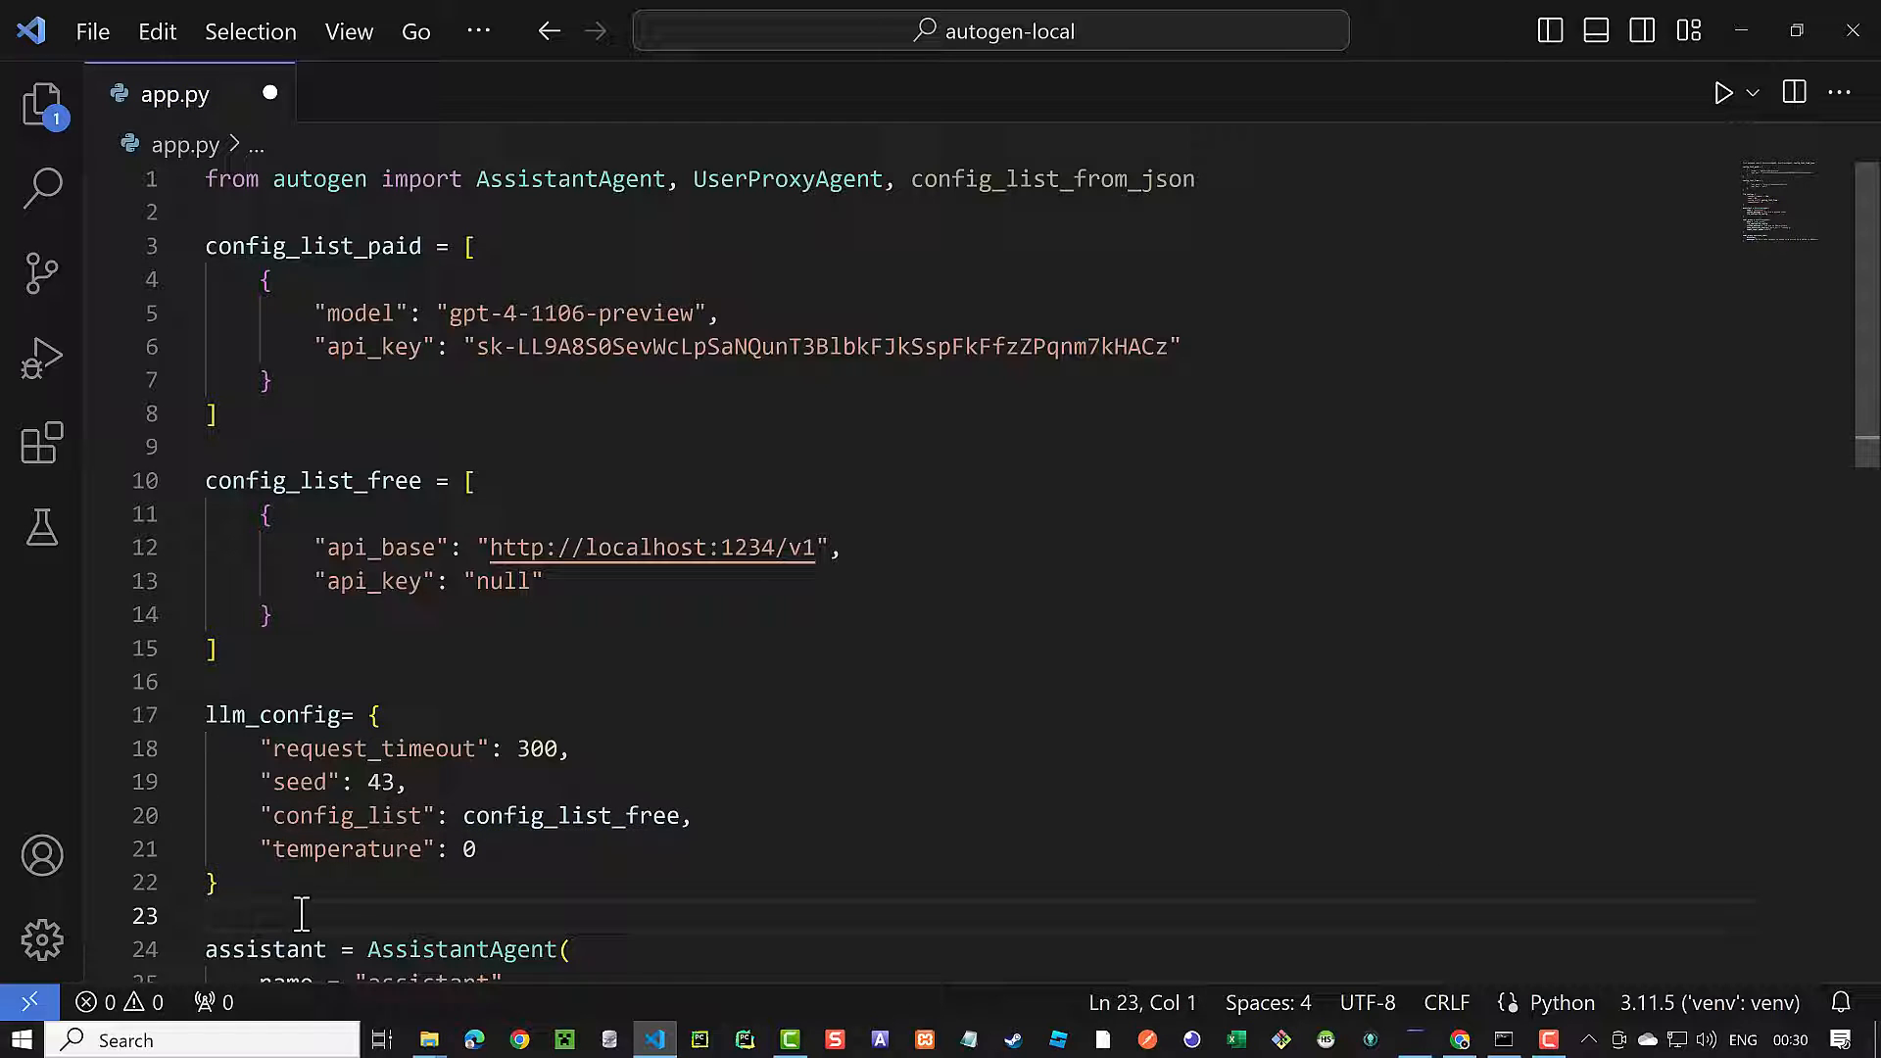
{"action": "scroll", "scroll_direction": "down", "scroll_amount": 3}
{"action": "type", "text": "python app.py"}
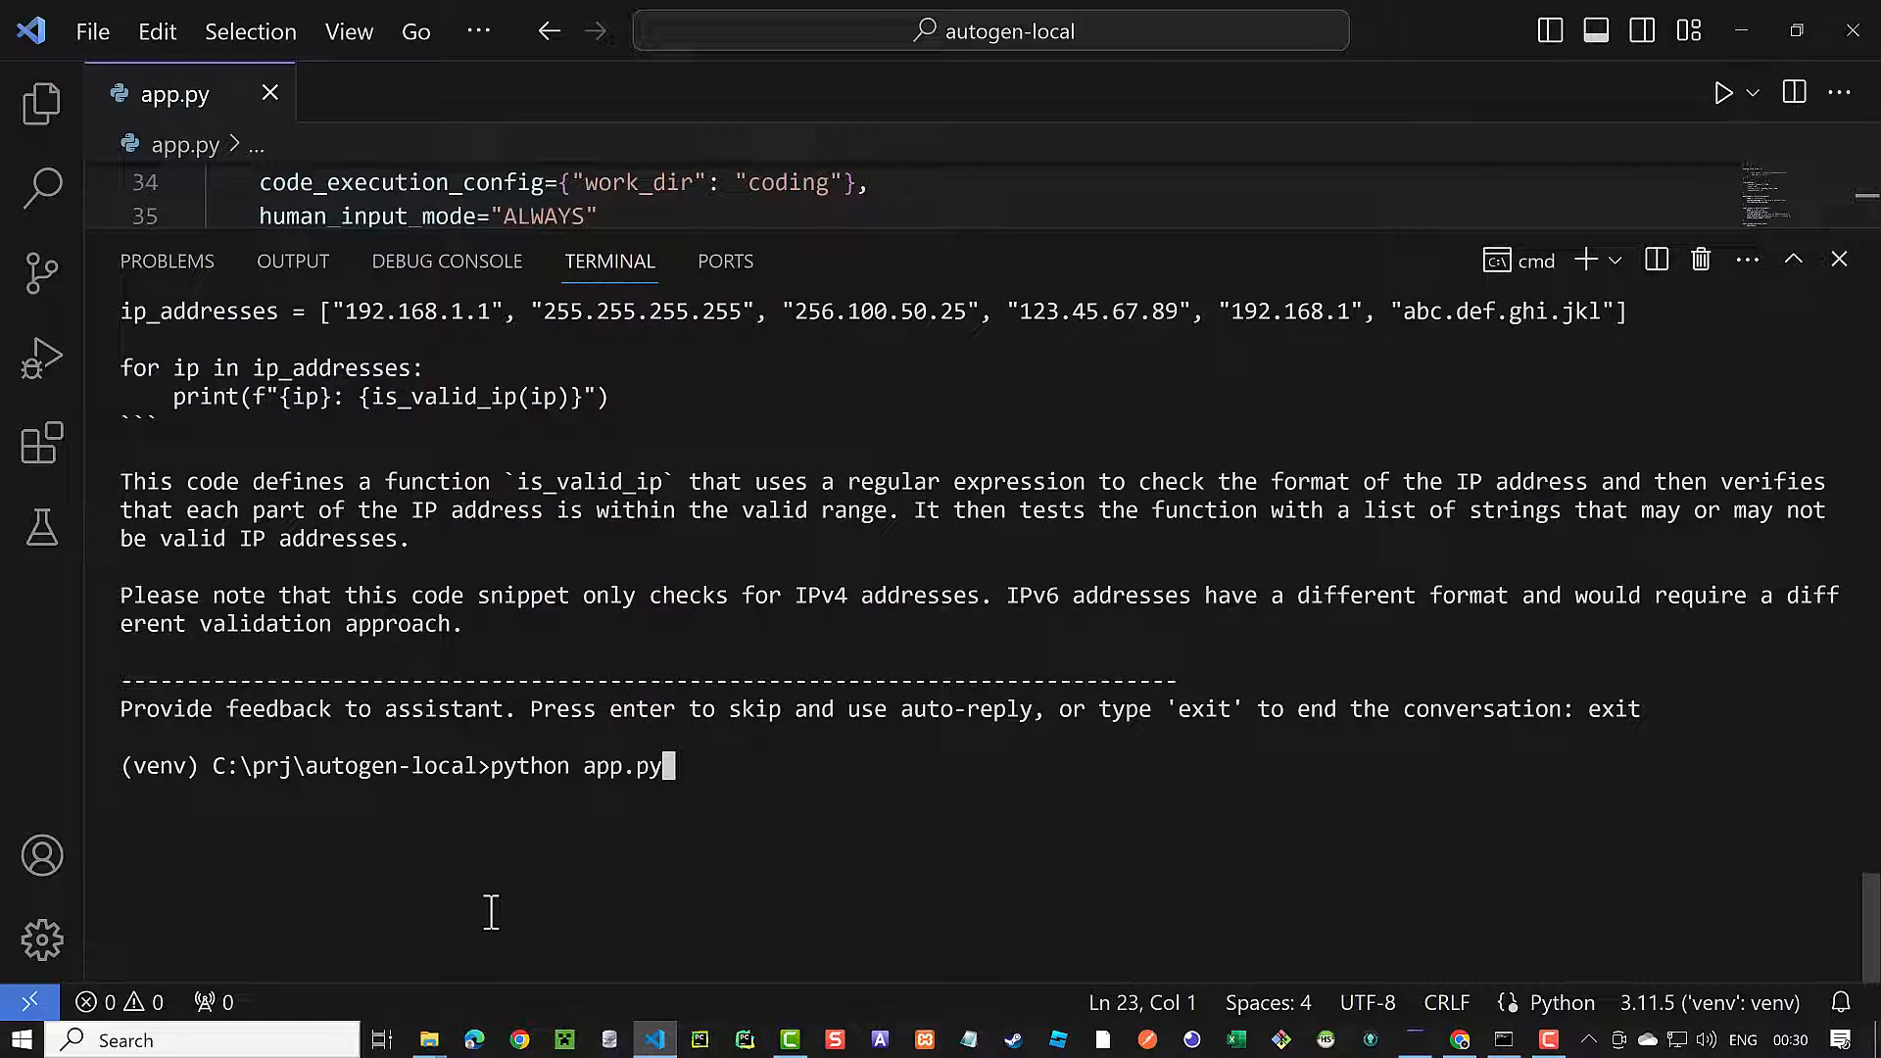
{"action": "key", "text": "Enter"}
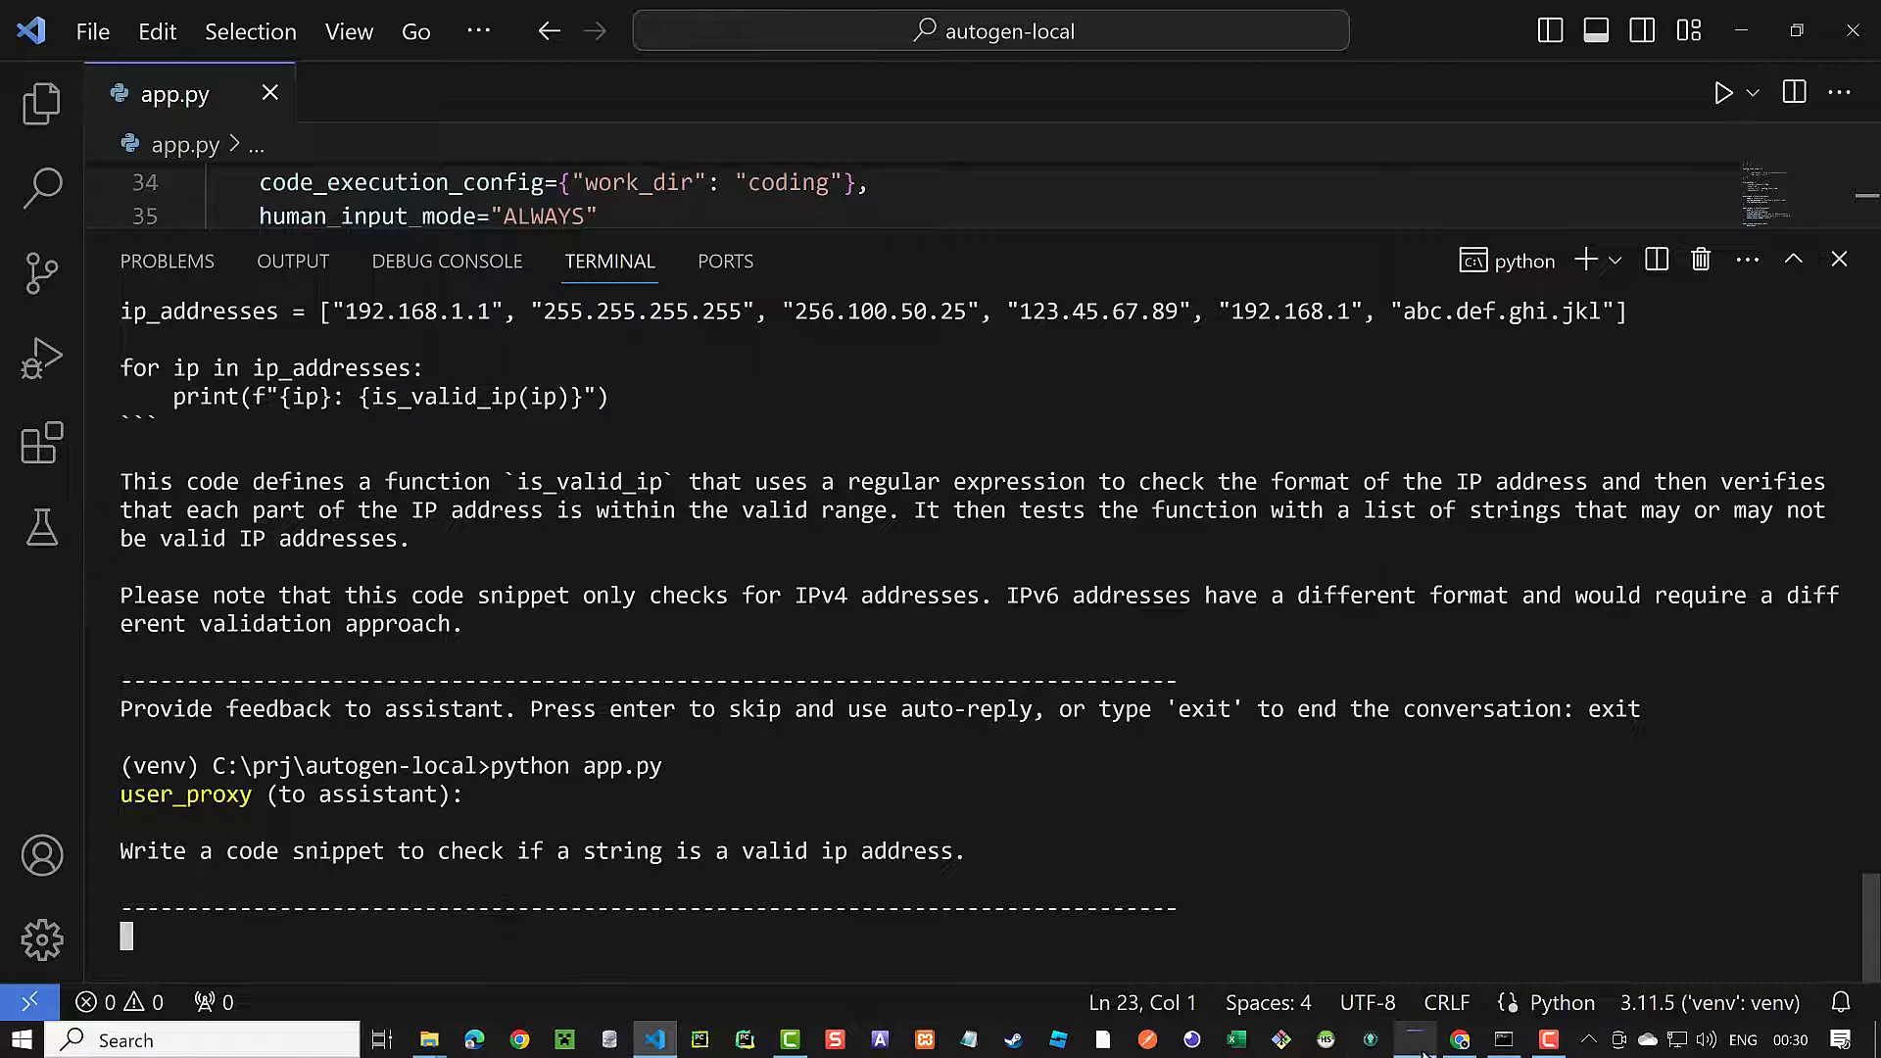
{"action": "left_click", "coordinate": [1411, 1038]}
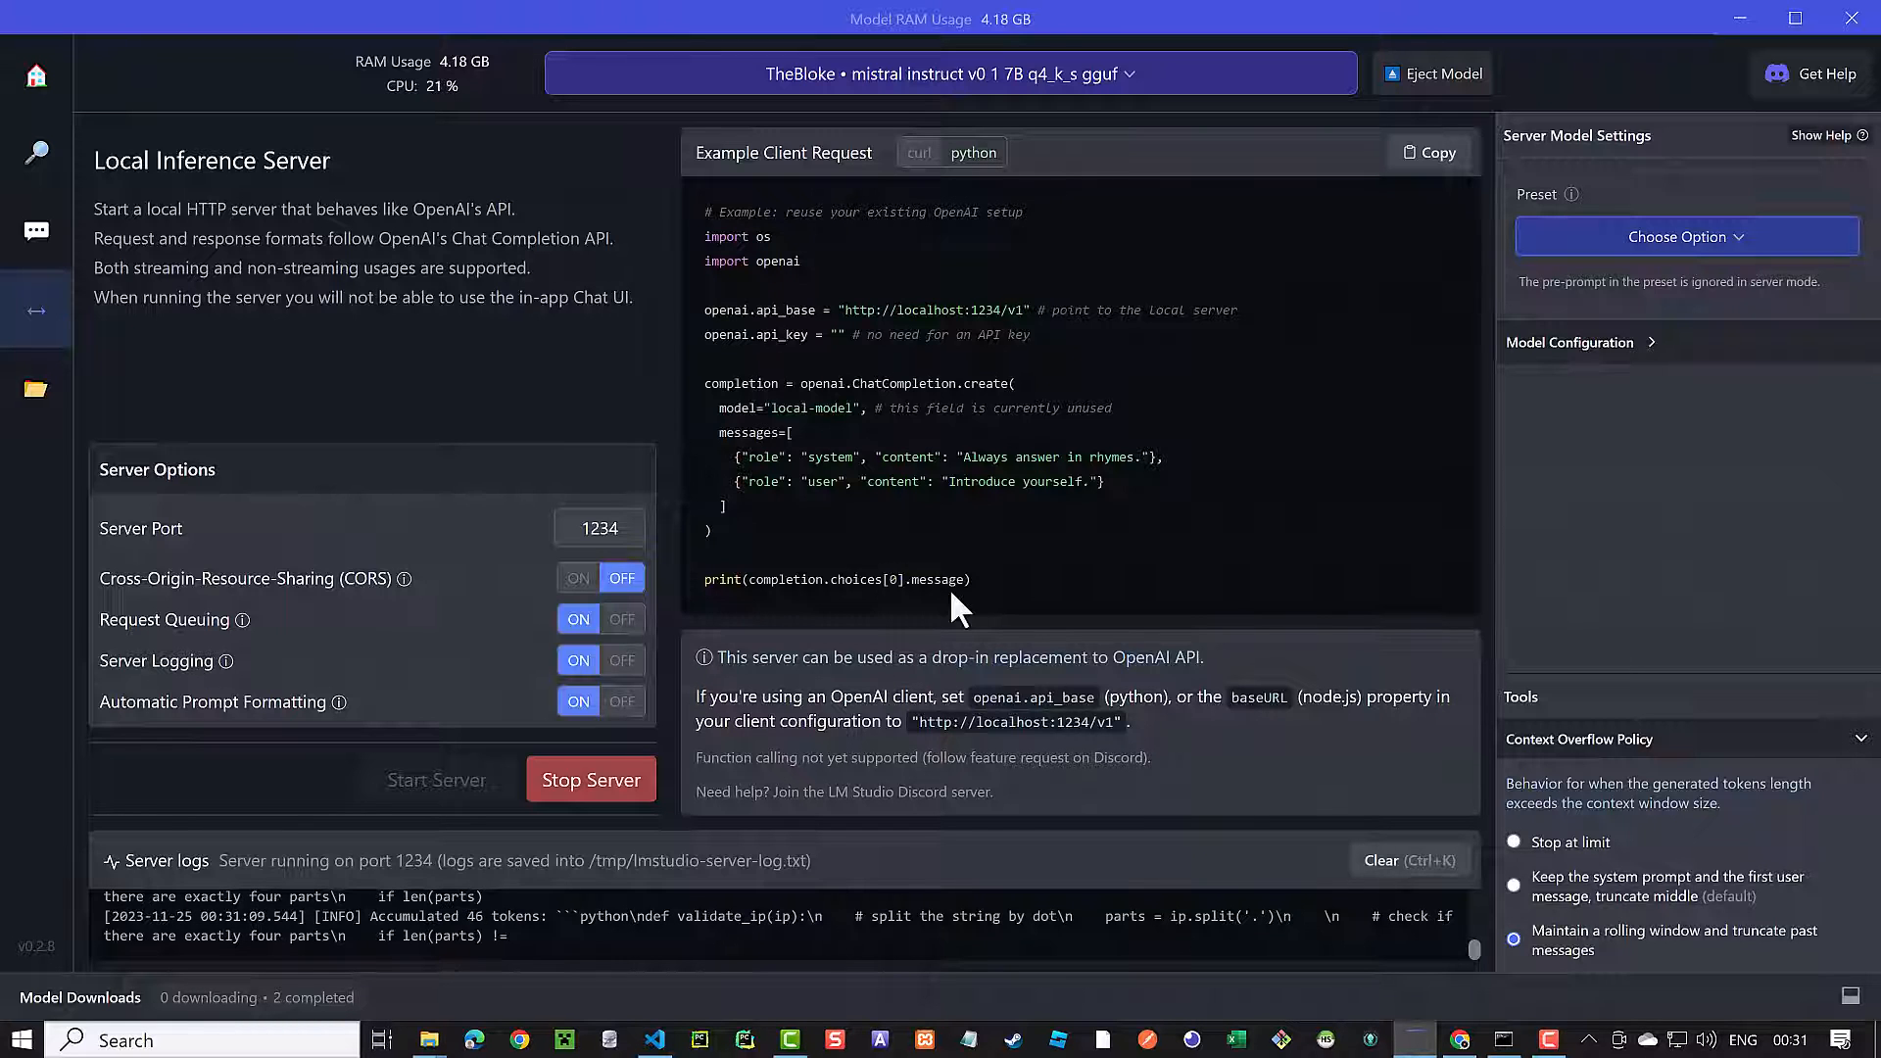
{"action": "mouse_move", "coordinate": [1196, 1036]}
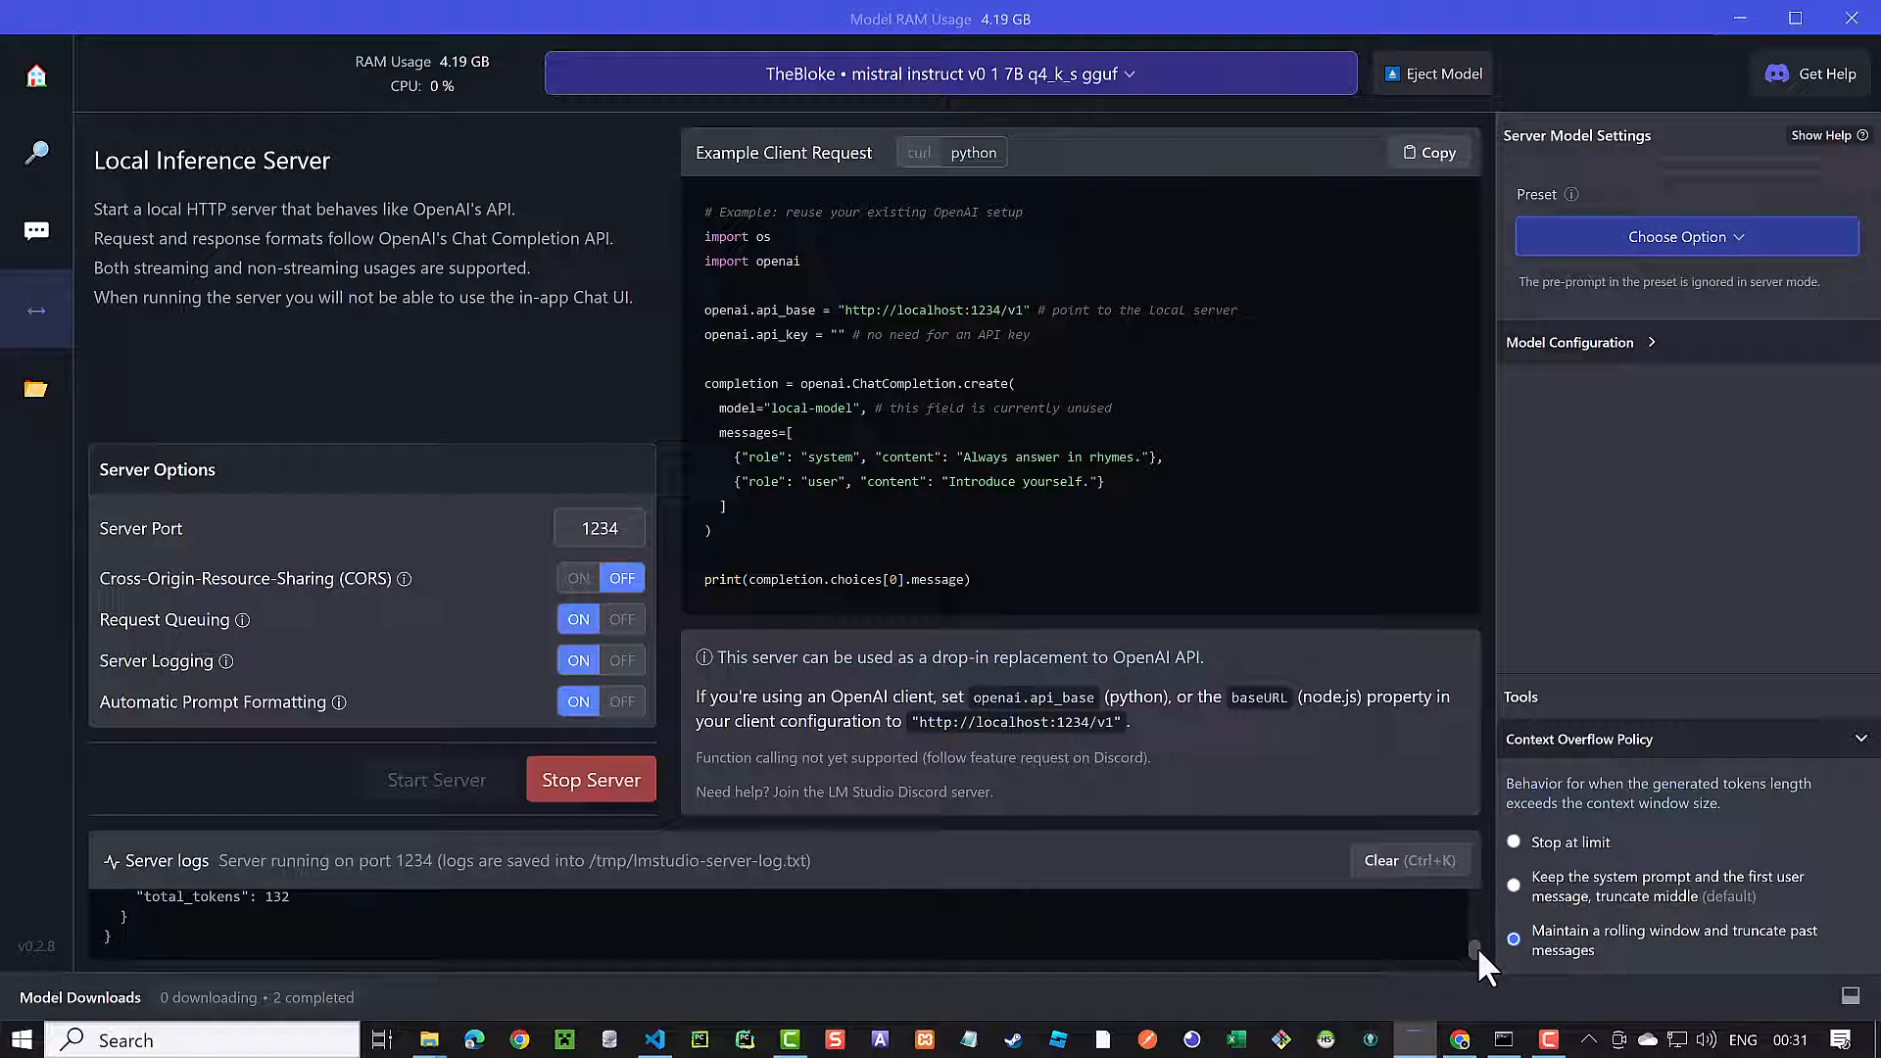
{"action": "mouse_move", "coordinate": [1473, 998]}
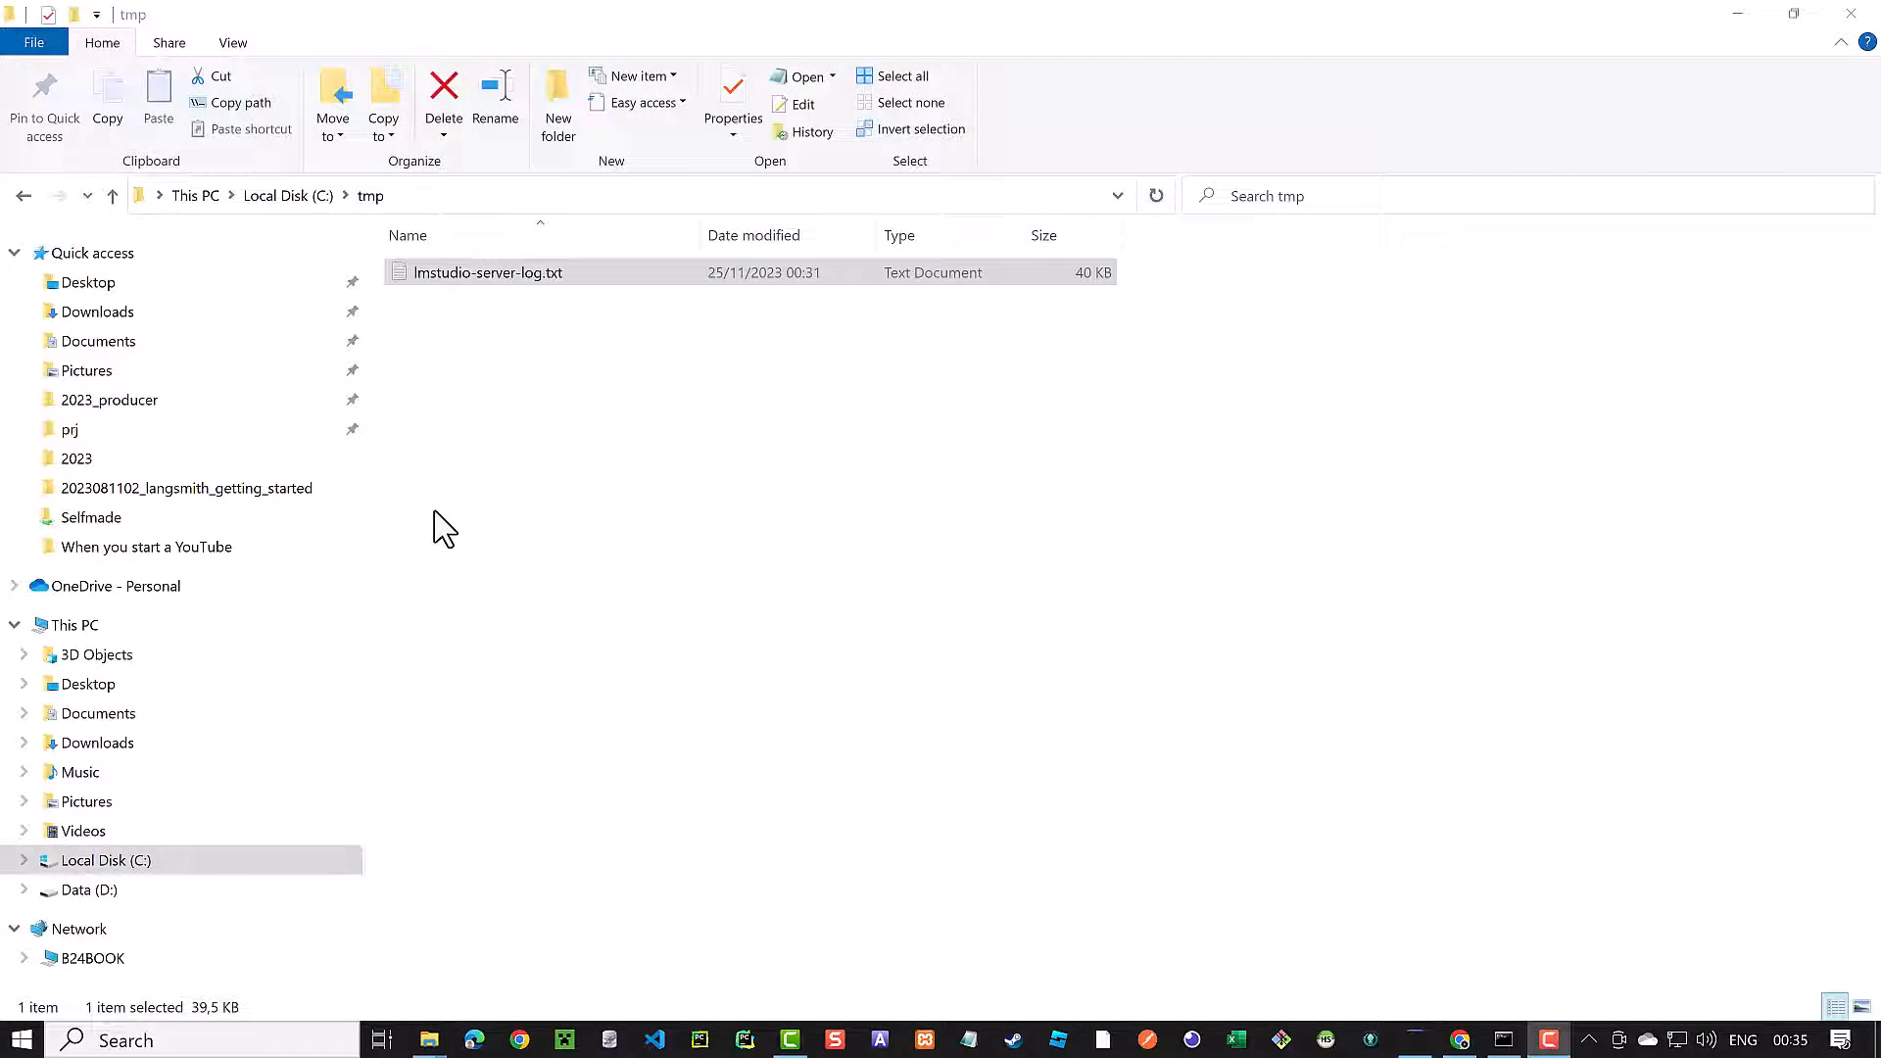
Step: Open lmstudio-server-log.txt and scroll to the generated validate_ip prediction with 132 completion tokens
{"action": "double_click", "coordinate": [490, 272]}
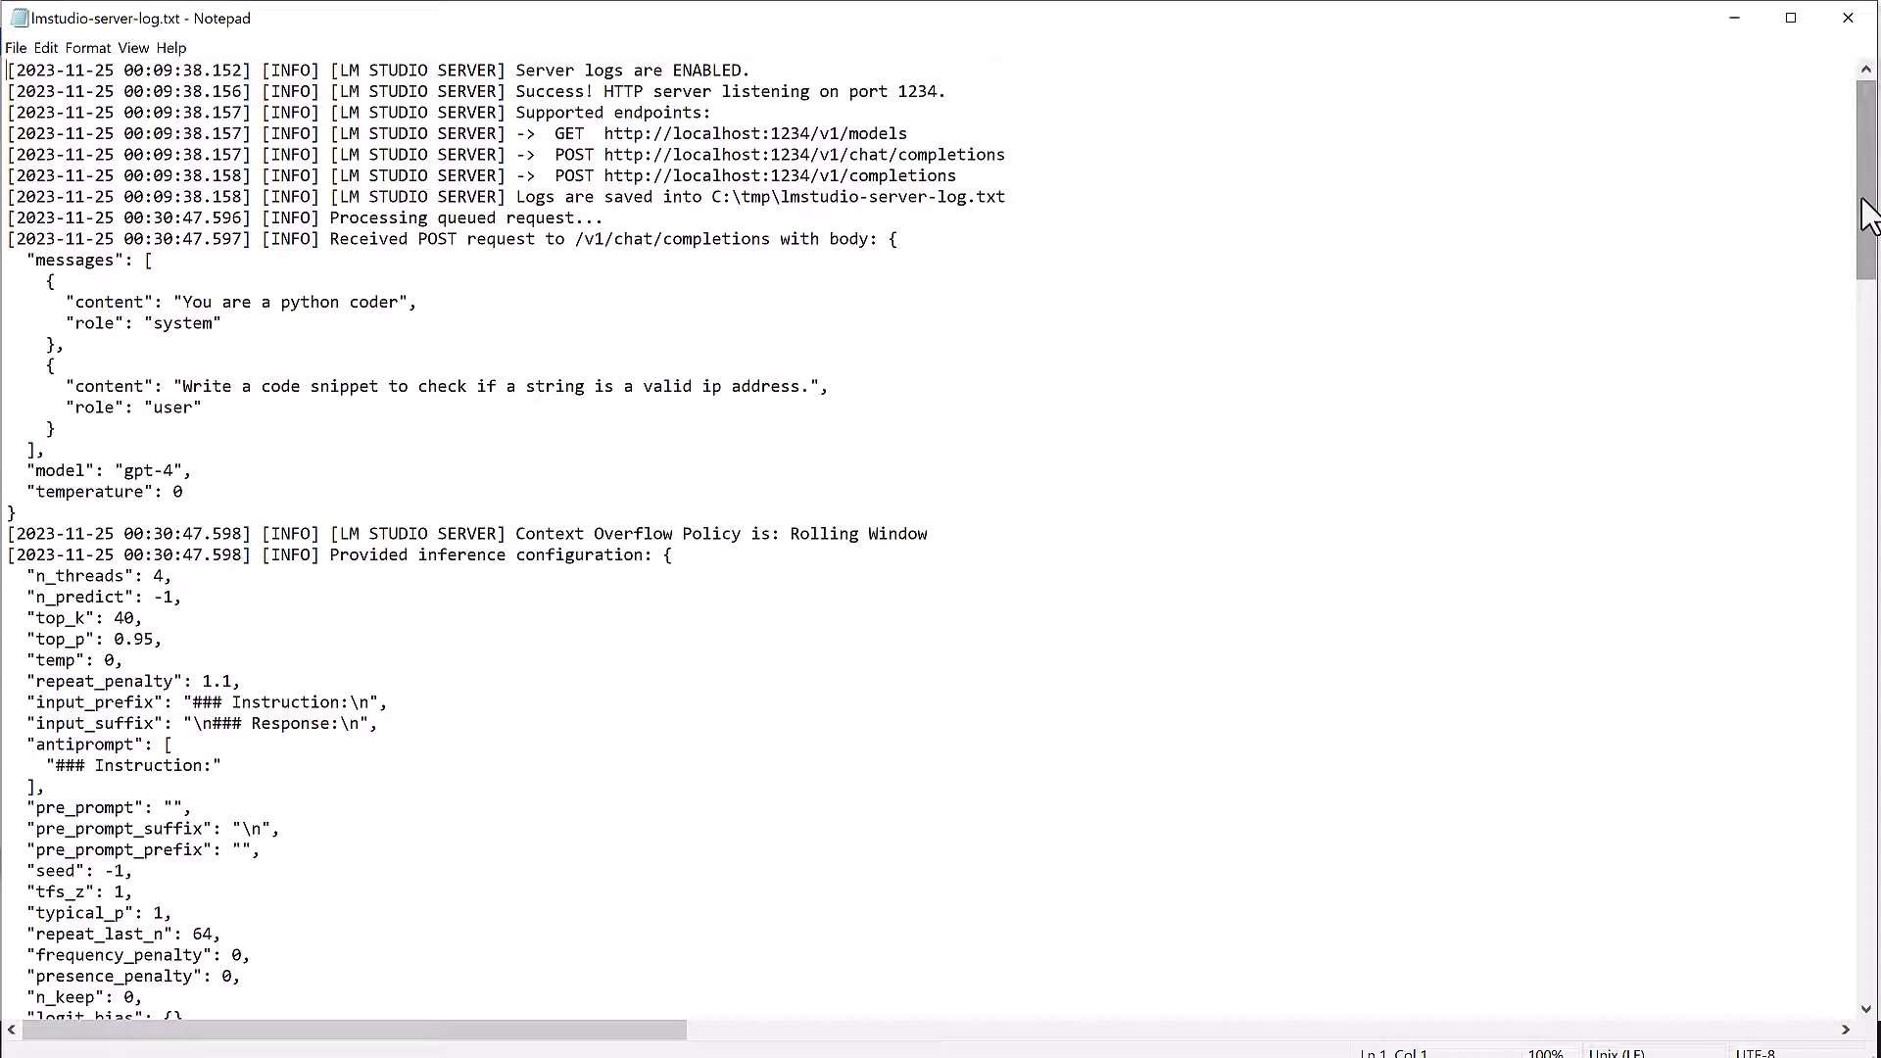
{"action": "scroll", "scroll_direction": "down", "scroll_amount": 3}
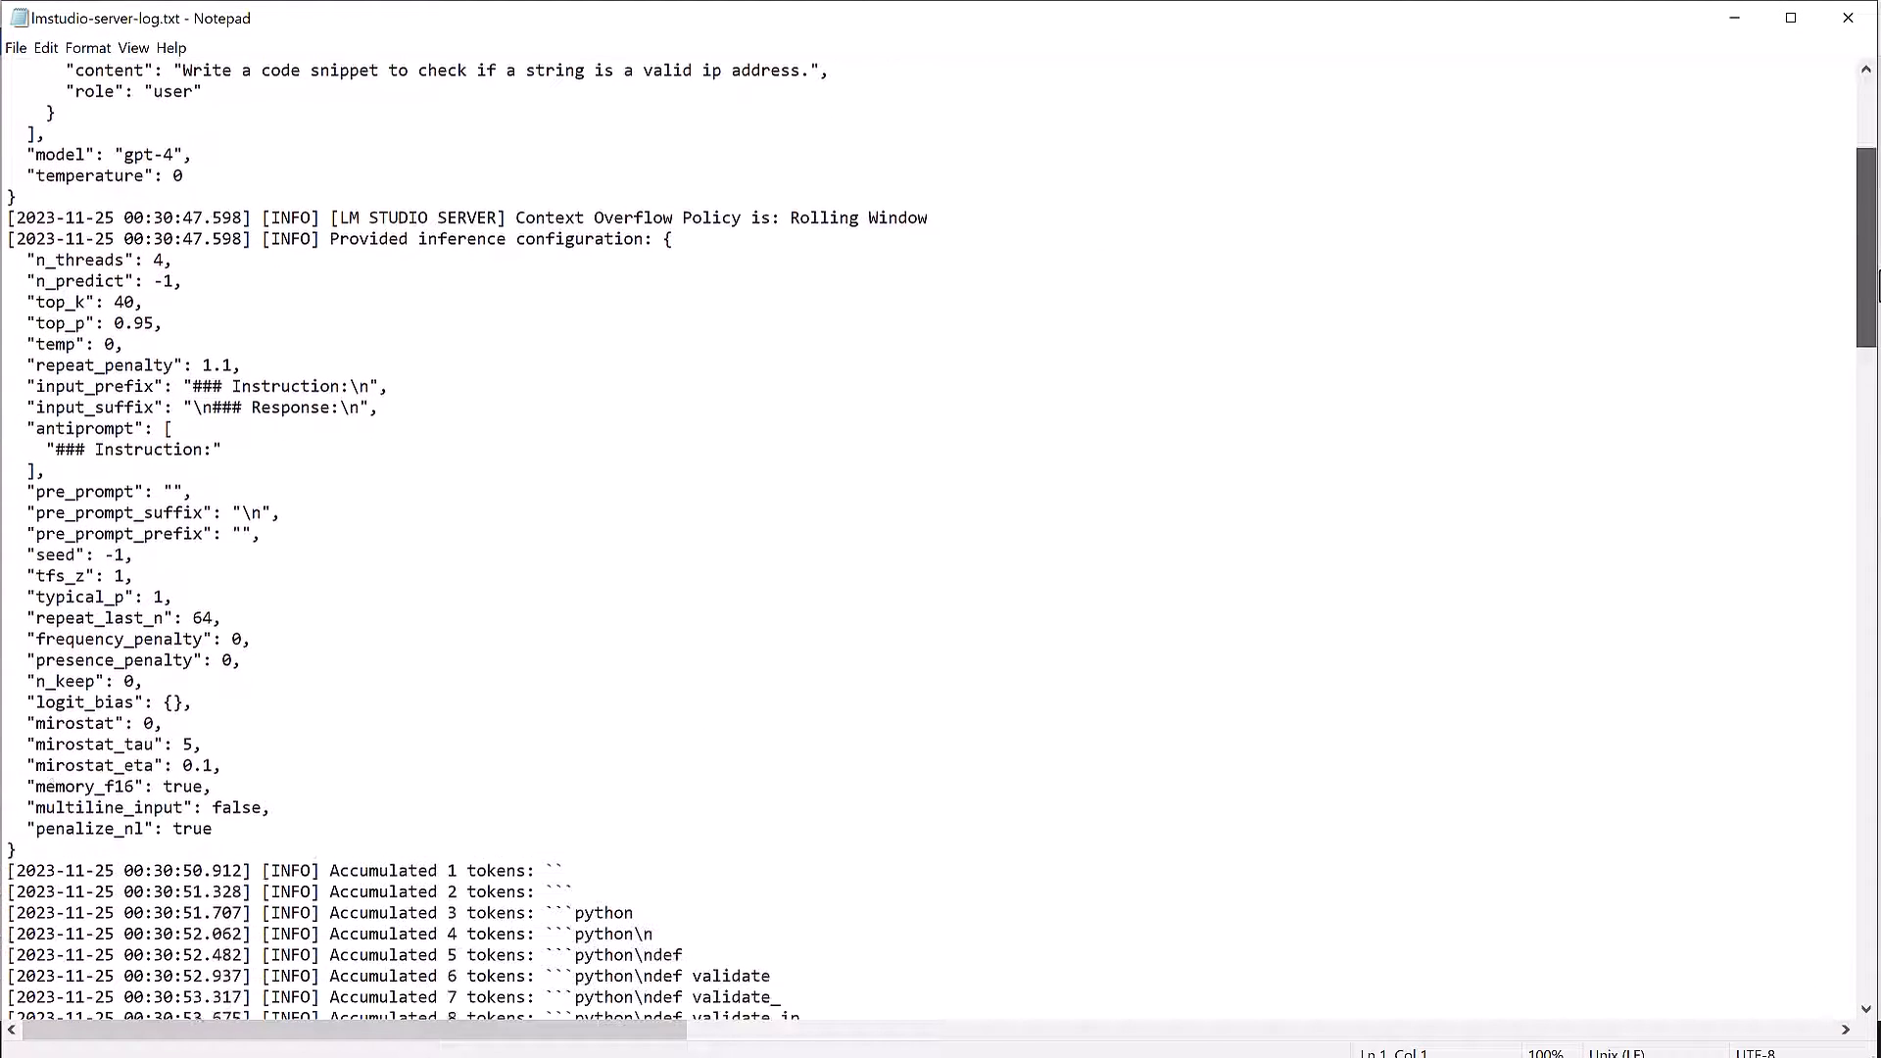
{"action": "scroll", "scroll_direction": "down", "scroll_amount": 3}
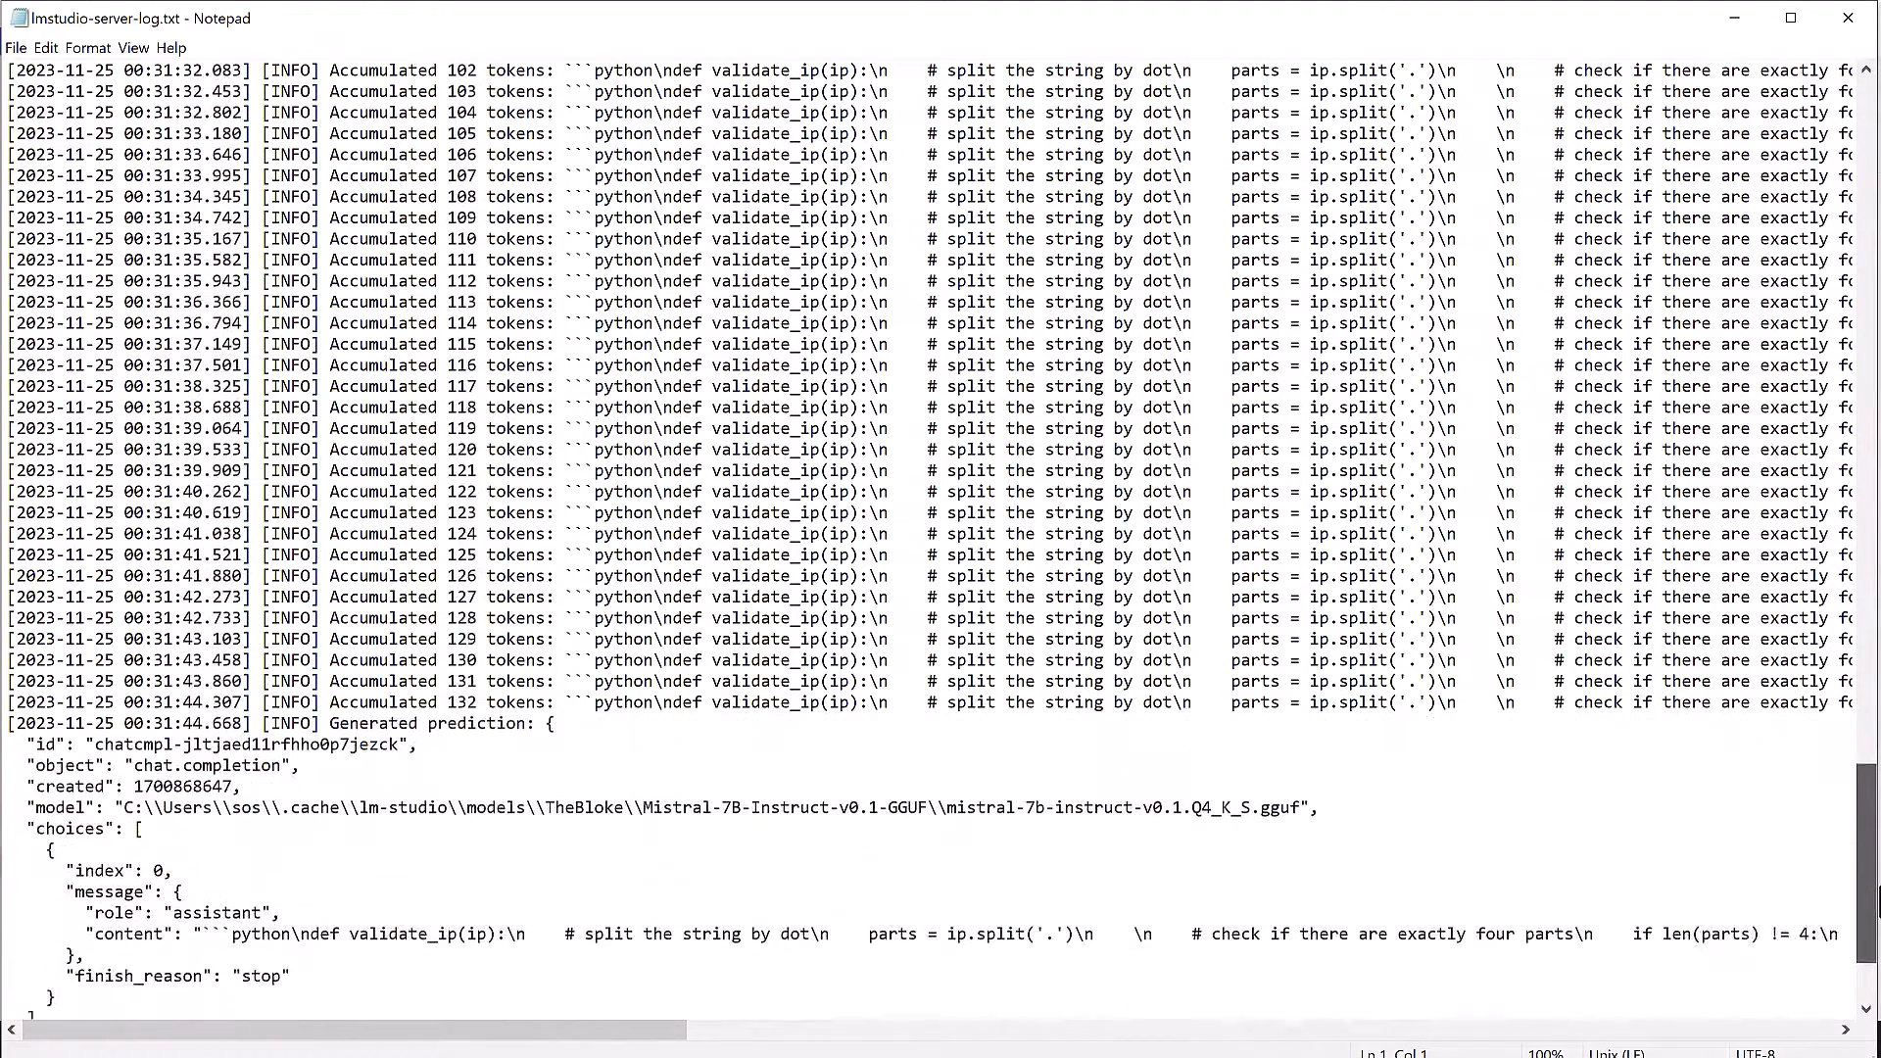
{"action": "scroll", "scroll_direction": "down", "scroll_amount": 3}
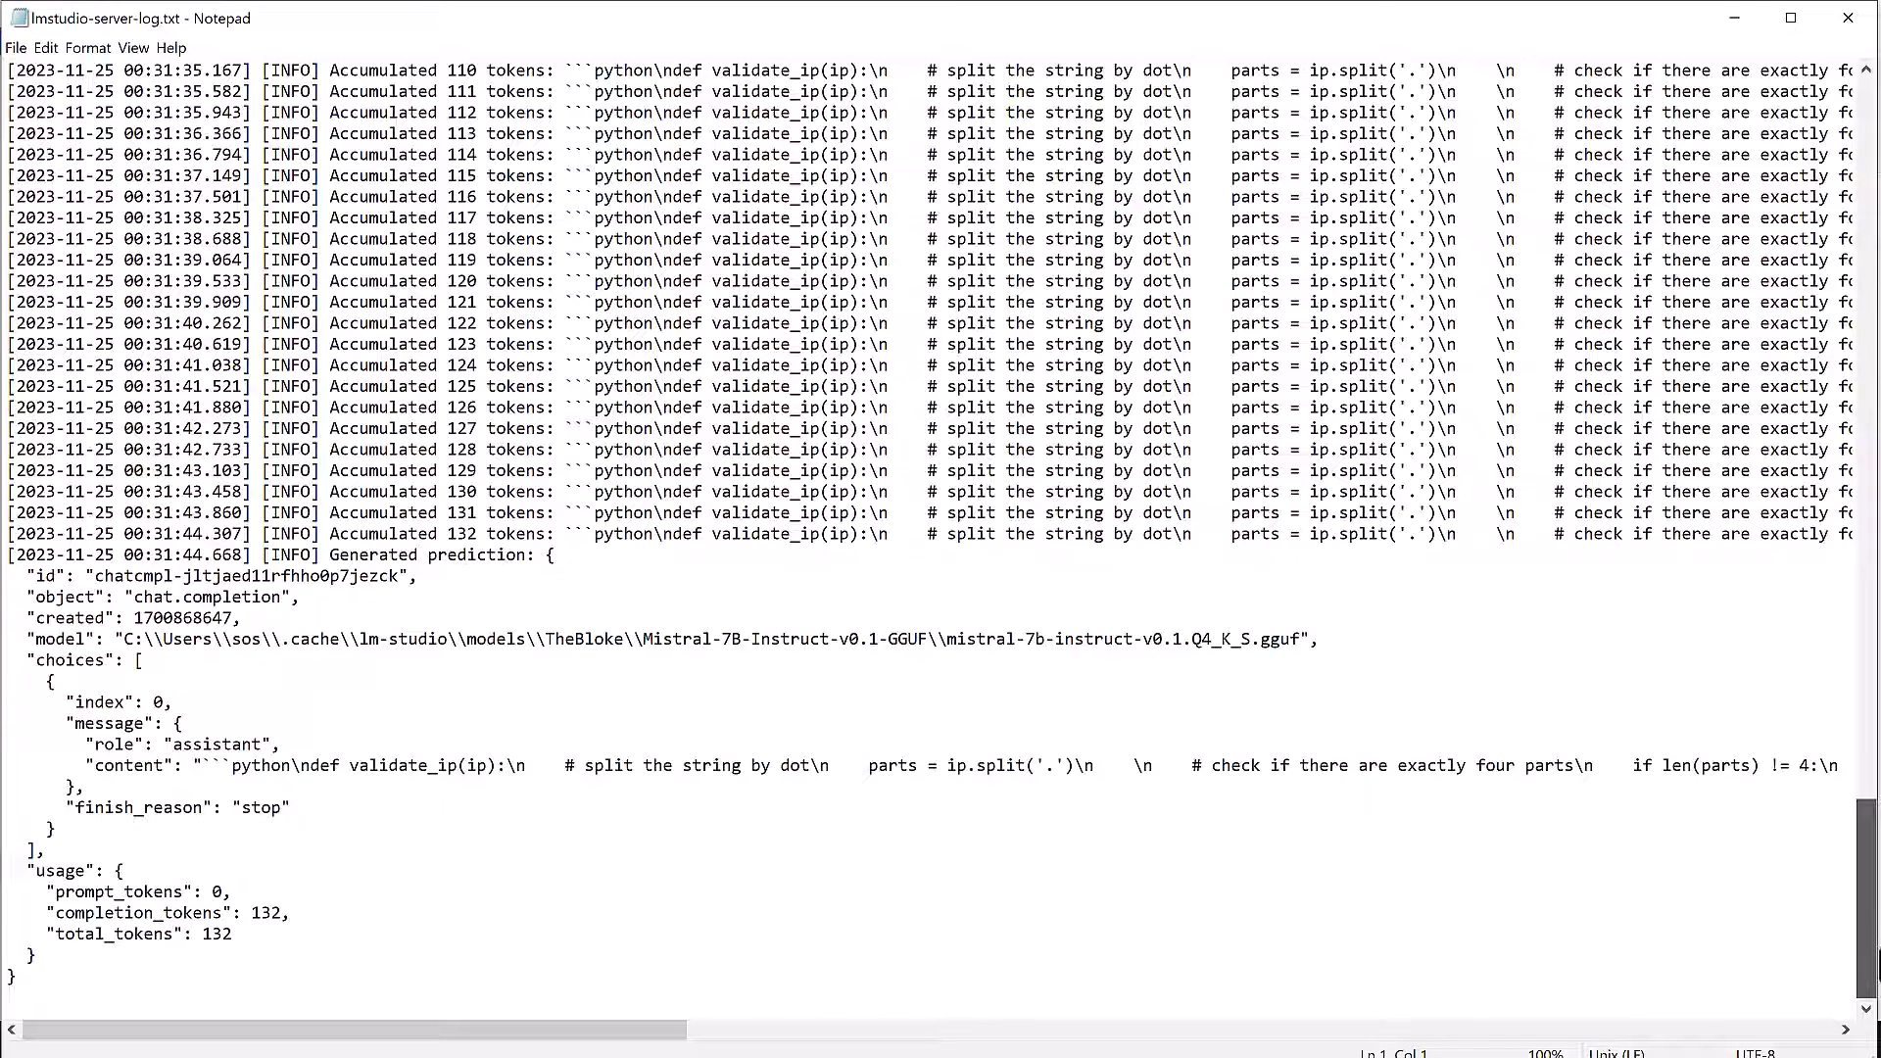
{"action": "mouse_move", "coordinate": [1394, 1000]}
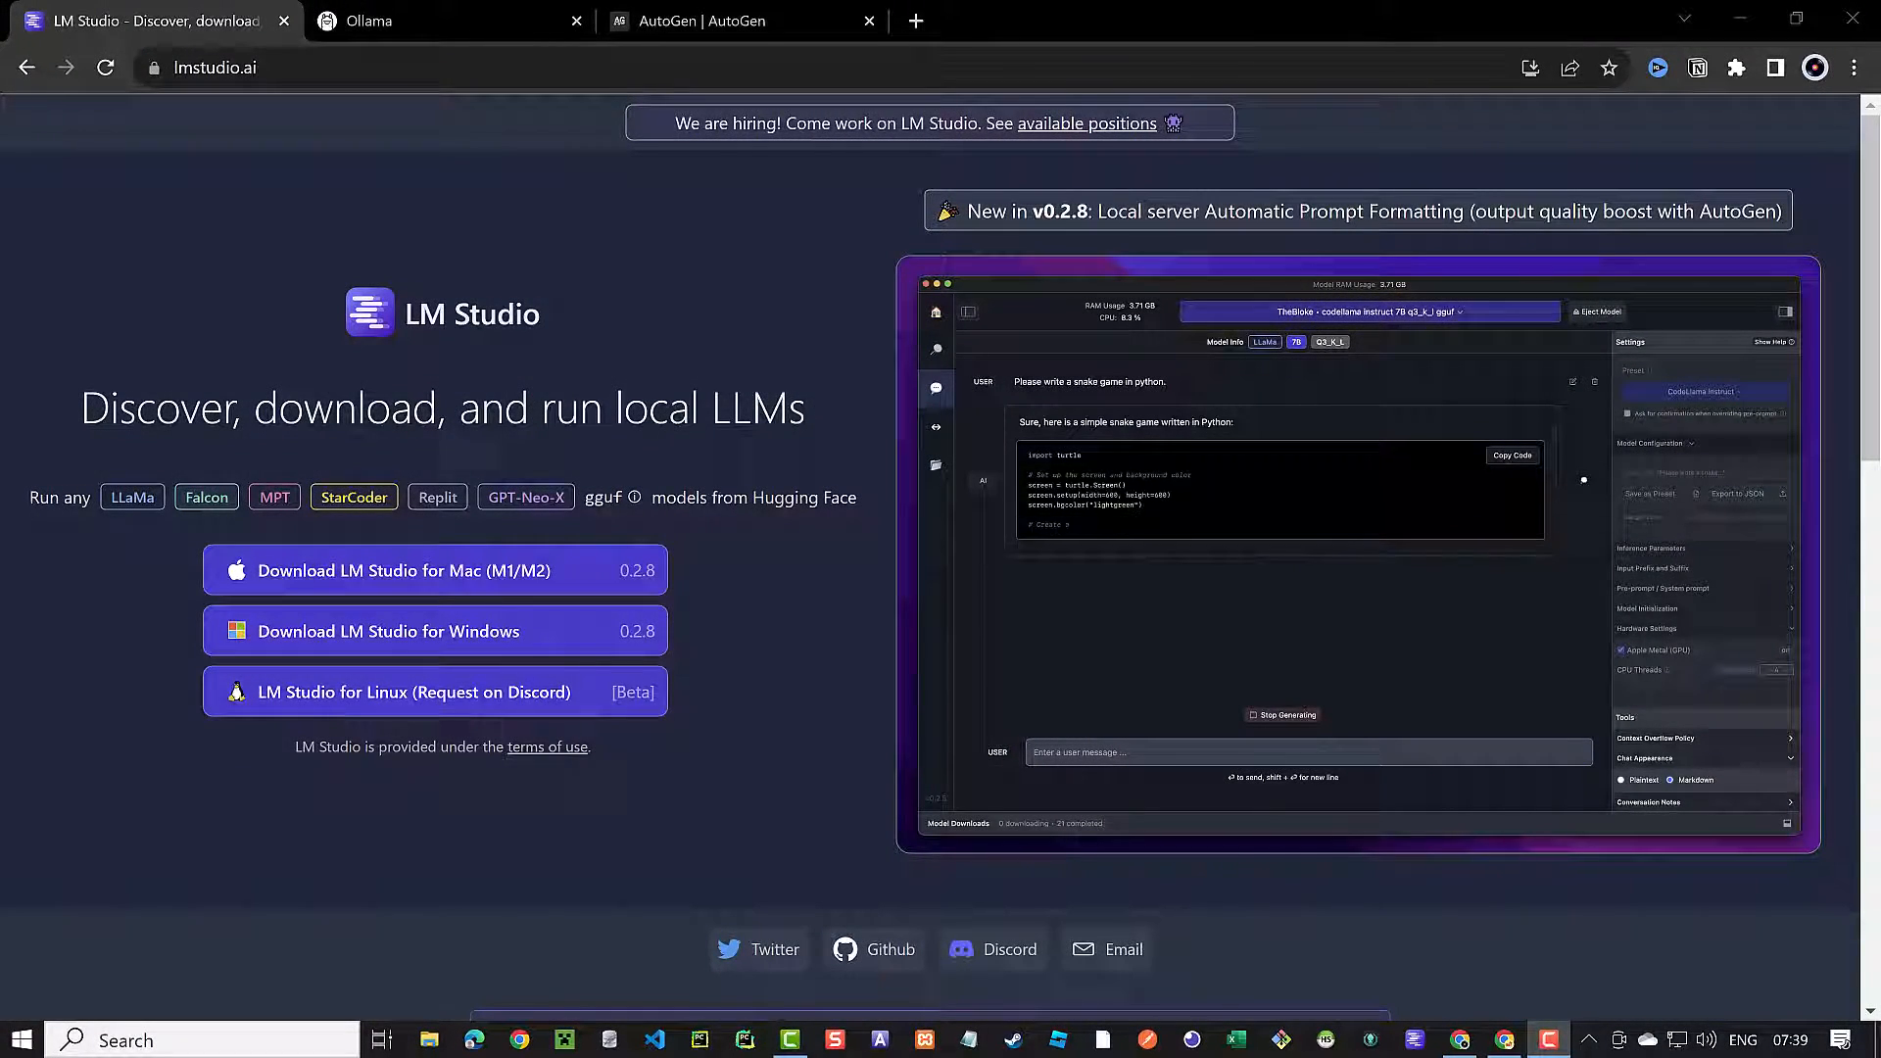
Step: Look over the LM Studio page and switch to the Ollama site tab
{"action": "left_click", "coordinate": [1370, 312]}
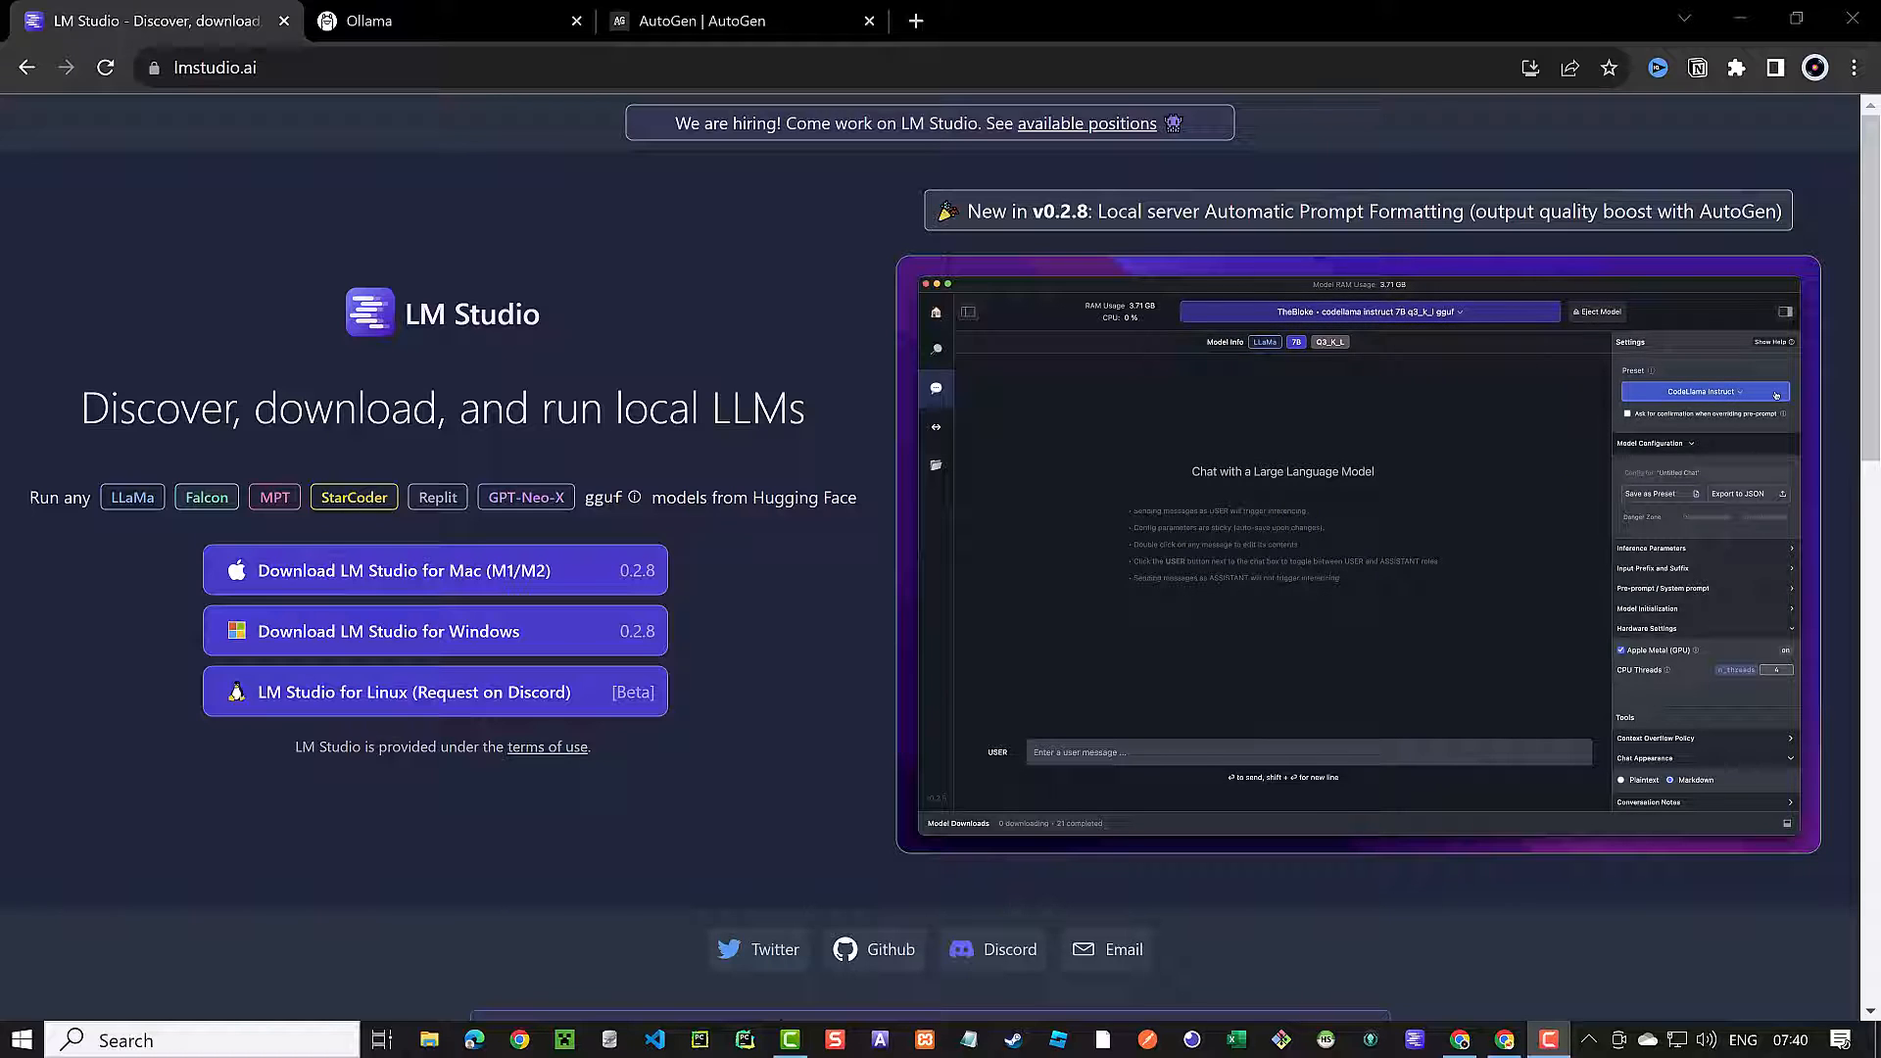
{"action": "left_click", "coordinate": [1705, 390]}
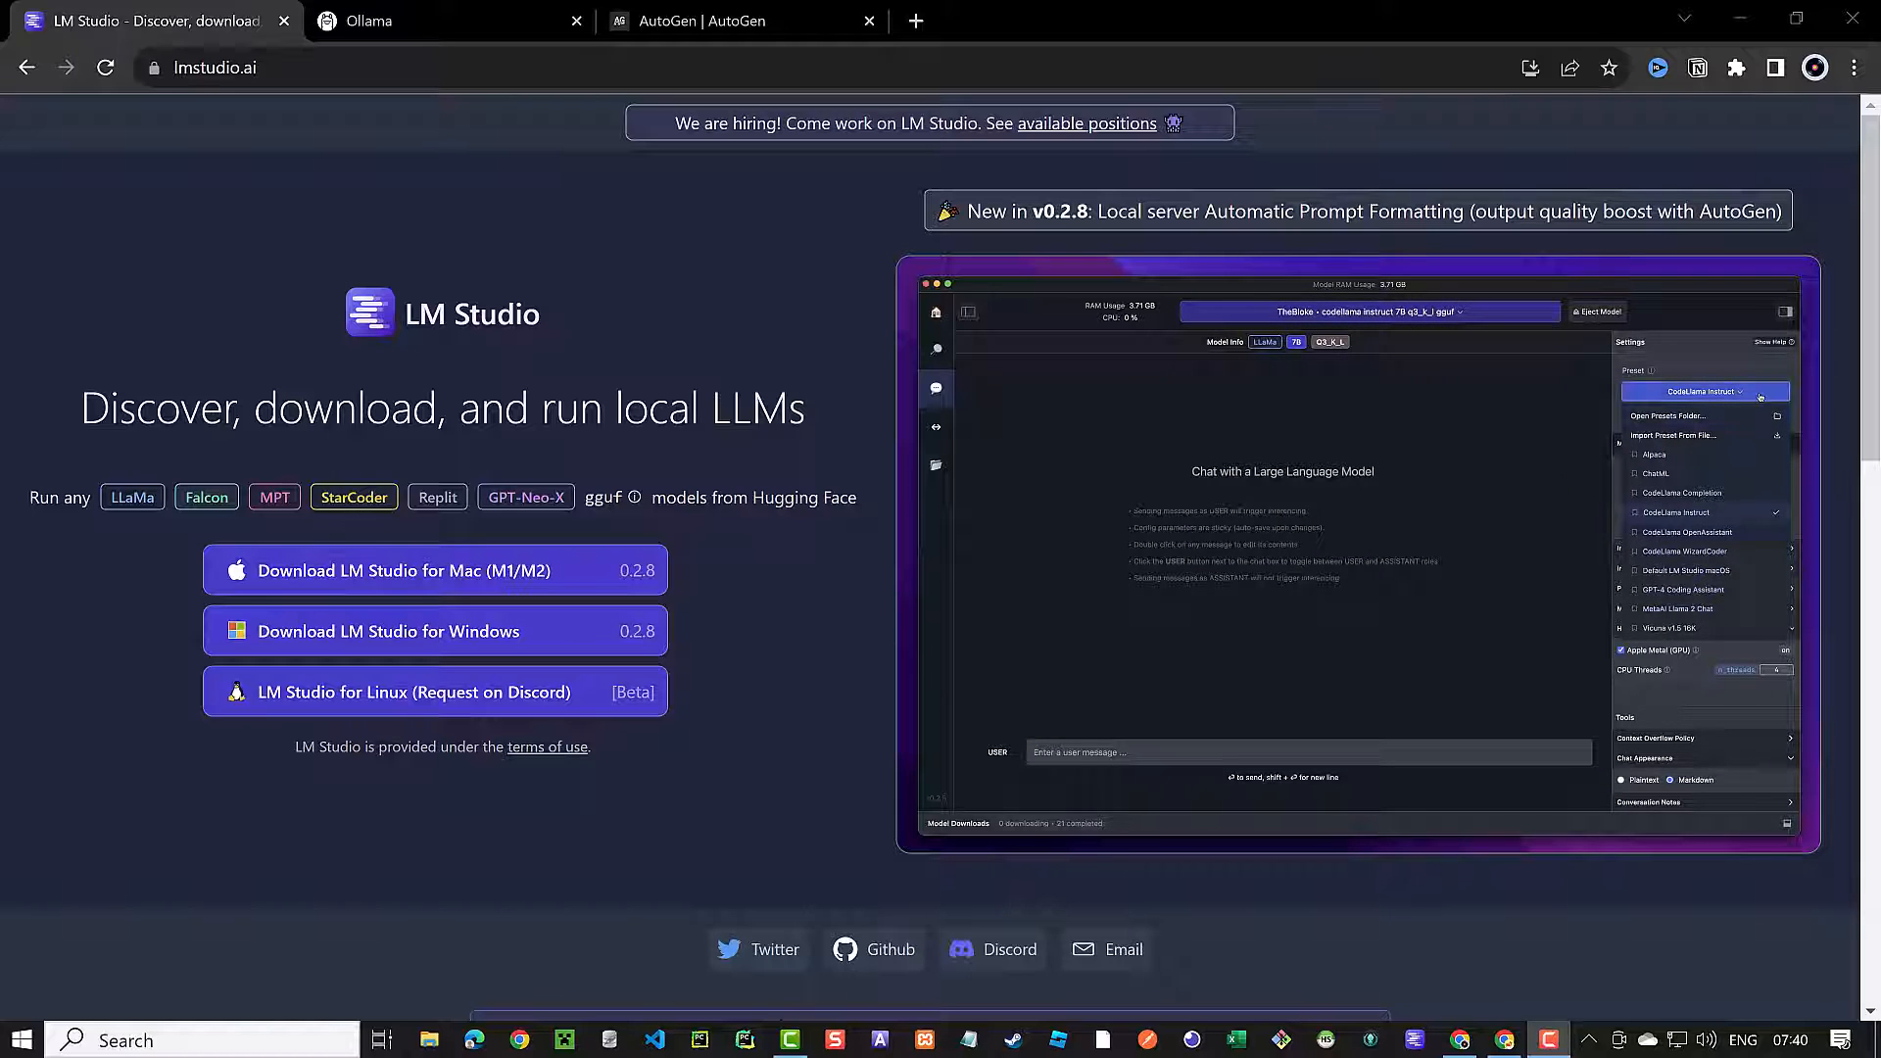
{"action": "left_click", "coordinate": [1705, 390]}
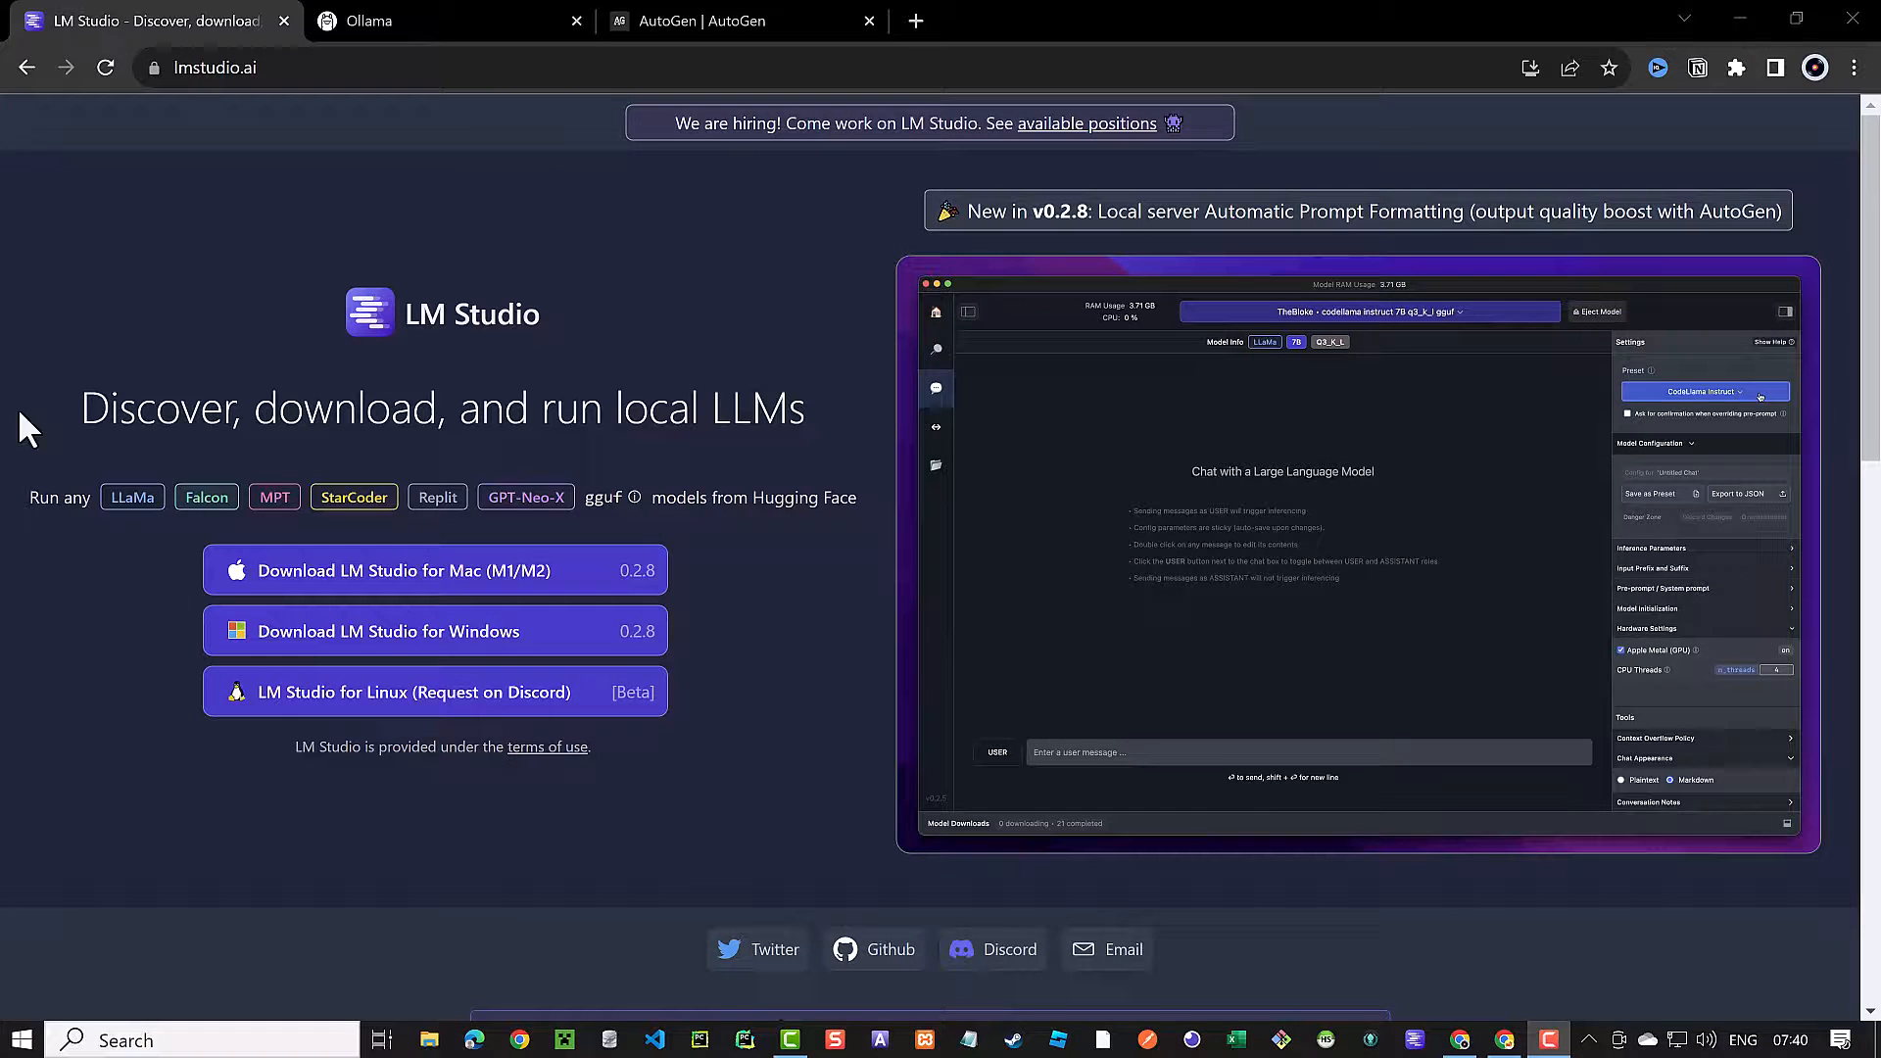
{"action": "left_click", "coordinate": [365, 19]}
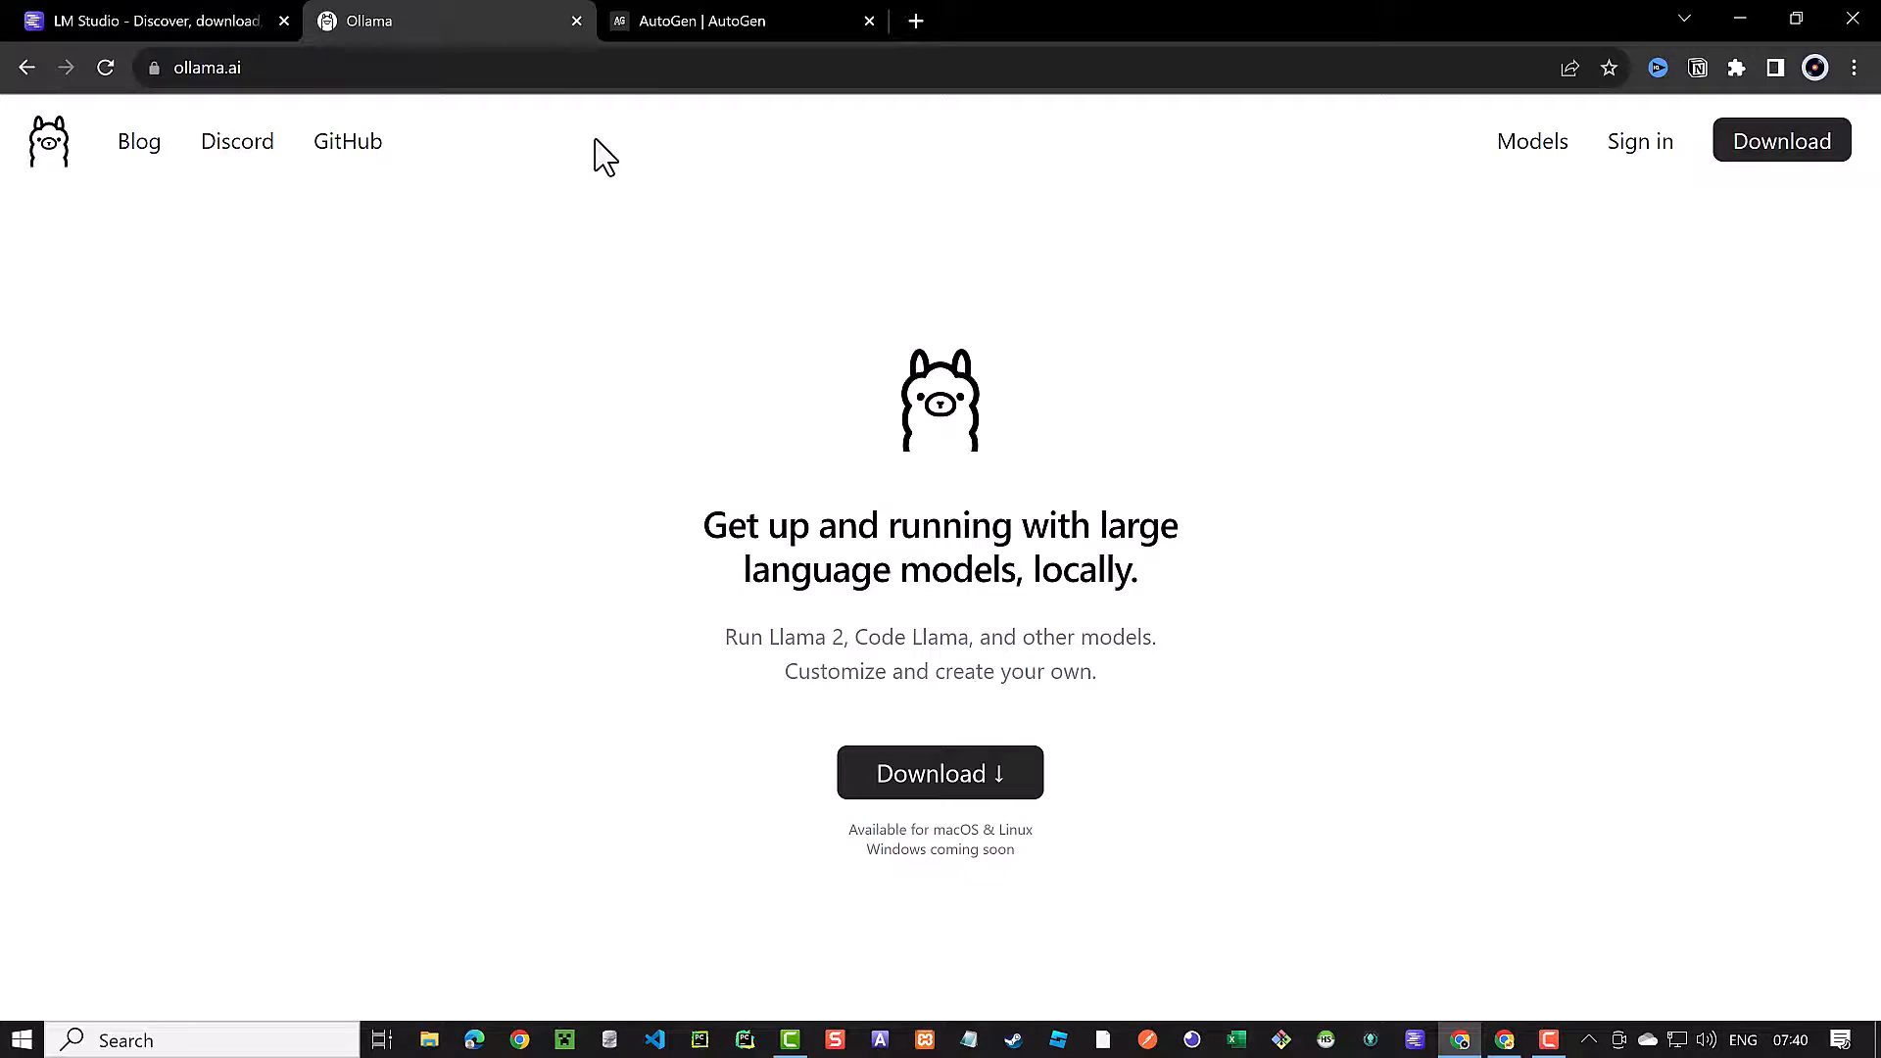
Step: View AutoGen's 'Use AutoGen for Local LLMs' blog post, then return to the AutoGen home page
{"action": "left_click", "coordinate": [713, 20]}
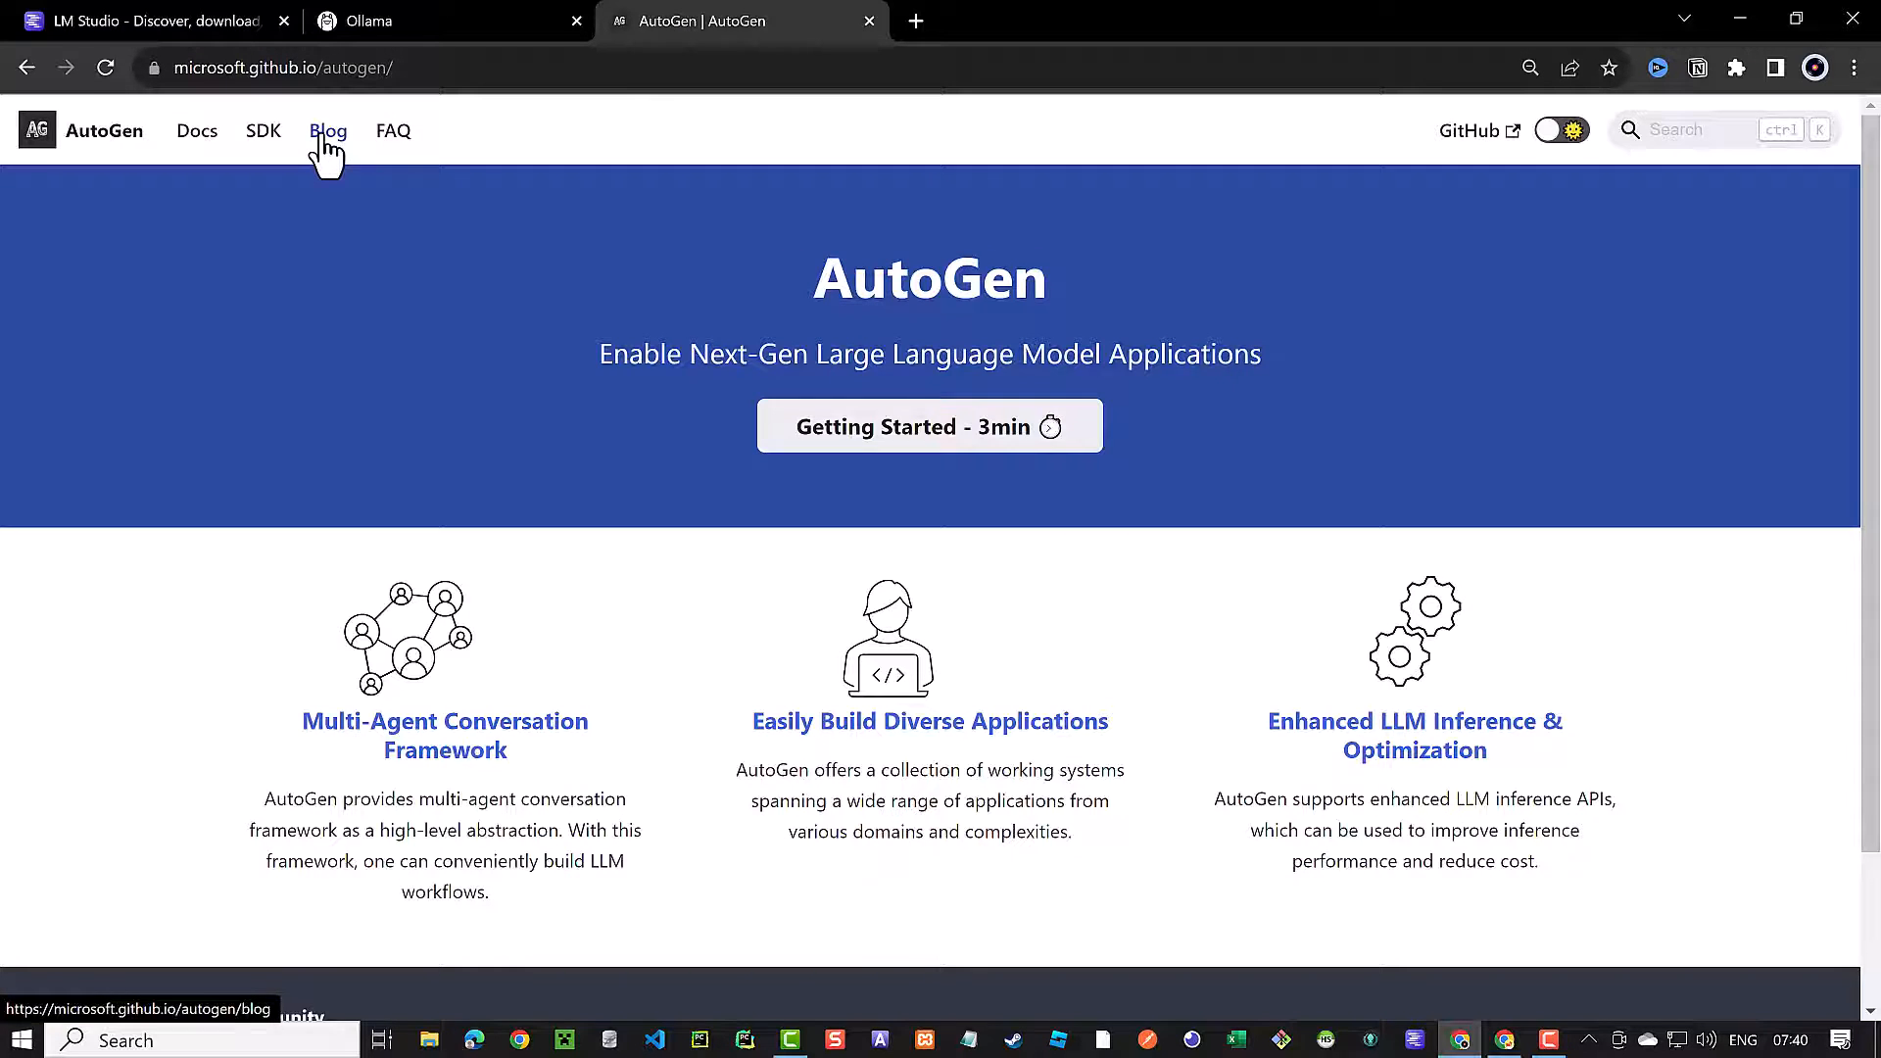
{"action": "left_click", "coordinate": [329, 129]}
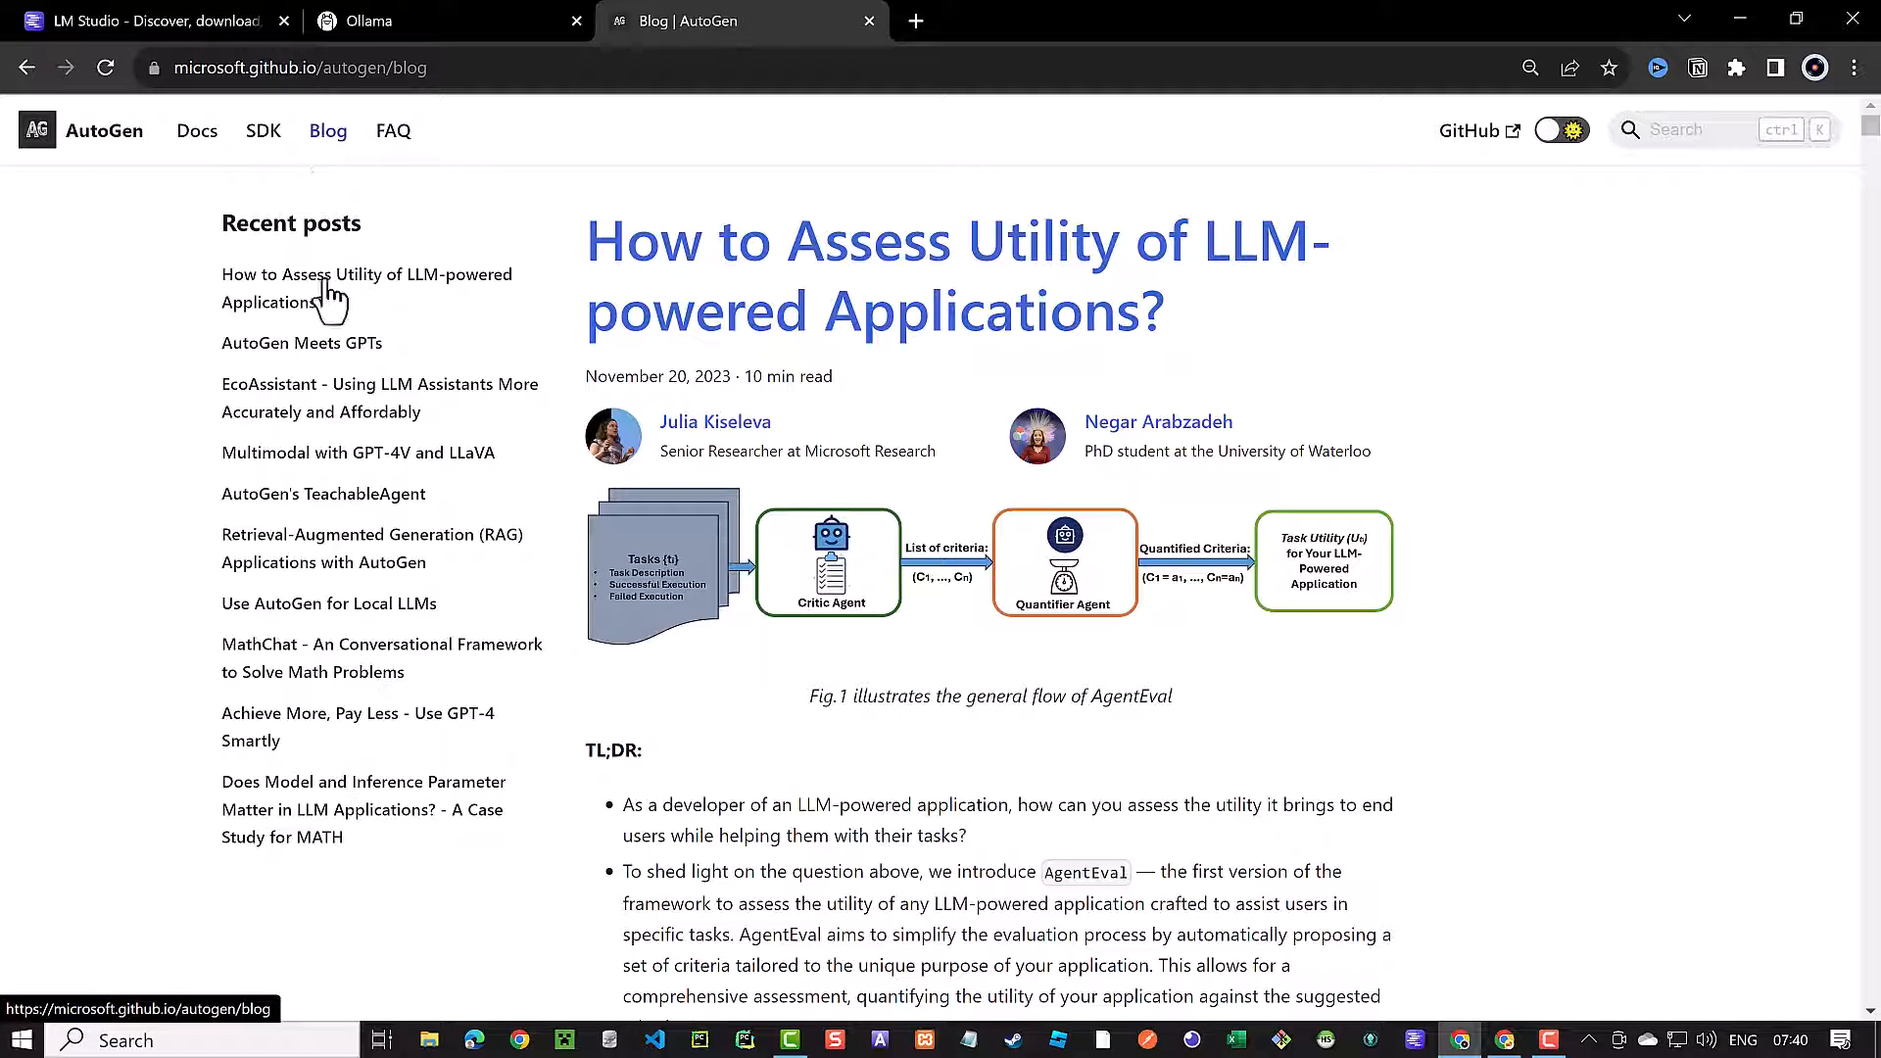
{"action": "left_click", "coordinate": [329, 603]}
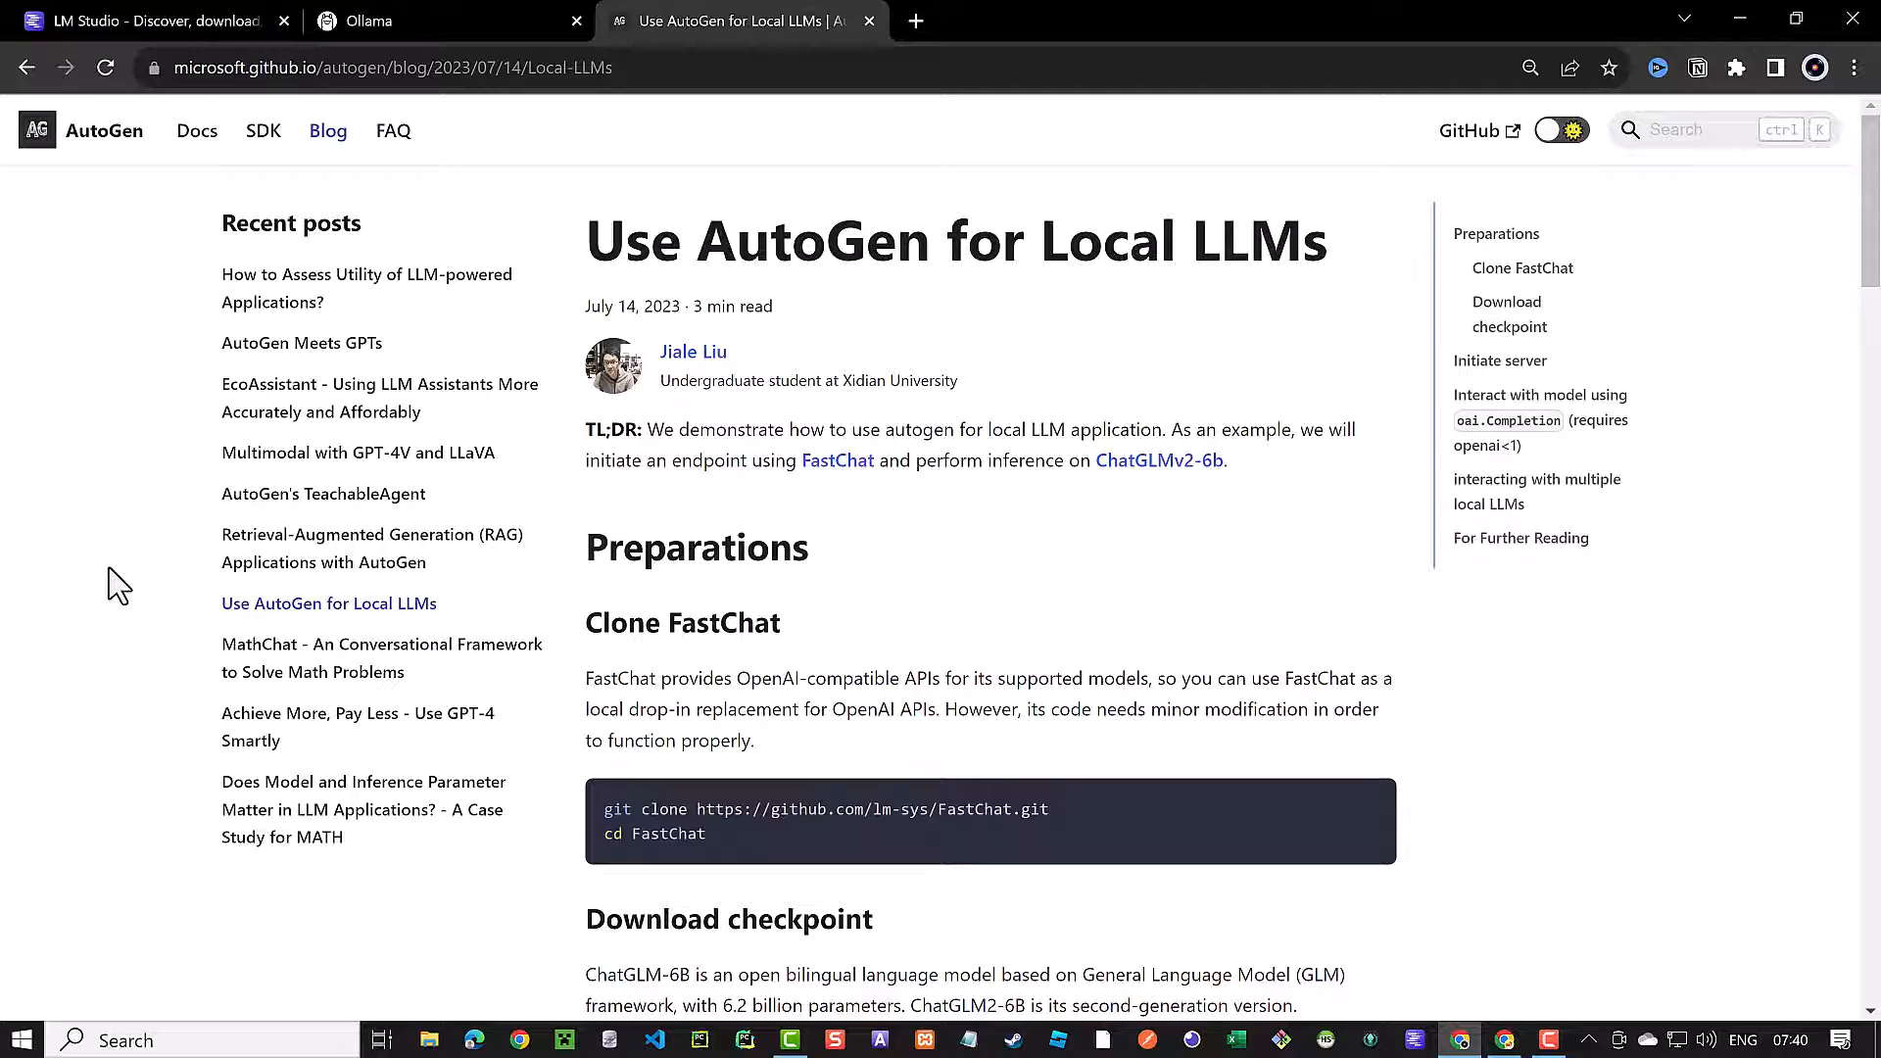
{"action": "mouse_move", "coordinate": [138, 535]}
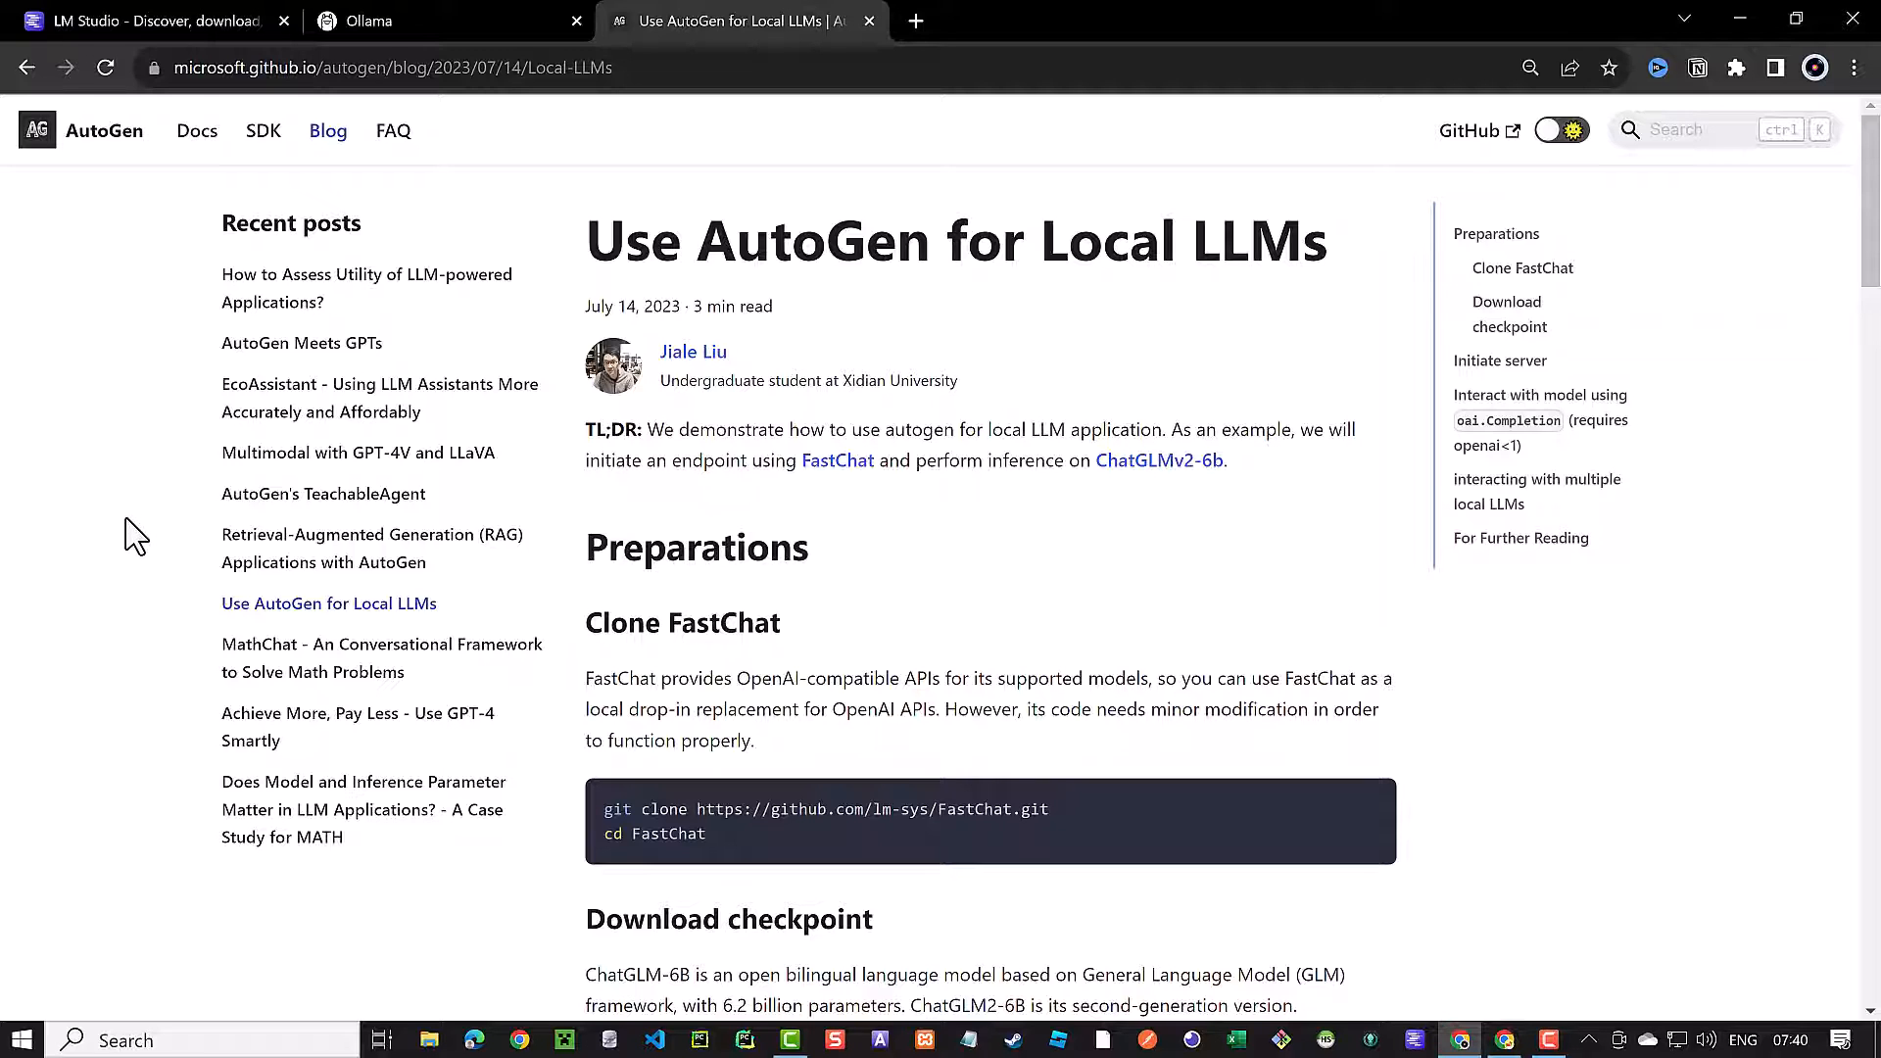
{"action": "mouse_move", "coordinate": [102, 129]}
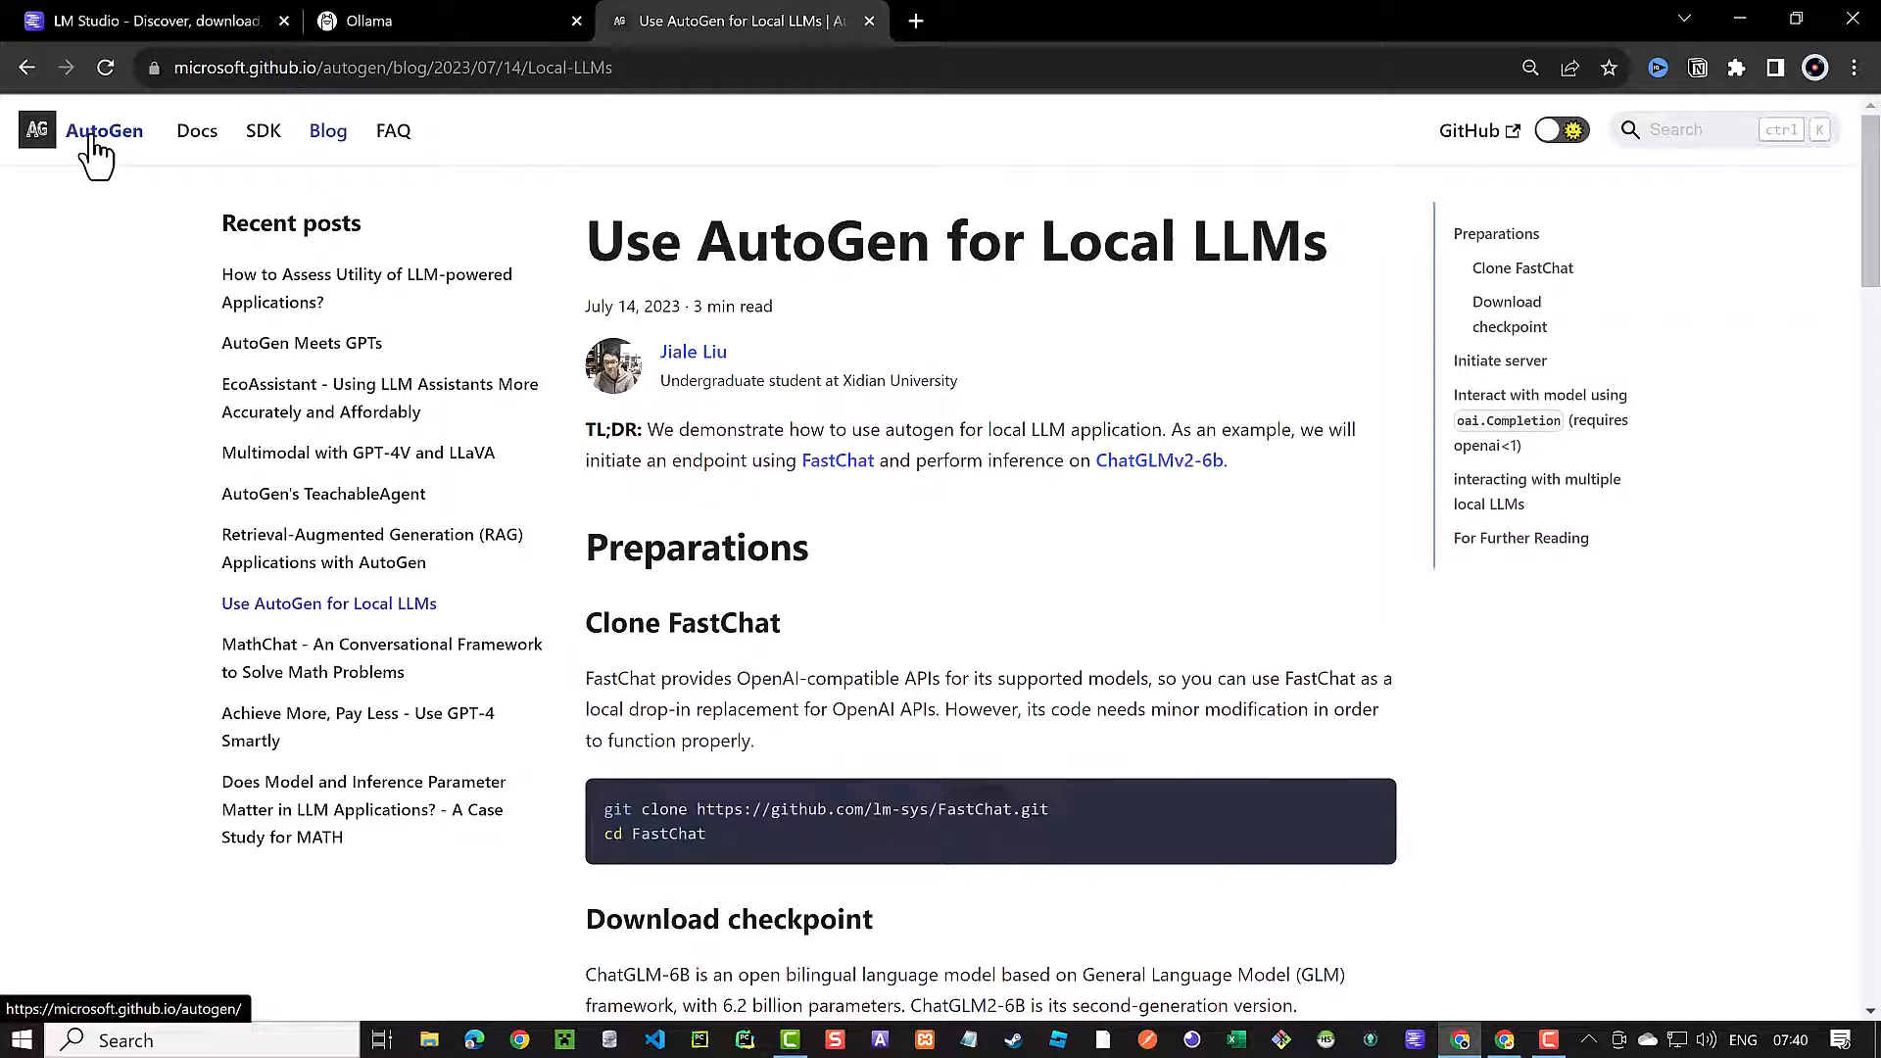
{"action": "left_click", "coordinate": [104, 130]}
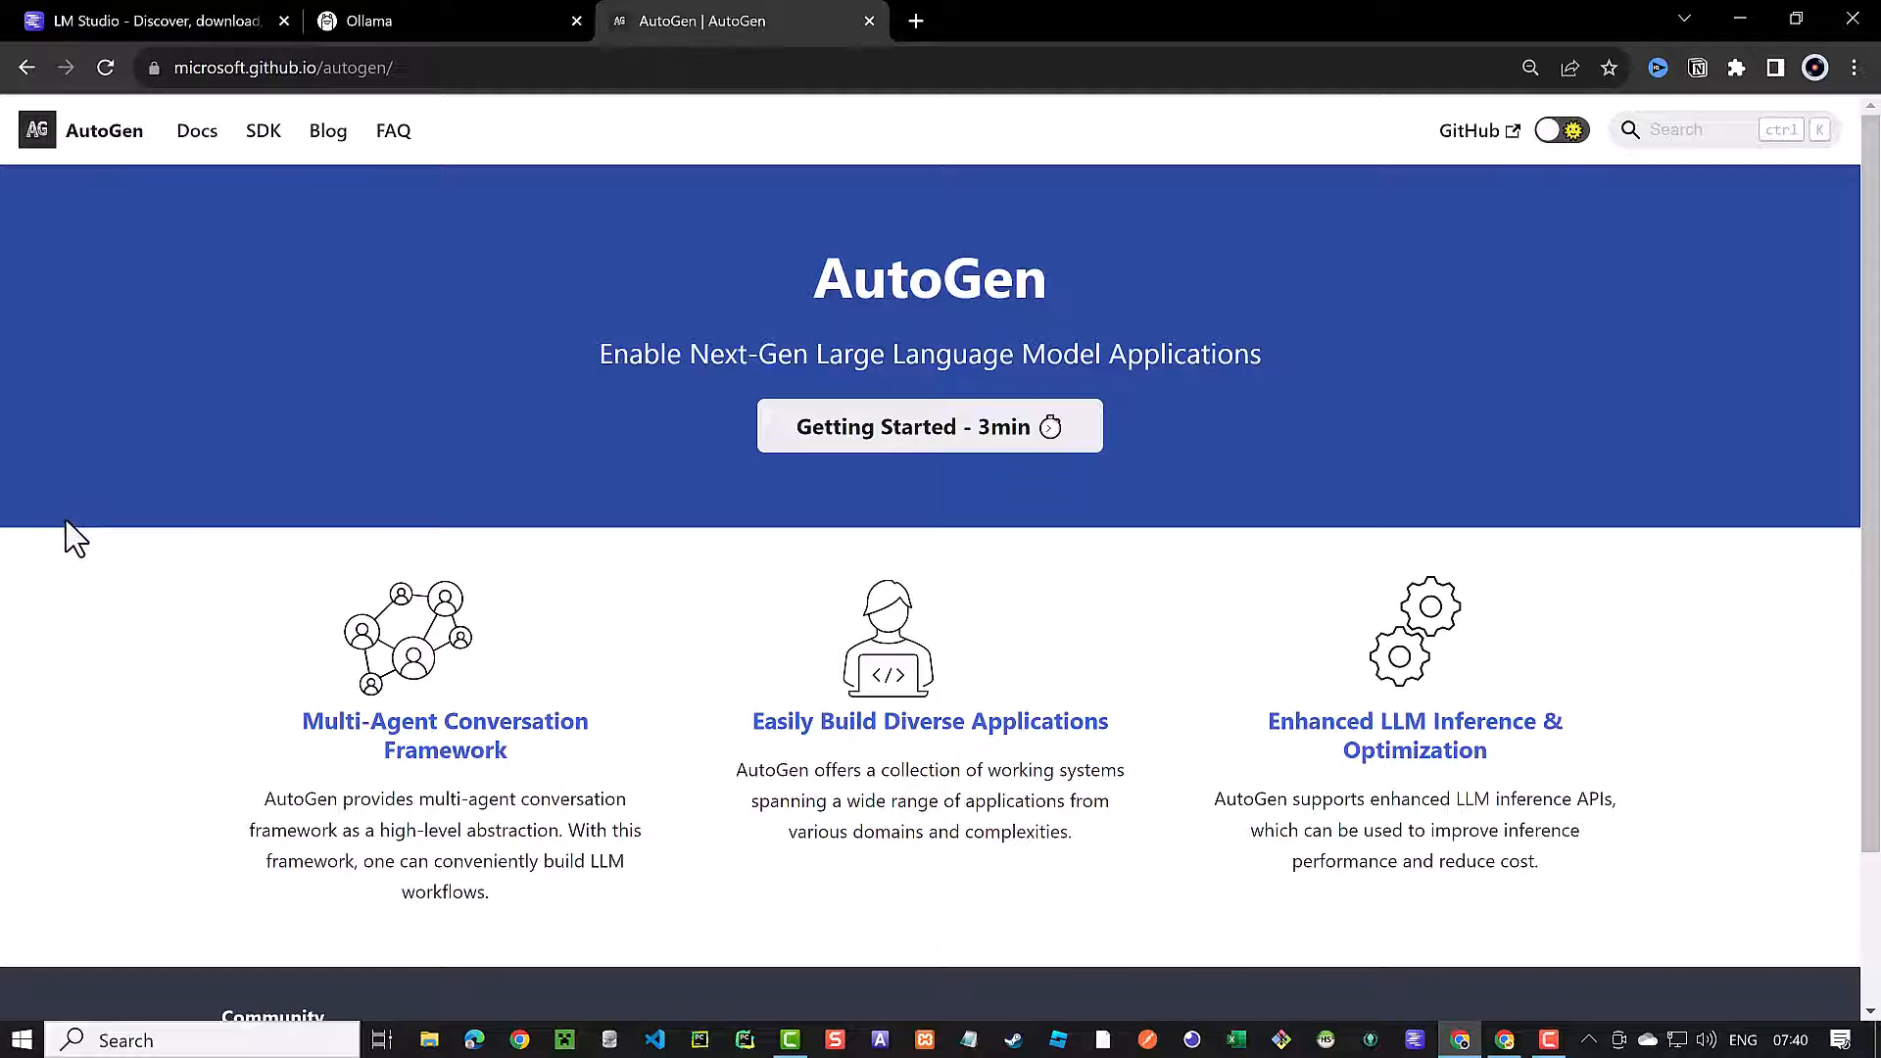